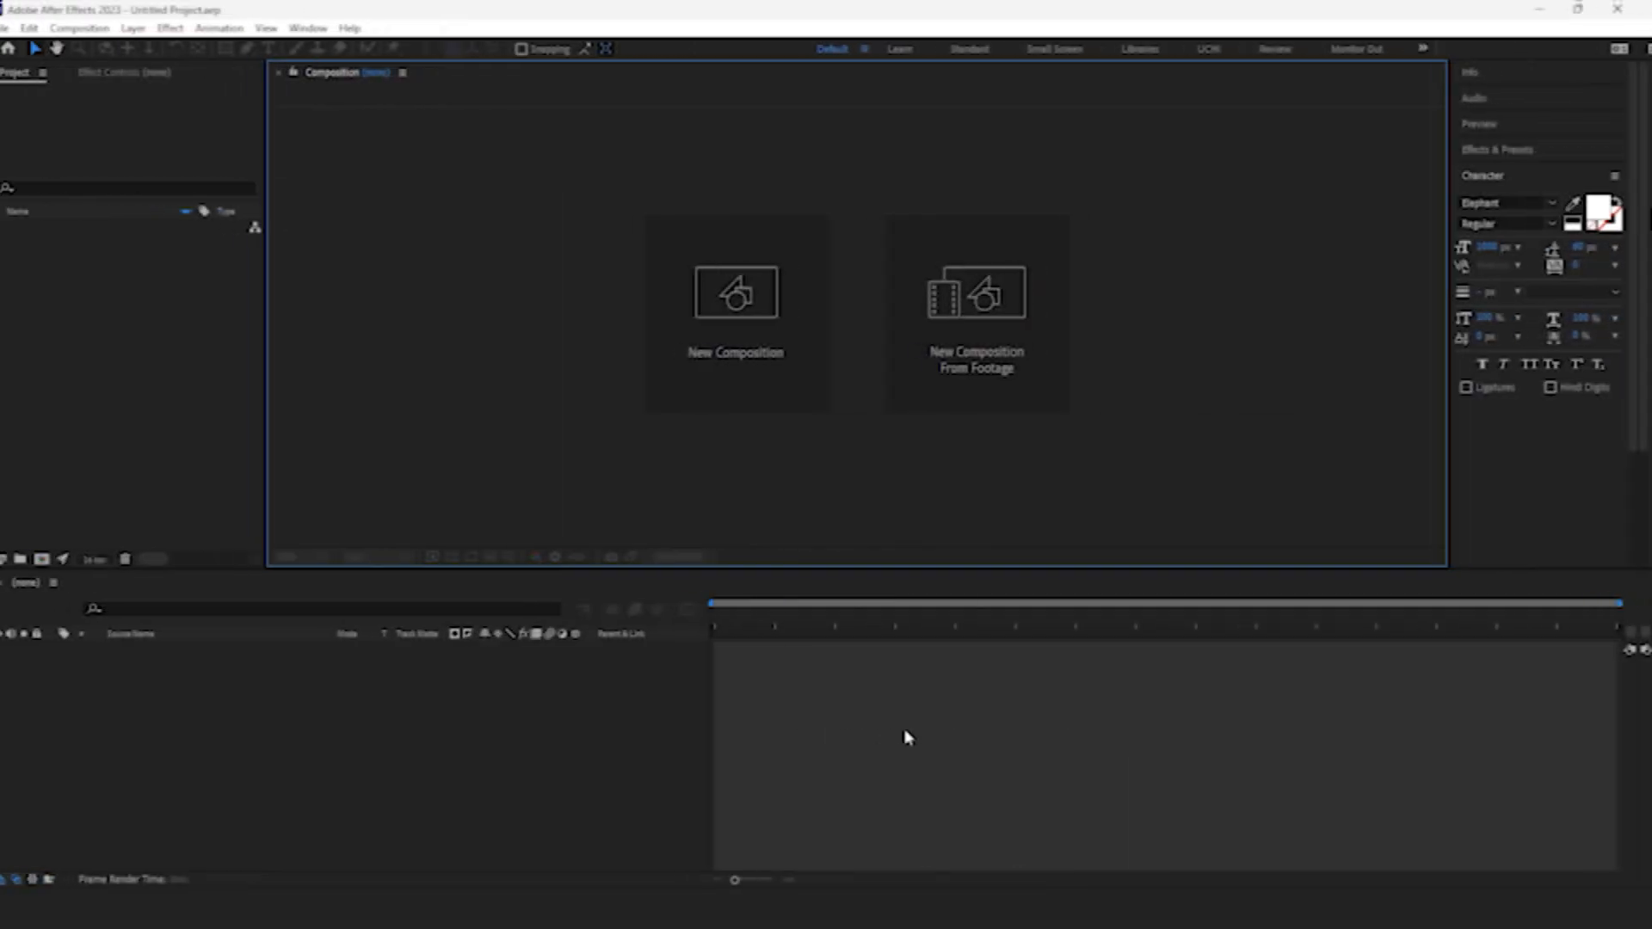
Step: Create a new composition from the HD 1920x1080 25 fps preset
{"action": "left_click", "coordinate": [735, 292]}
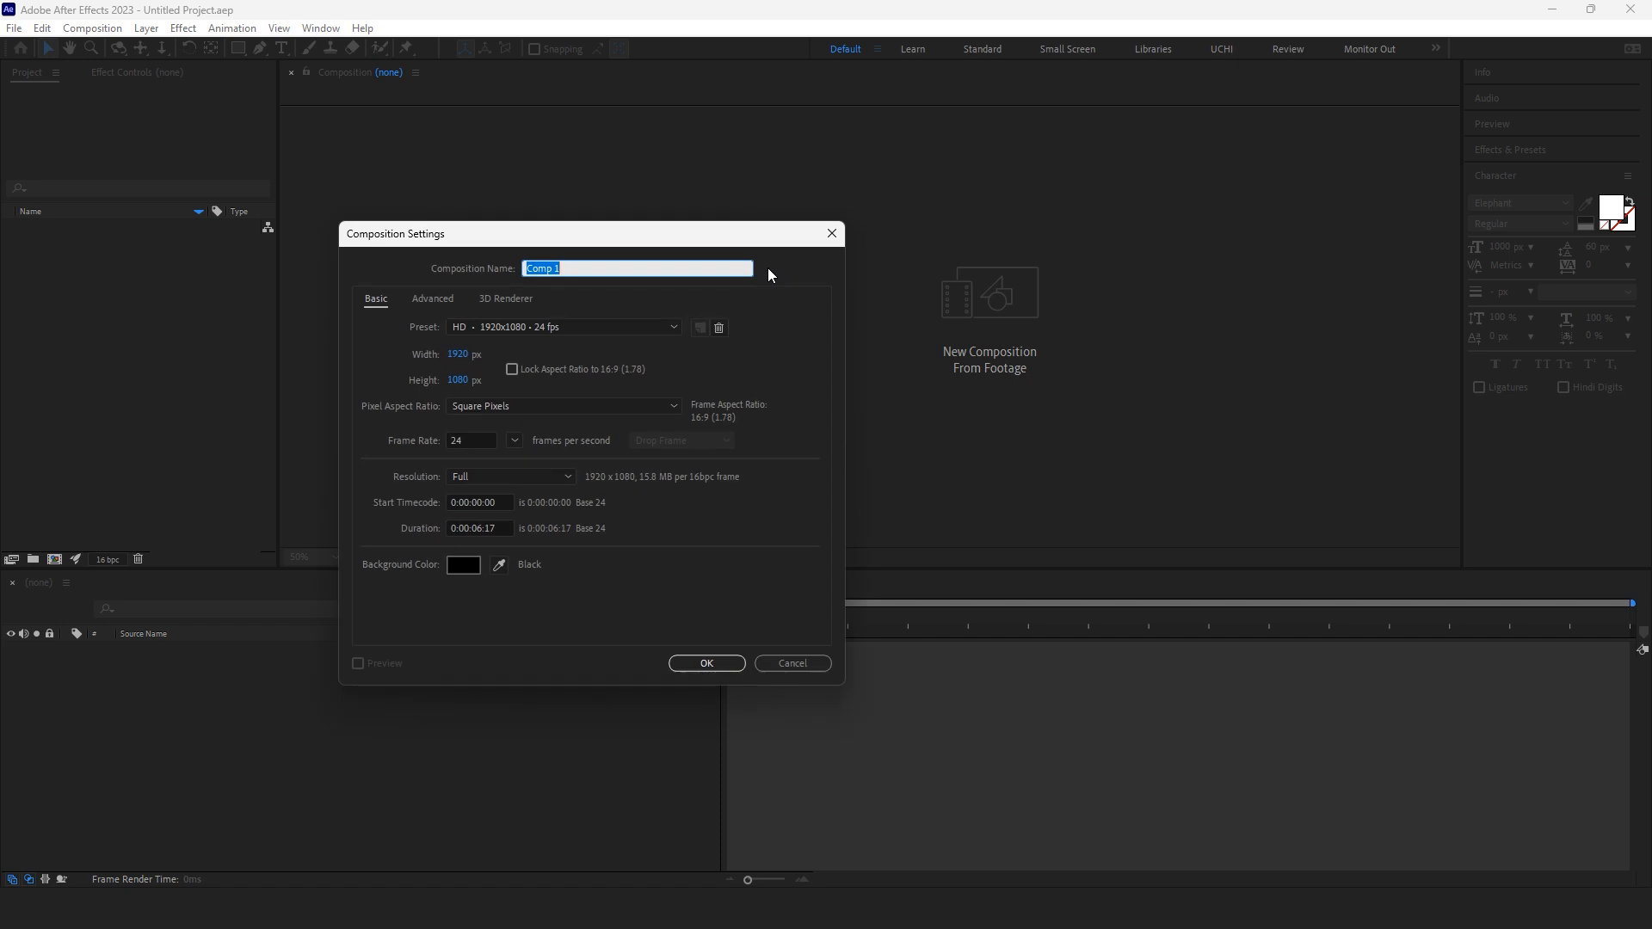
{"action": "left_click", "coordinate": [669, 327]}
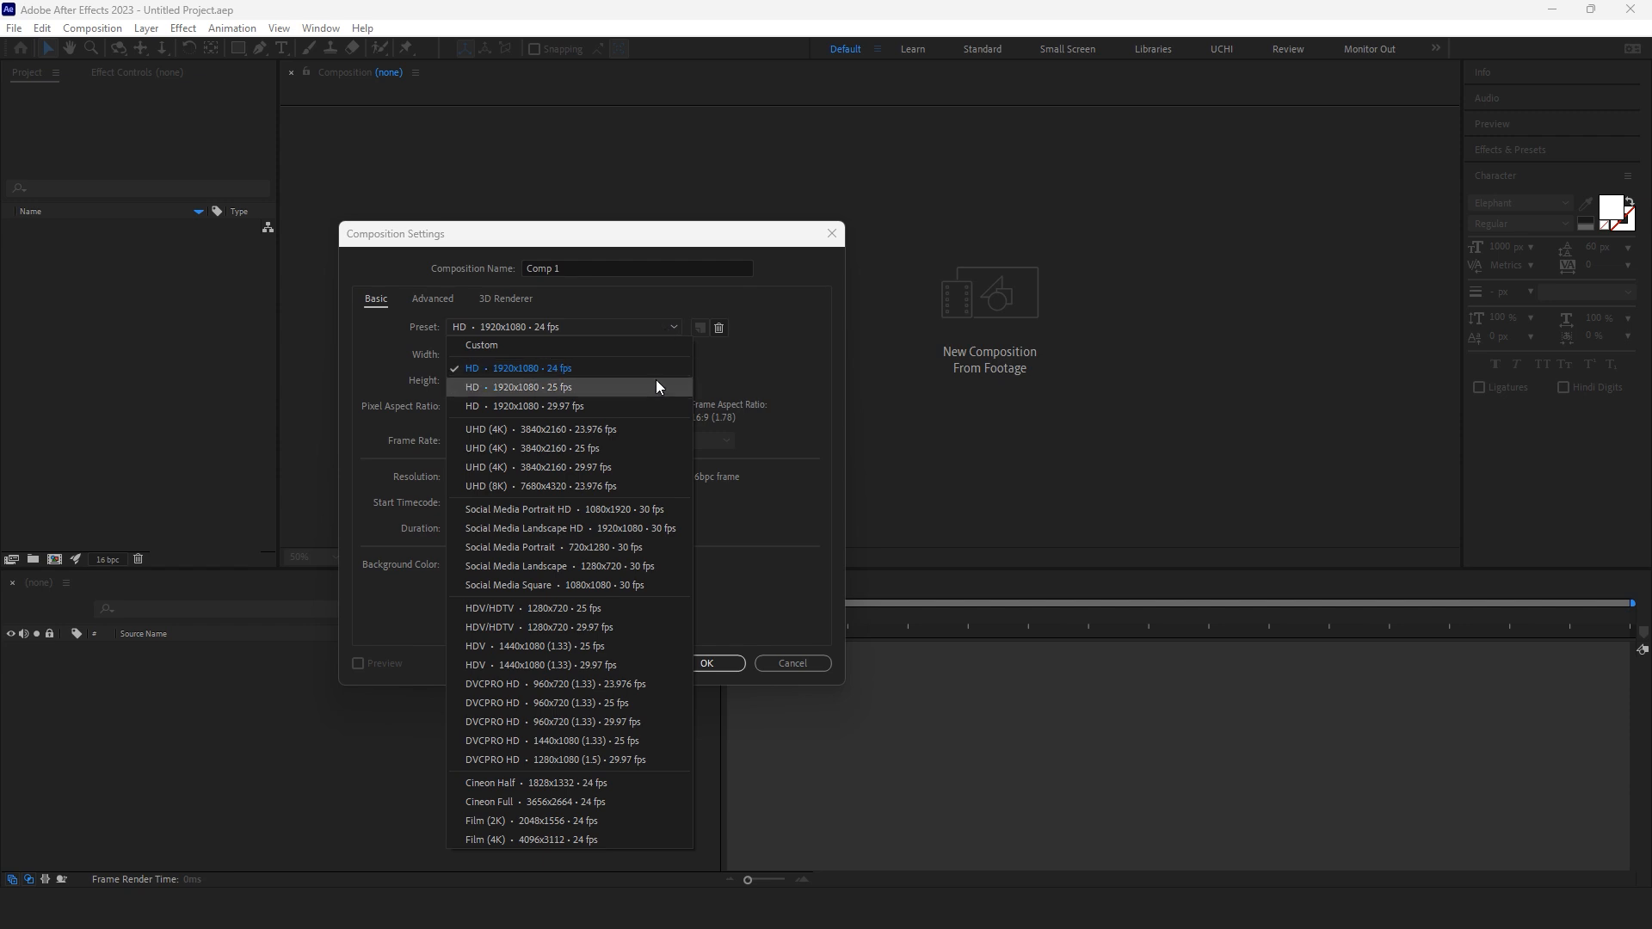
{"action": "left_click", "coordinate": [518, 387]}
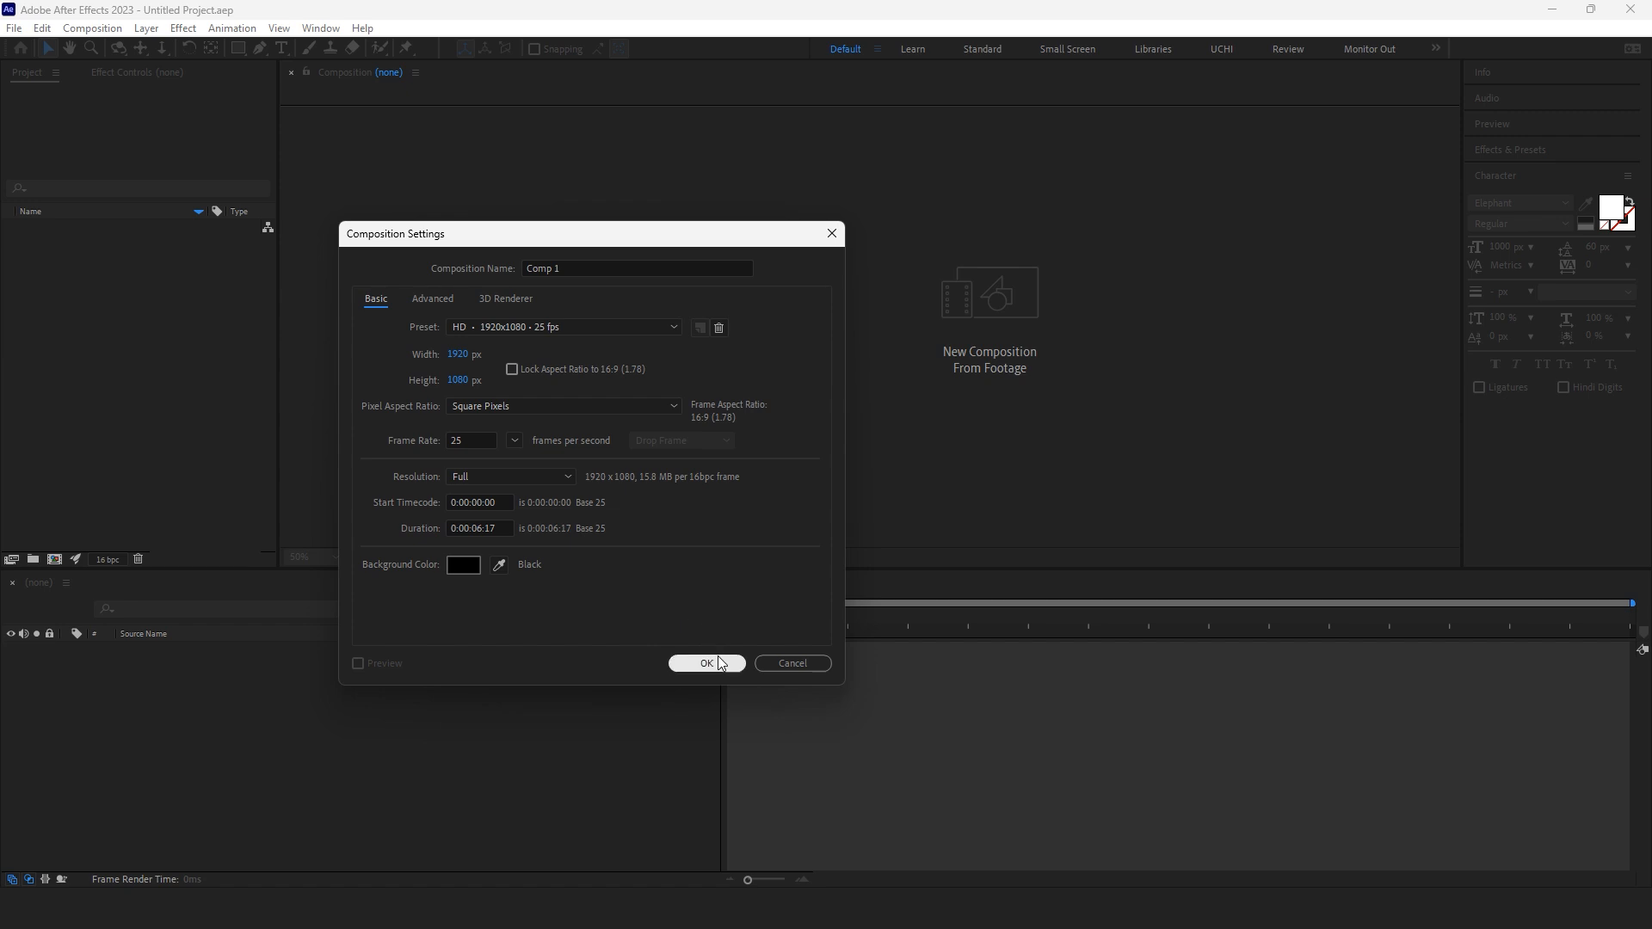
{"action": "mouse_move", "coordinate": [721, 667]}
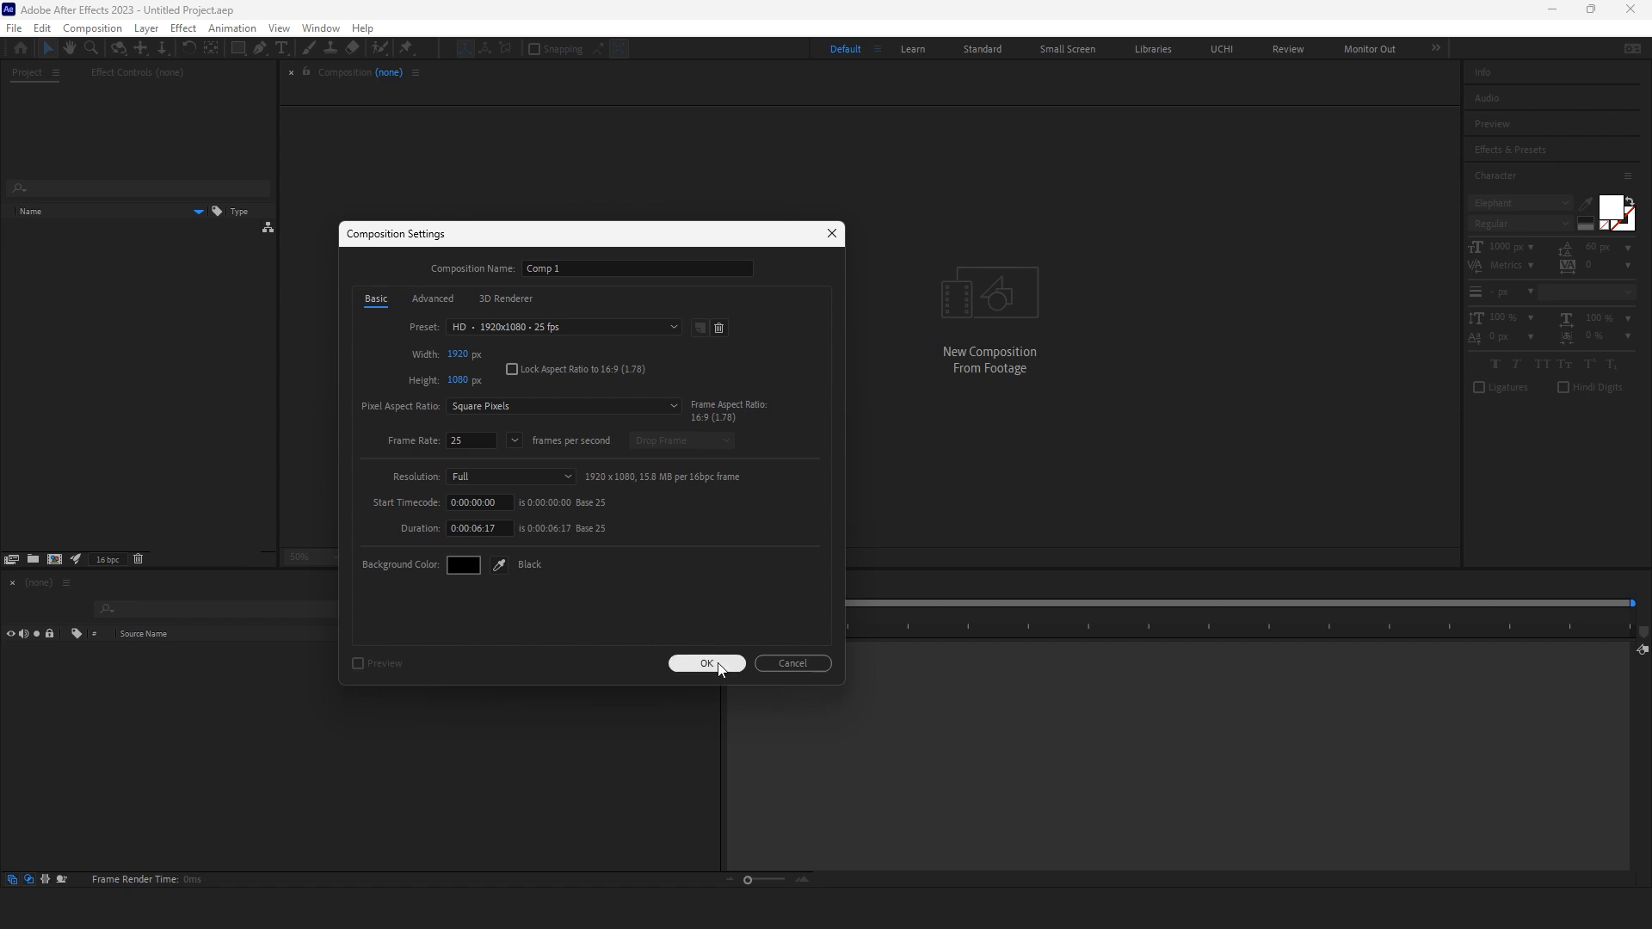
{"action": "left_click", "coordinate": [706, 662]}
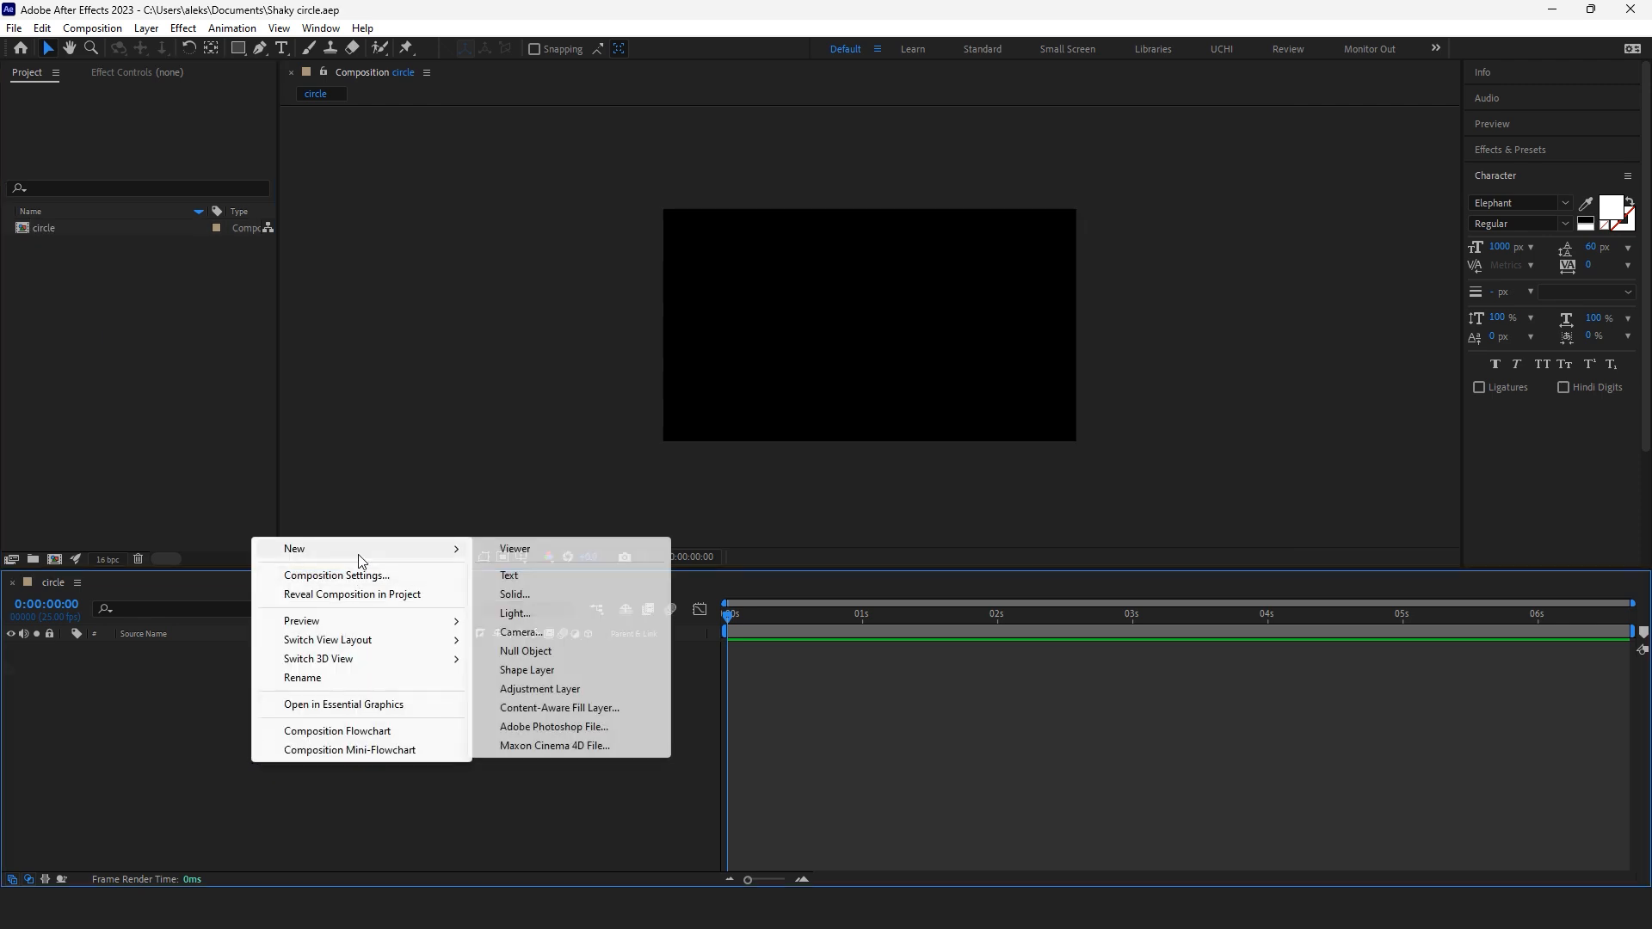
Step: Add a full-frame white solid layer as the background of the circle comp
{"action": "left_click", "coordinate": [514, 594]}
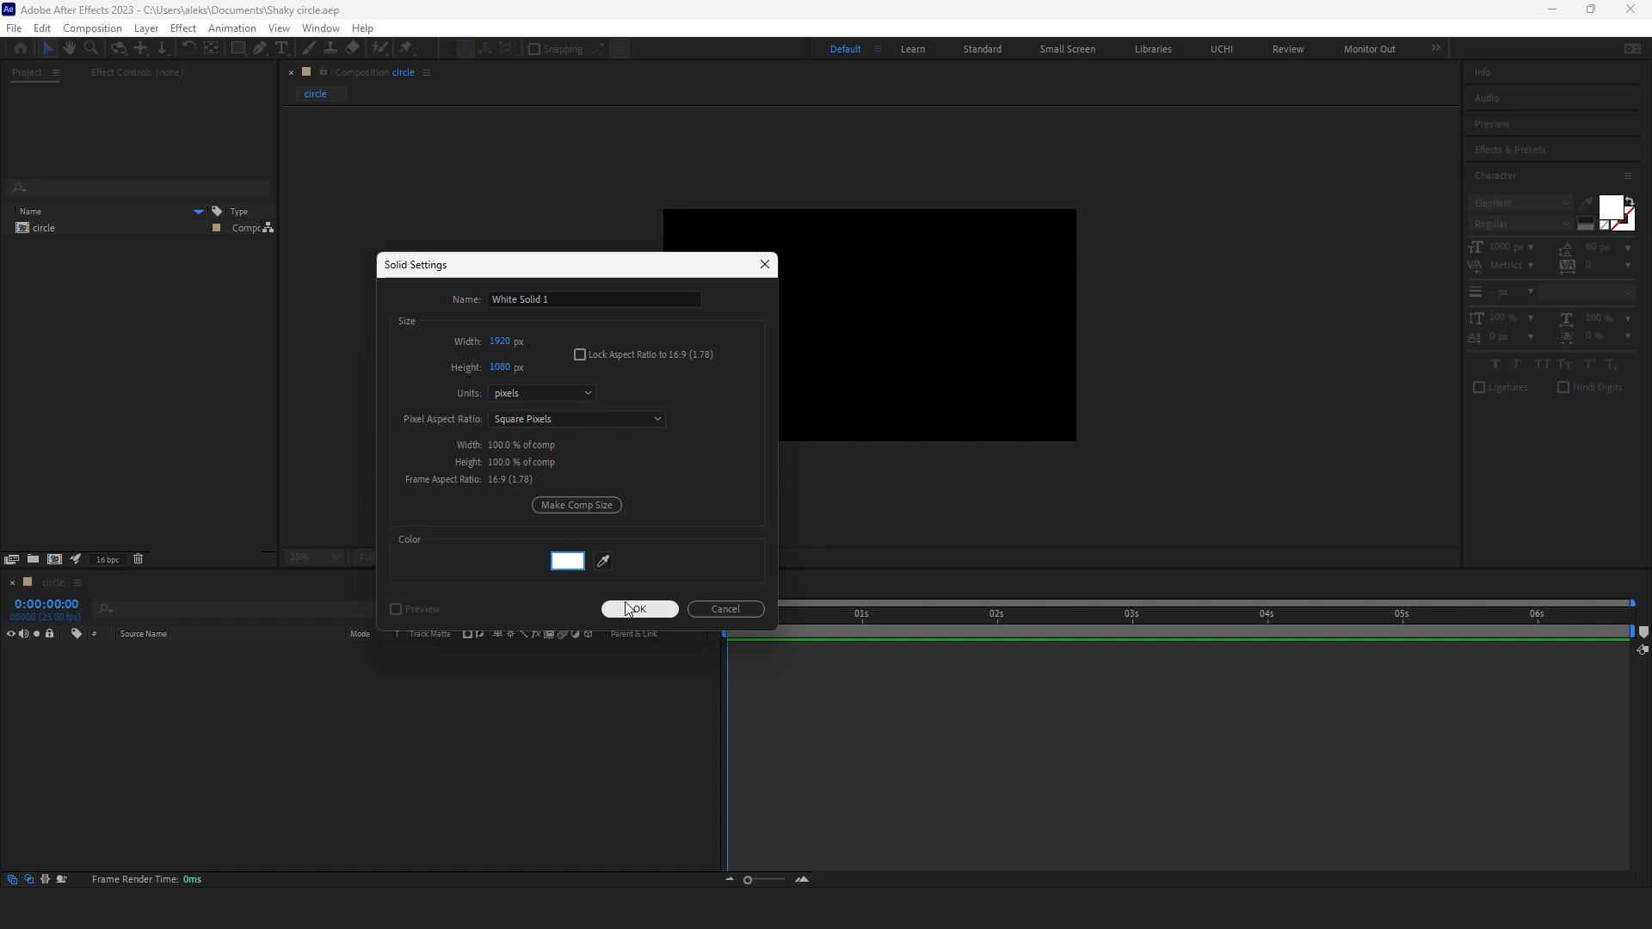
{"action": "left_click", "coordinate": [638, 609]}
{"action": "type", "text": "turb"}
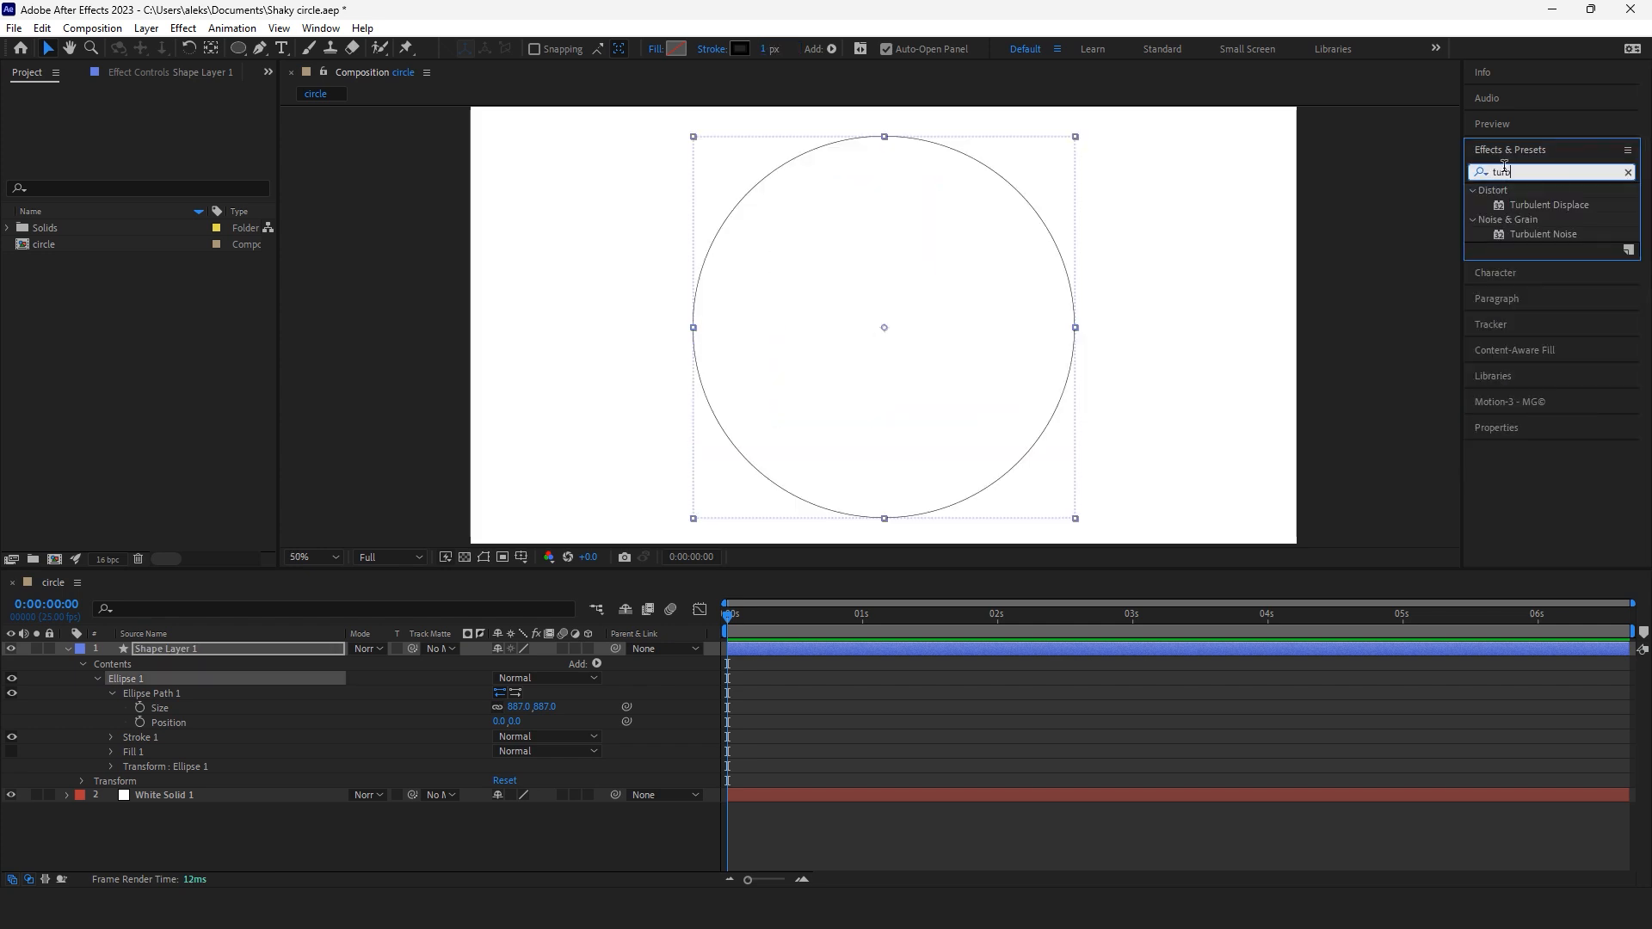
Step: Apply Turbulent Displace to the circle and lower its Amount to 10 for a subtle wobble
{"action": "double_click", "coordinate": [1548, 205]}
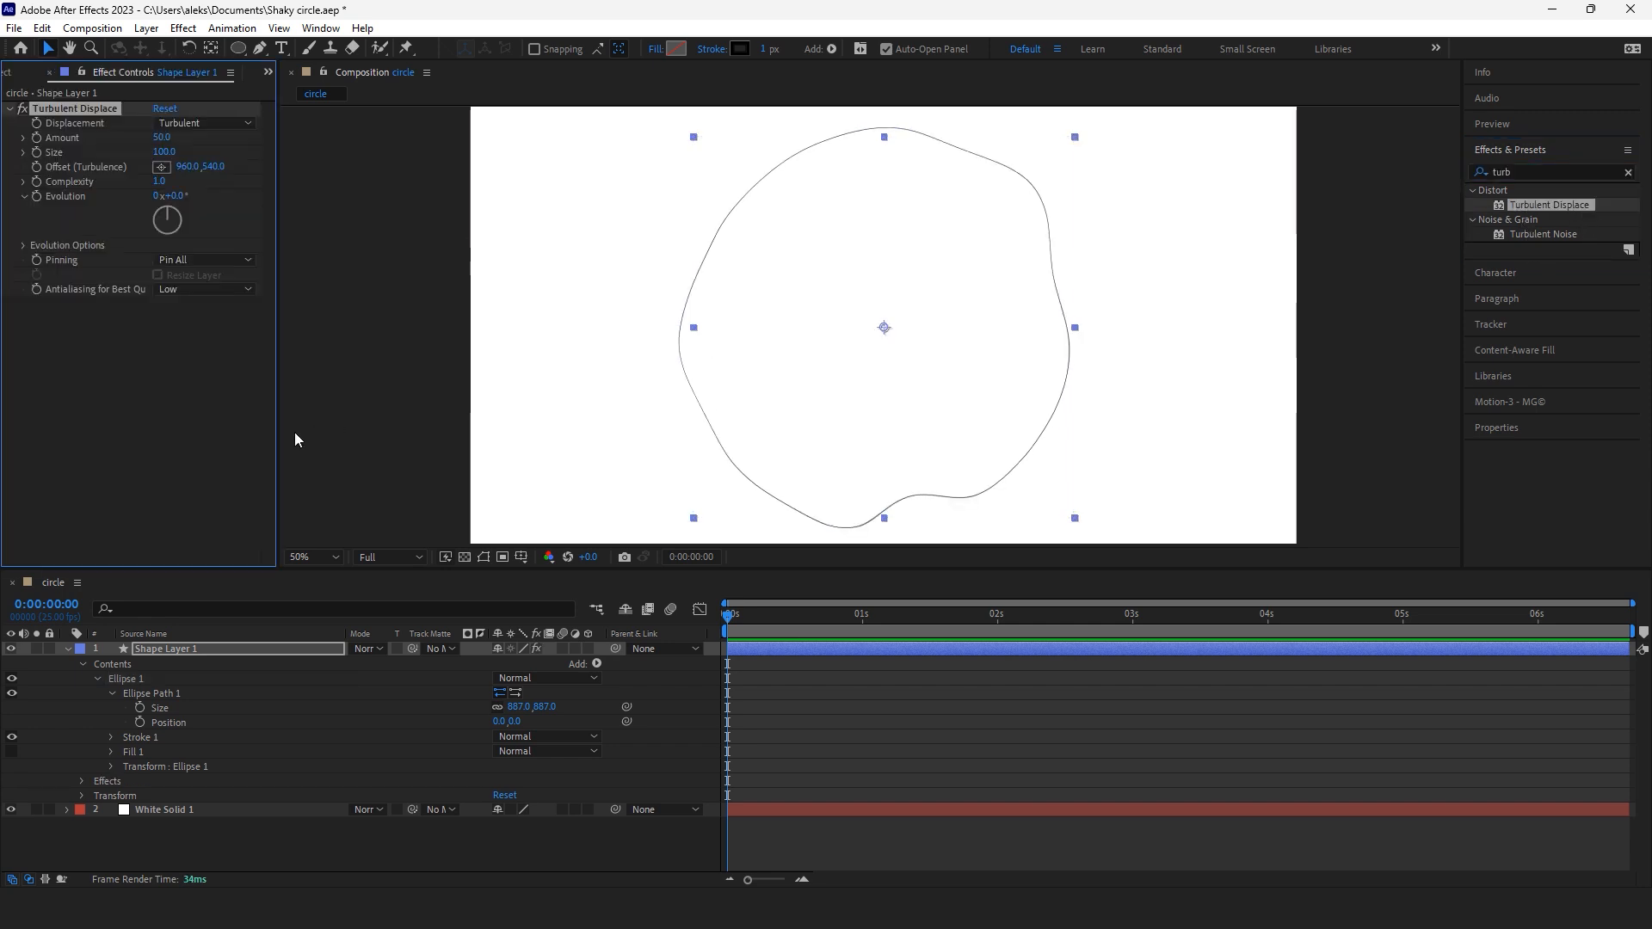
{"action": "mouse_move", "coordinate": [305, 318]}
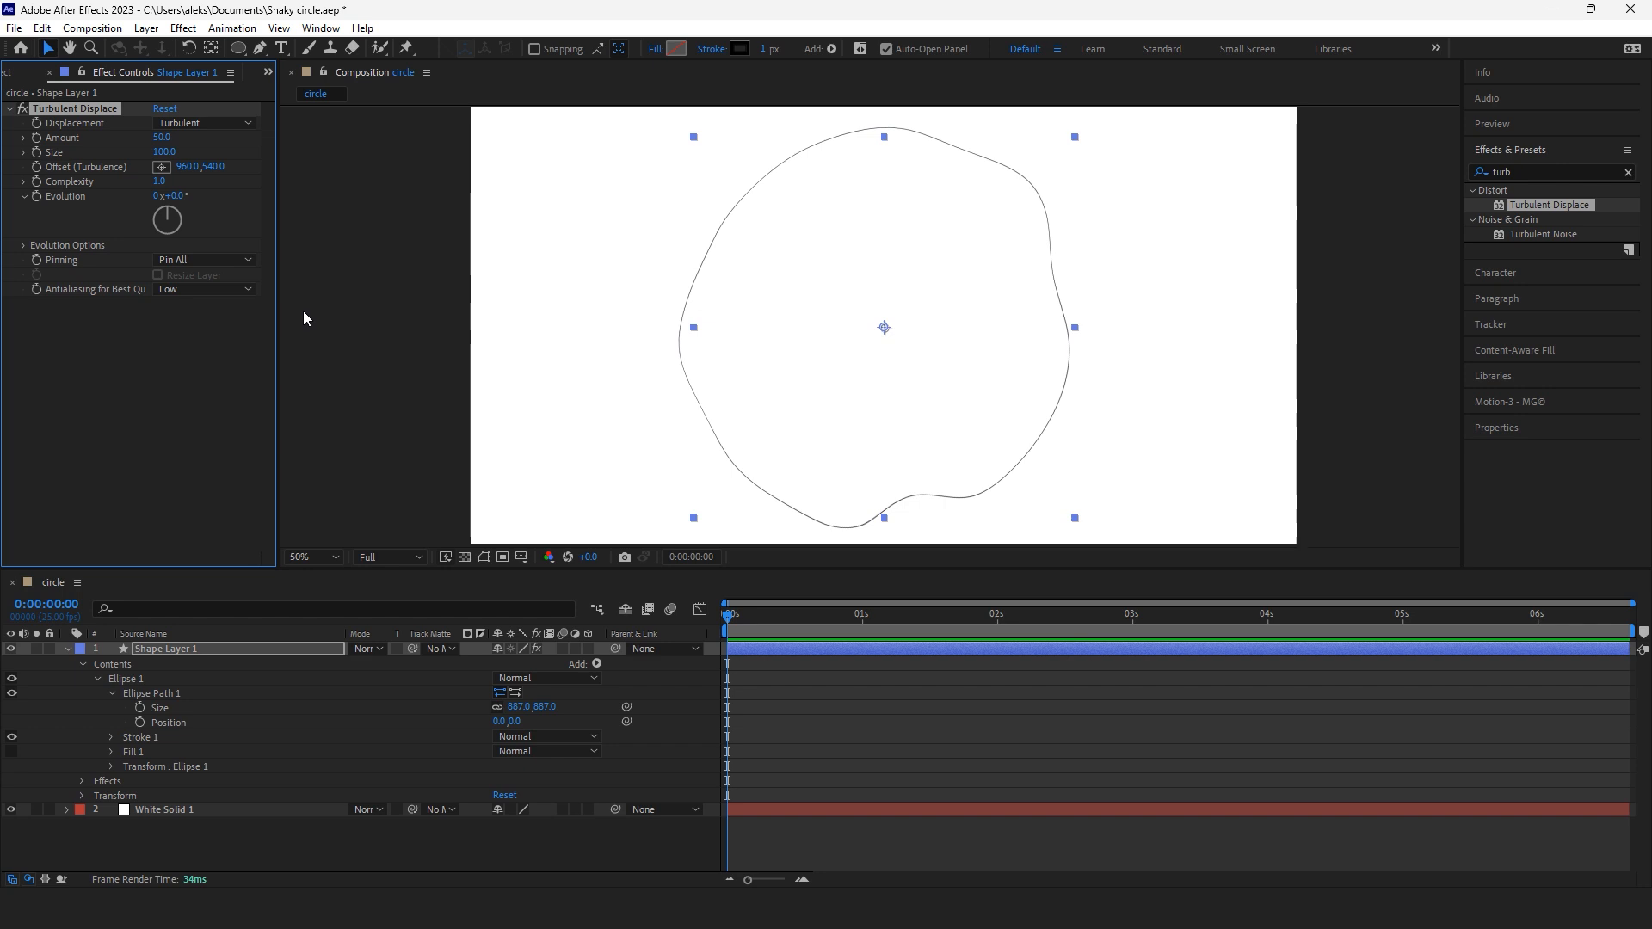
{"action": "left_click_drag", "start_coordinate": [271, 284], "coordinate": [293, 284]}
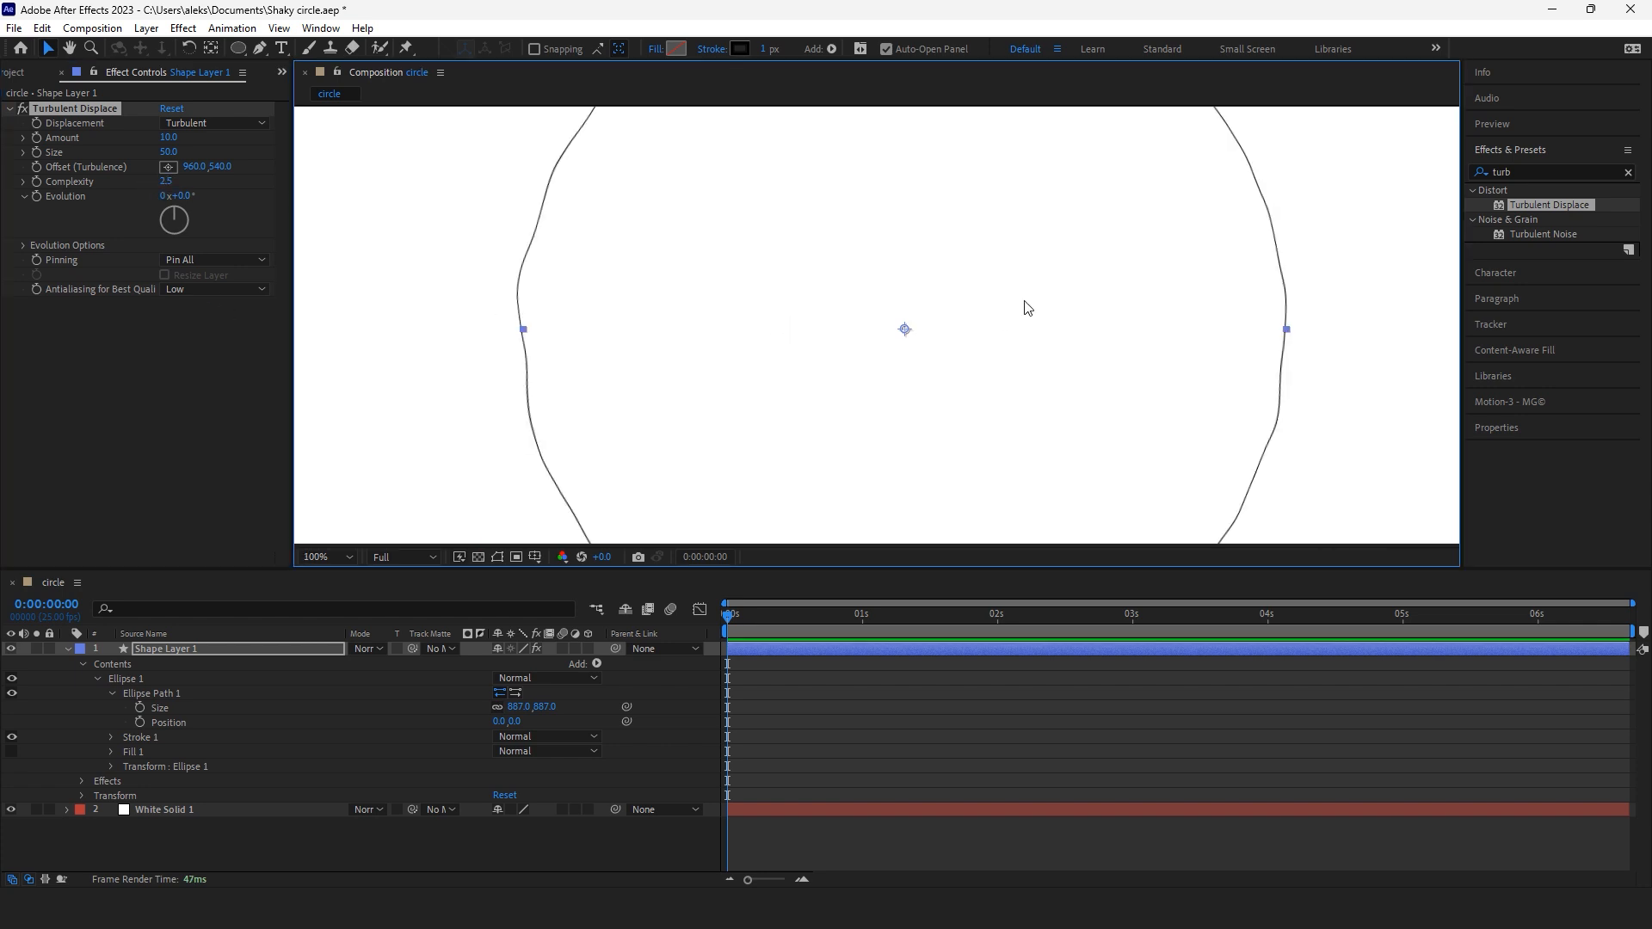
Step: Fit the comp in view and keyframe Evolution to reach 5 revolutions by the end
{"action": "left_click", "coordinate": [322, 556]}
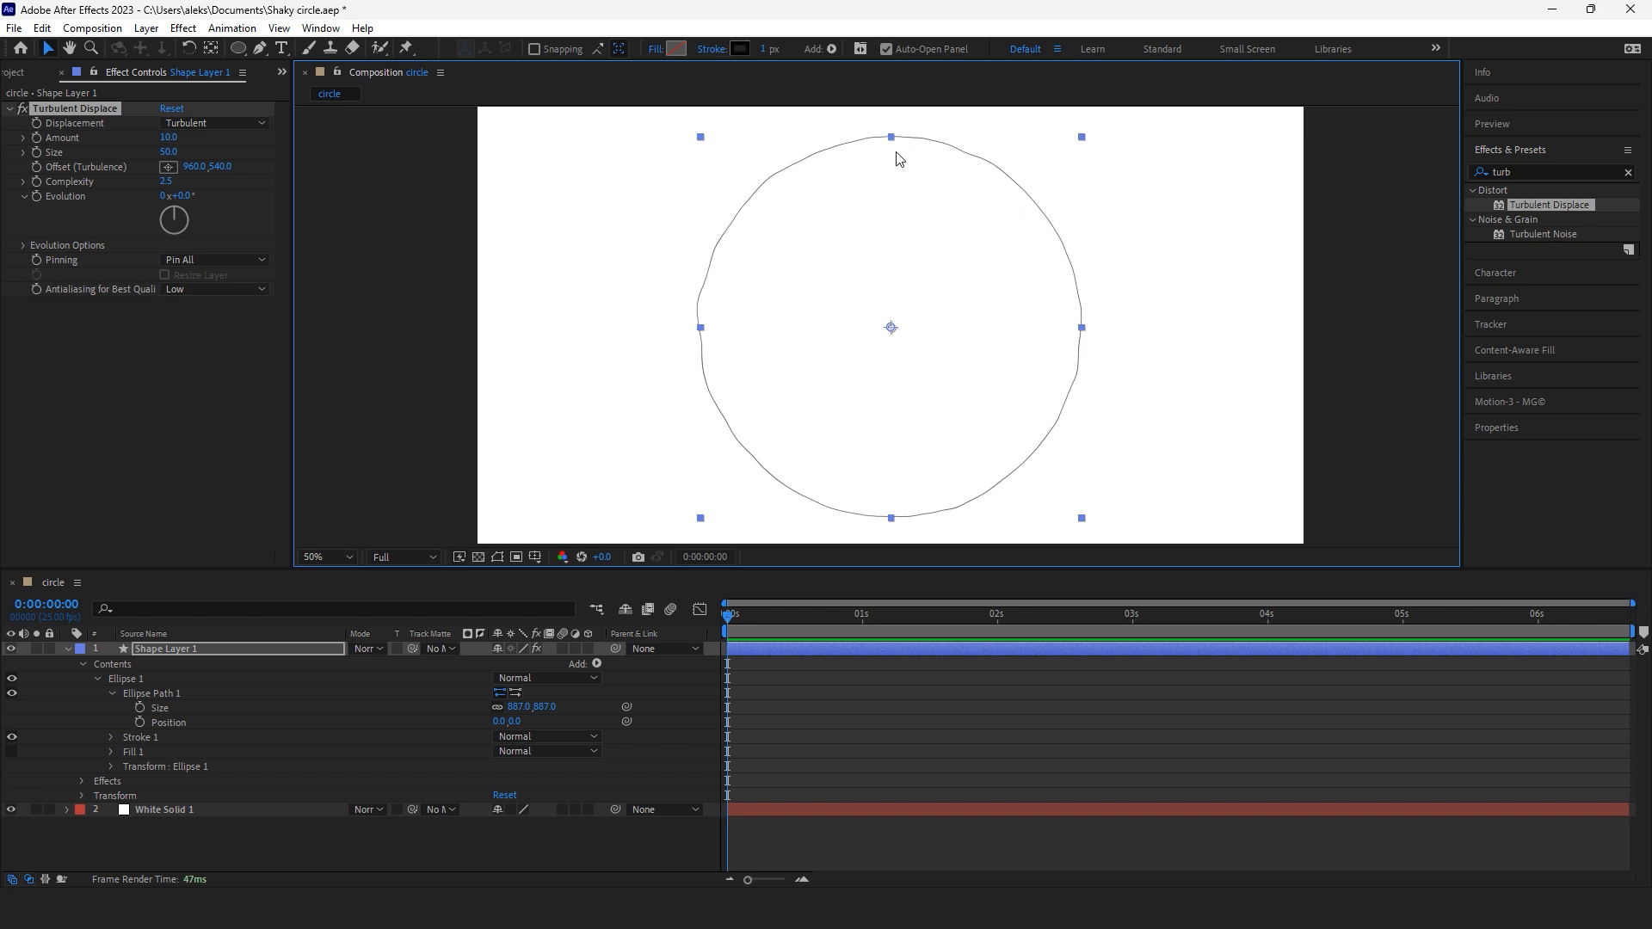
{"action": "mouse_move", "coordinate": [1085, 287]}
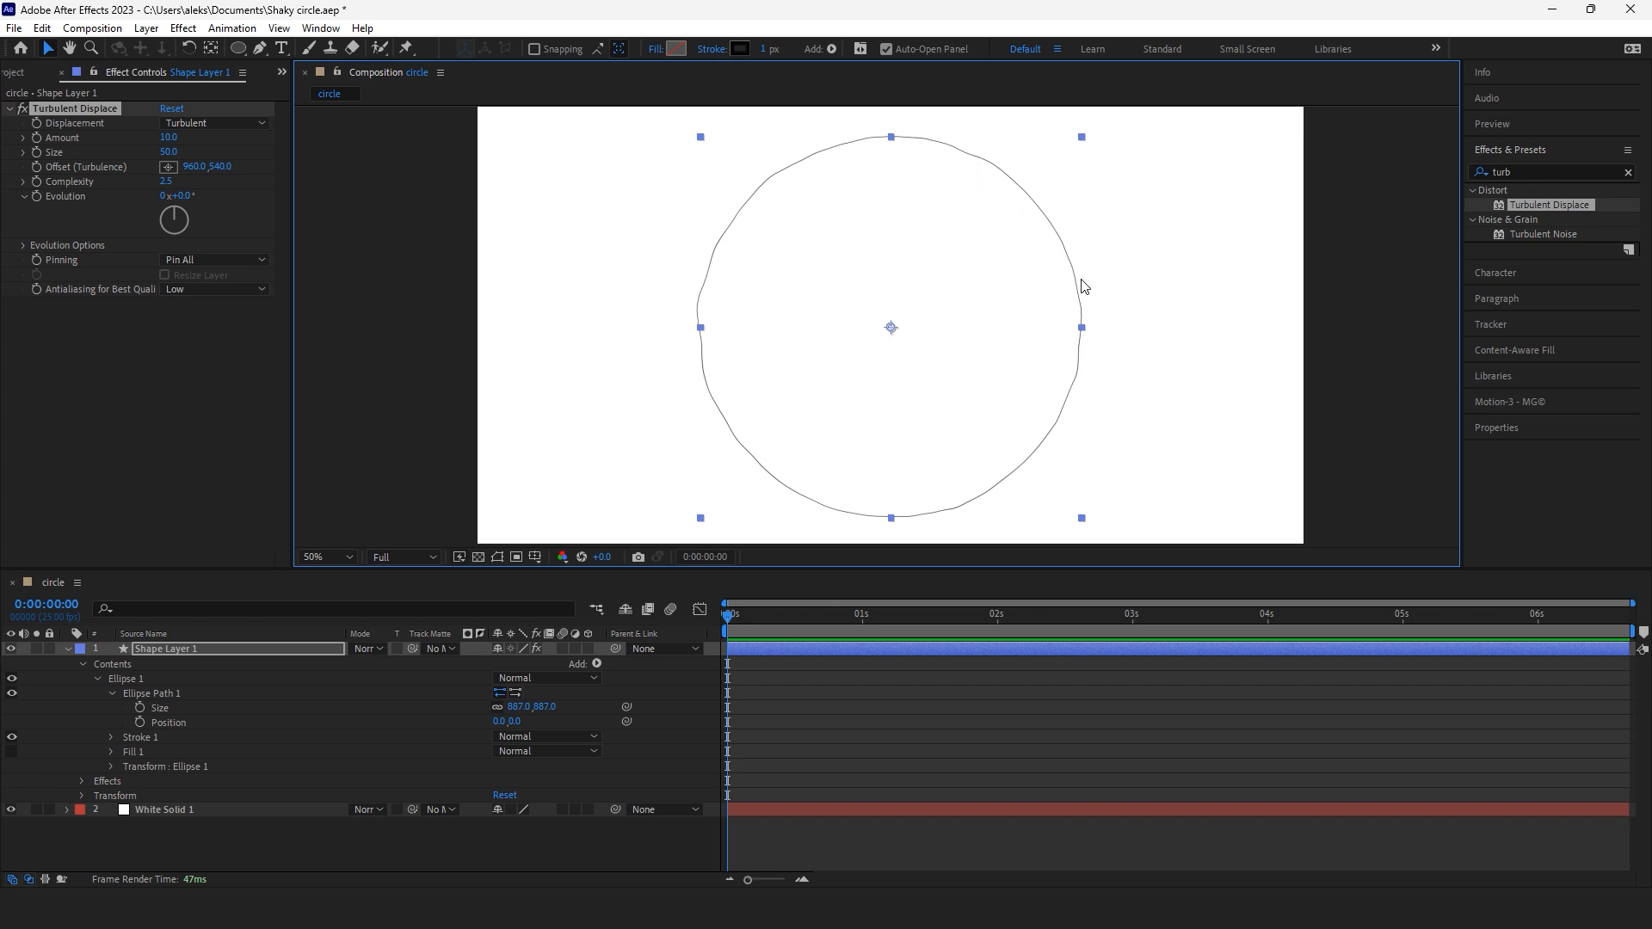
{"action": "mouse_move", "coordinate": [995, 205]}
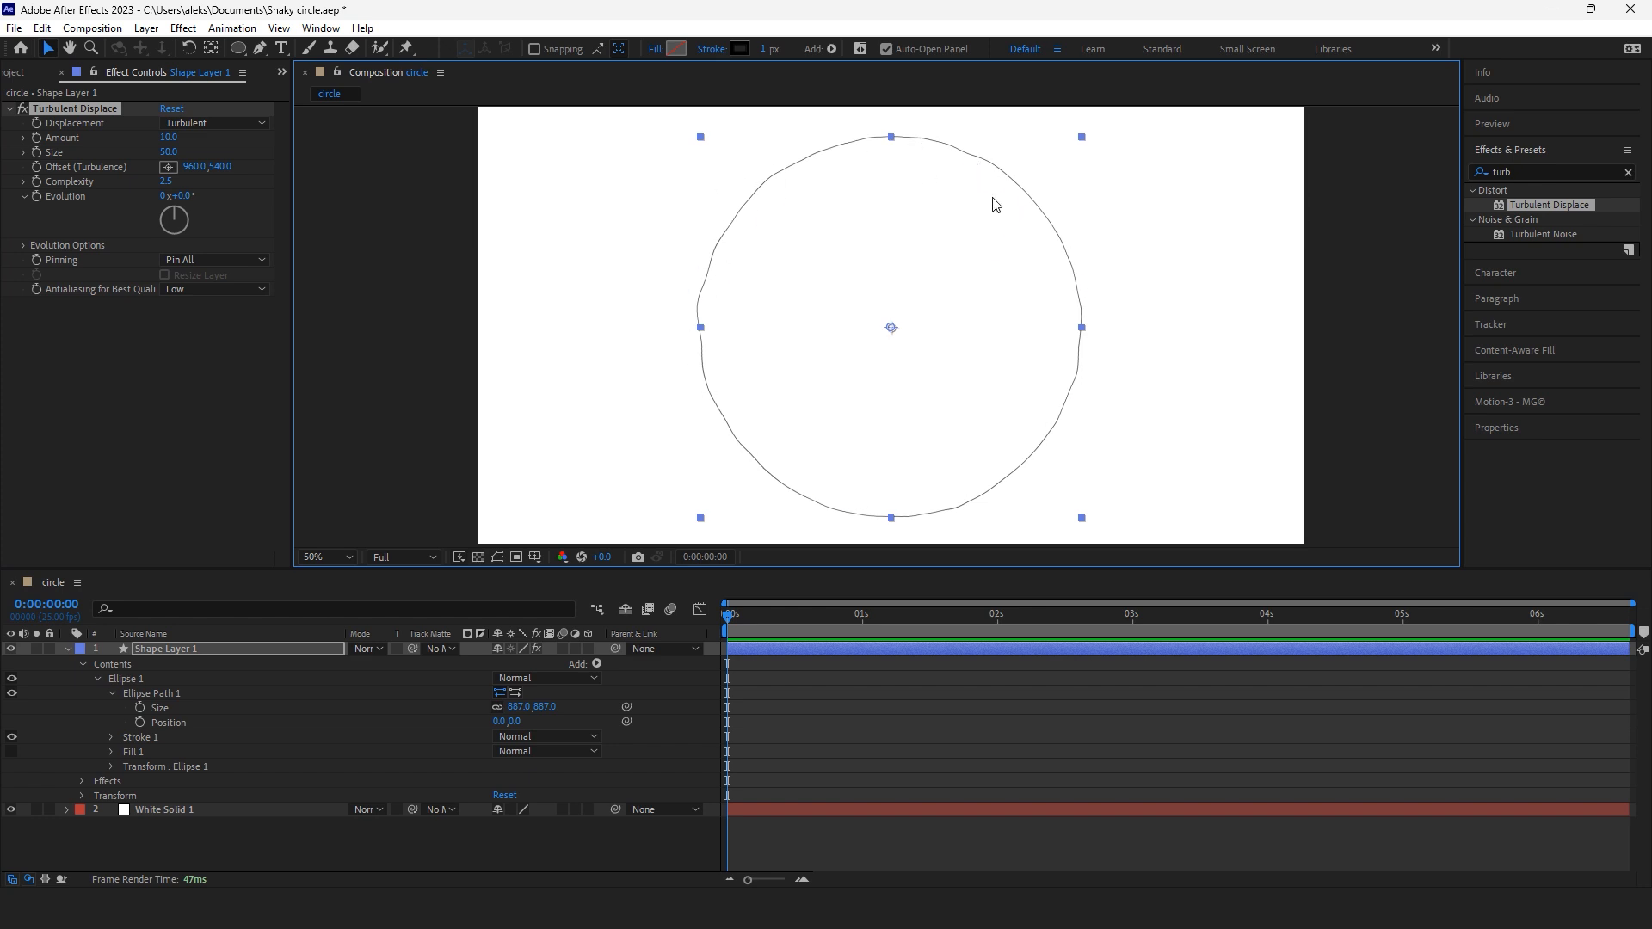
{"action": "mouse_move", "coordinate": [903, 255]}
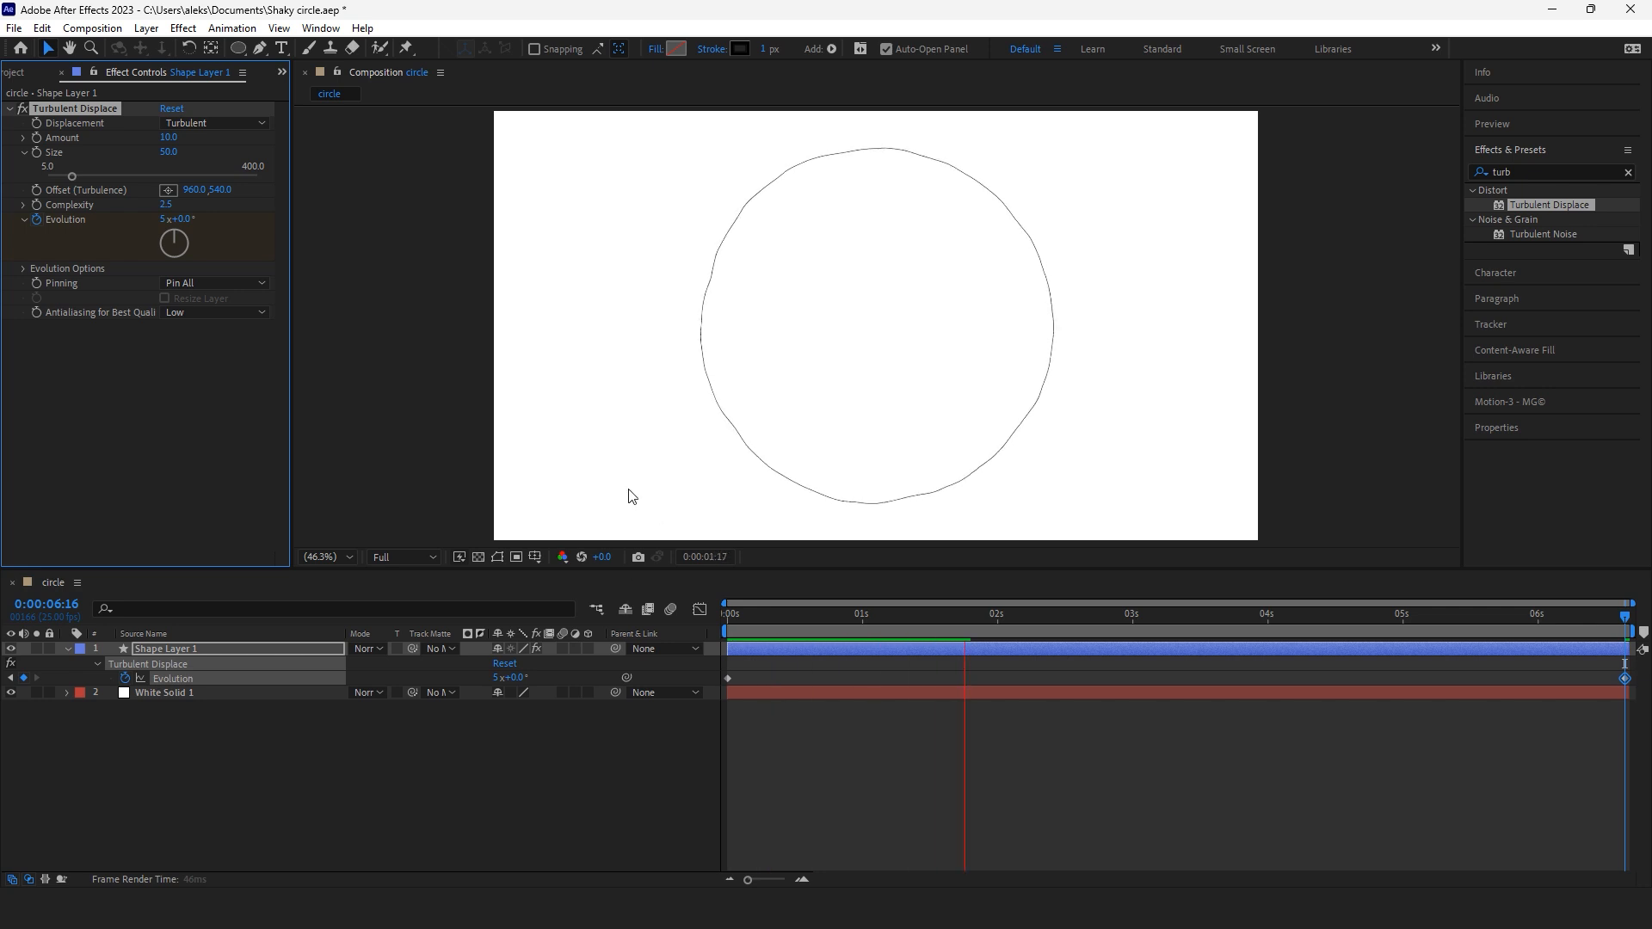
{"action": "left_click", "coordinate": [1186, 613]}
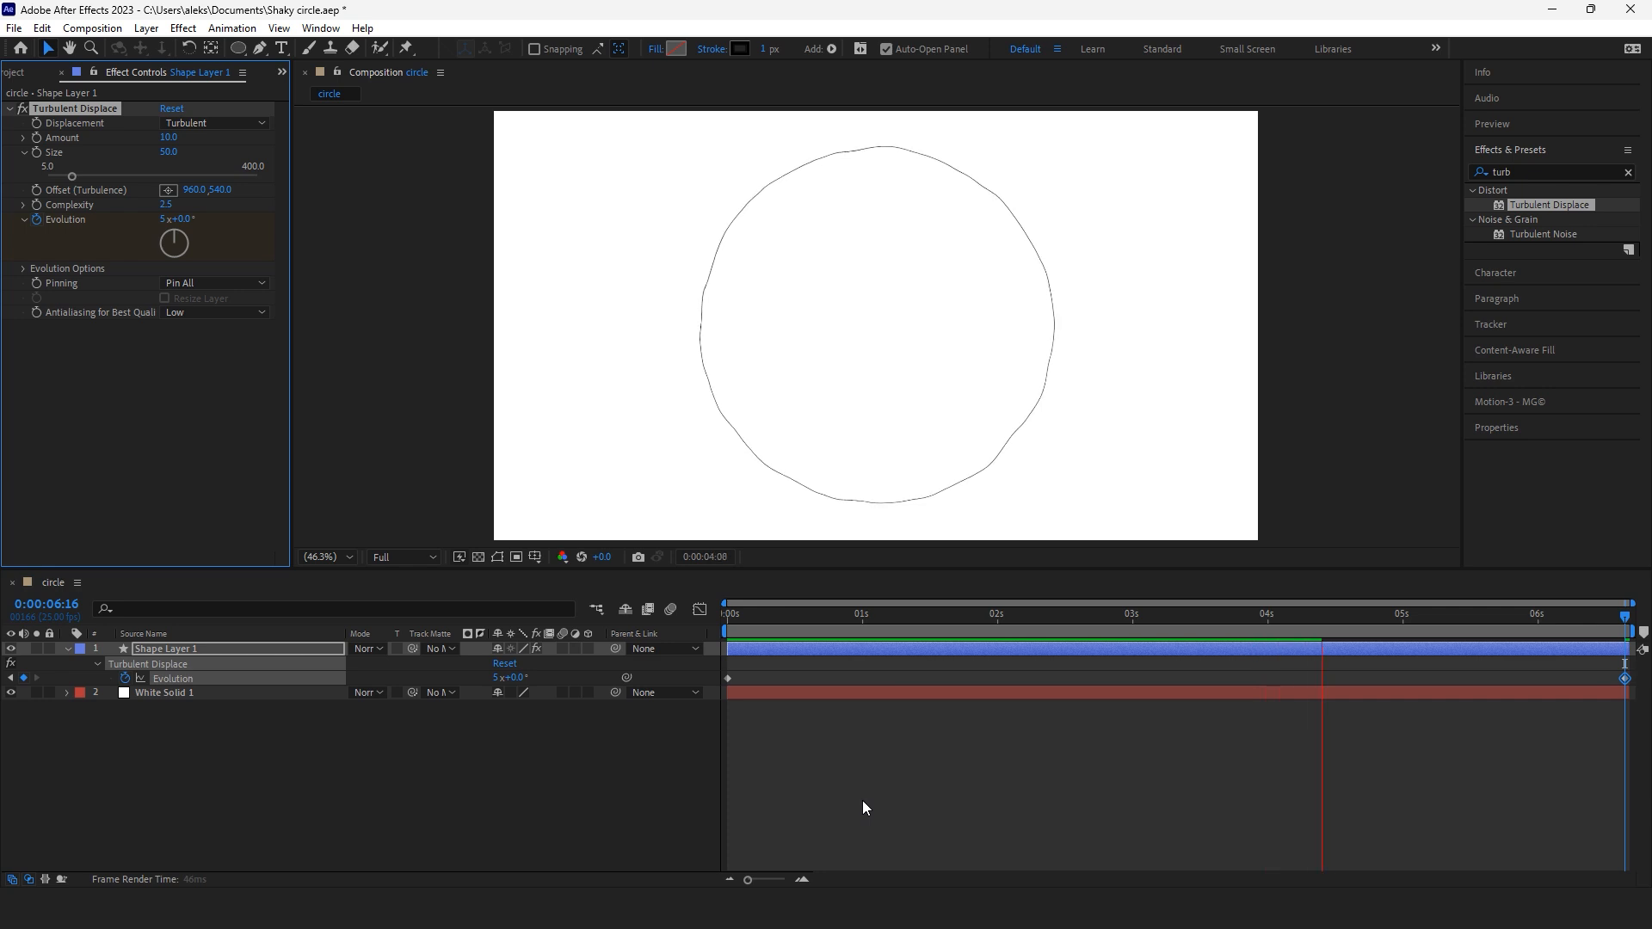
Step: Drive the Turbulent Displace Evolution with a time*1000 expression
{"action": "left_click", "coordinate": [126, 678]}
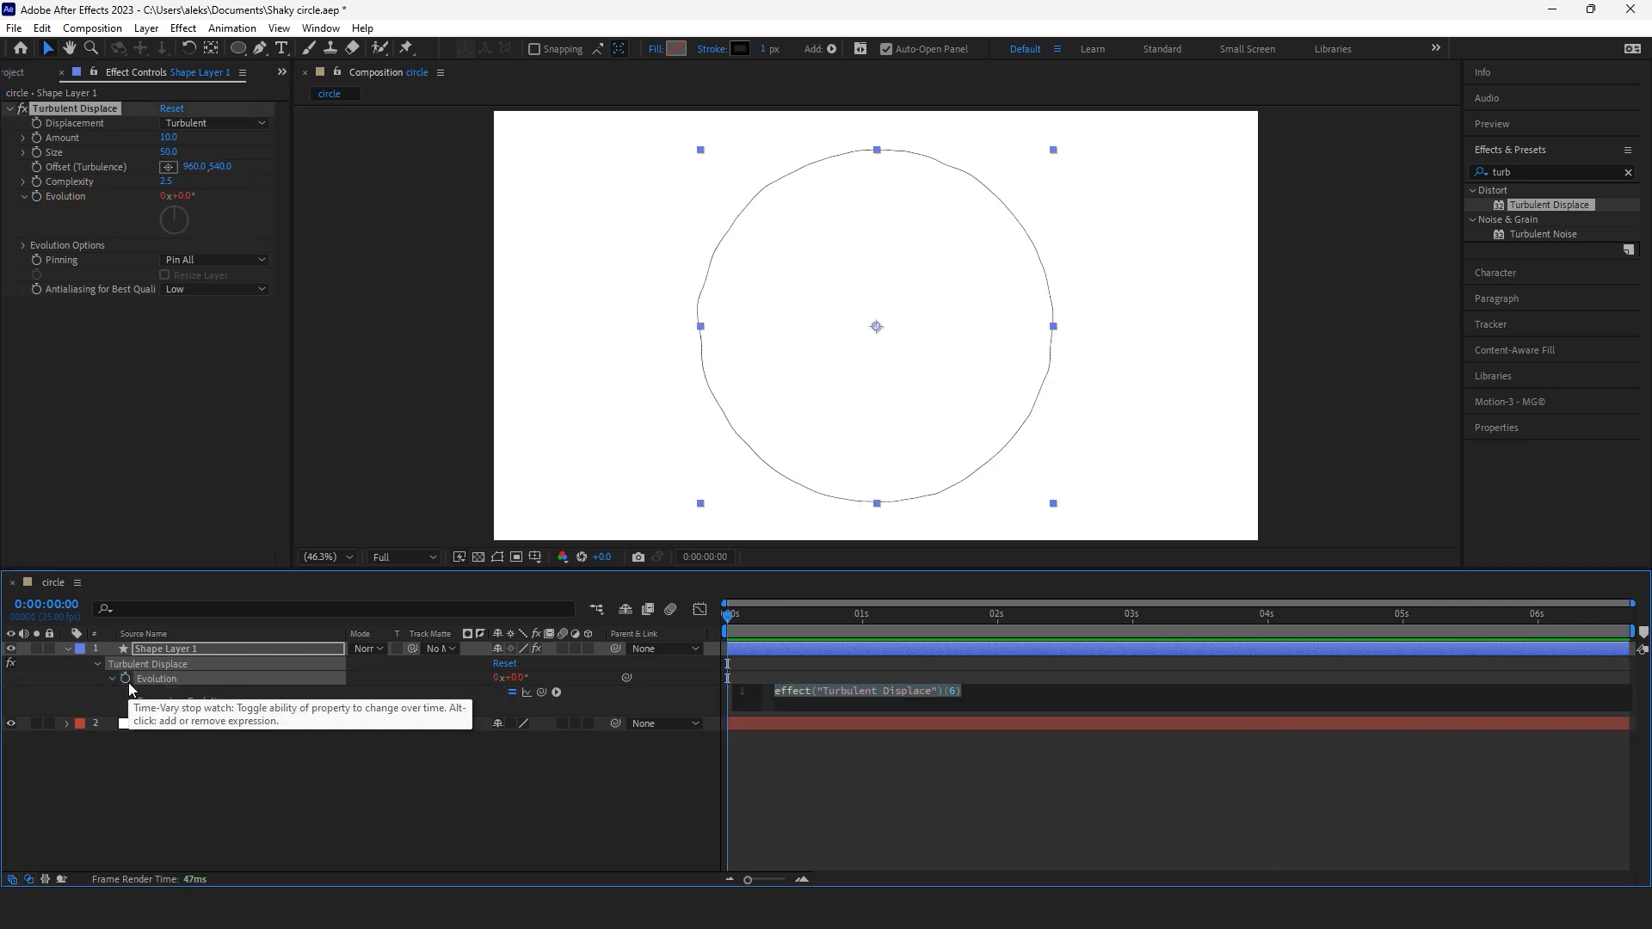
{"action": "type", "text": "t"}
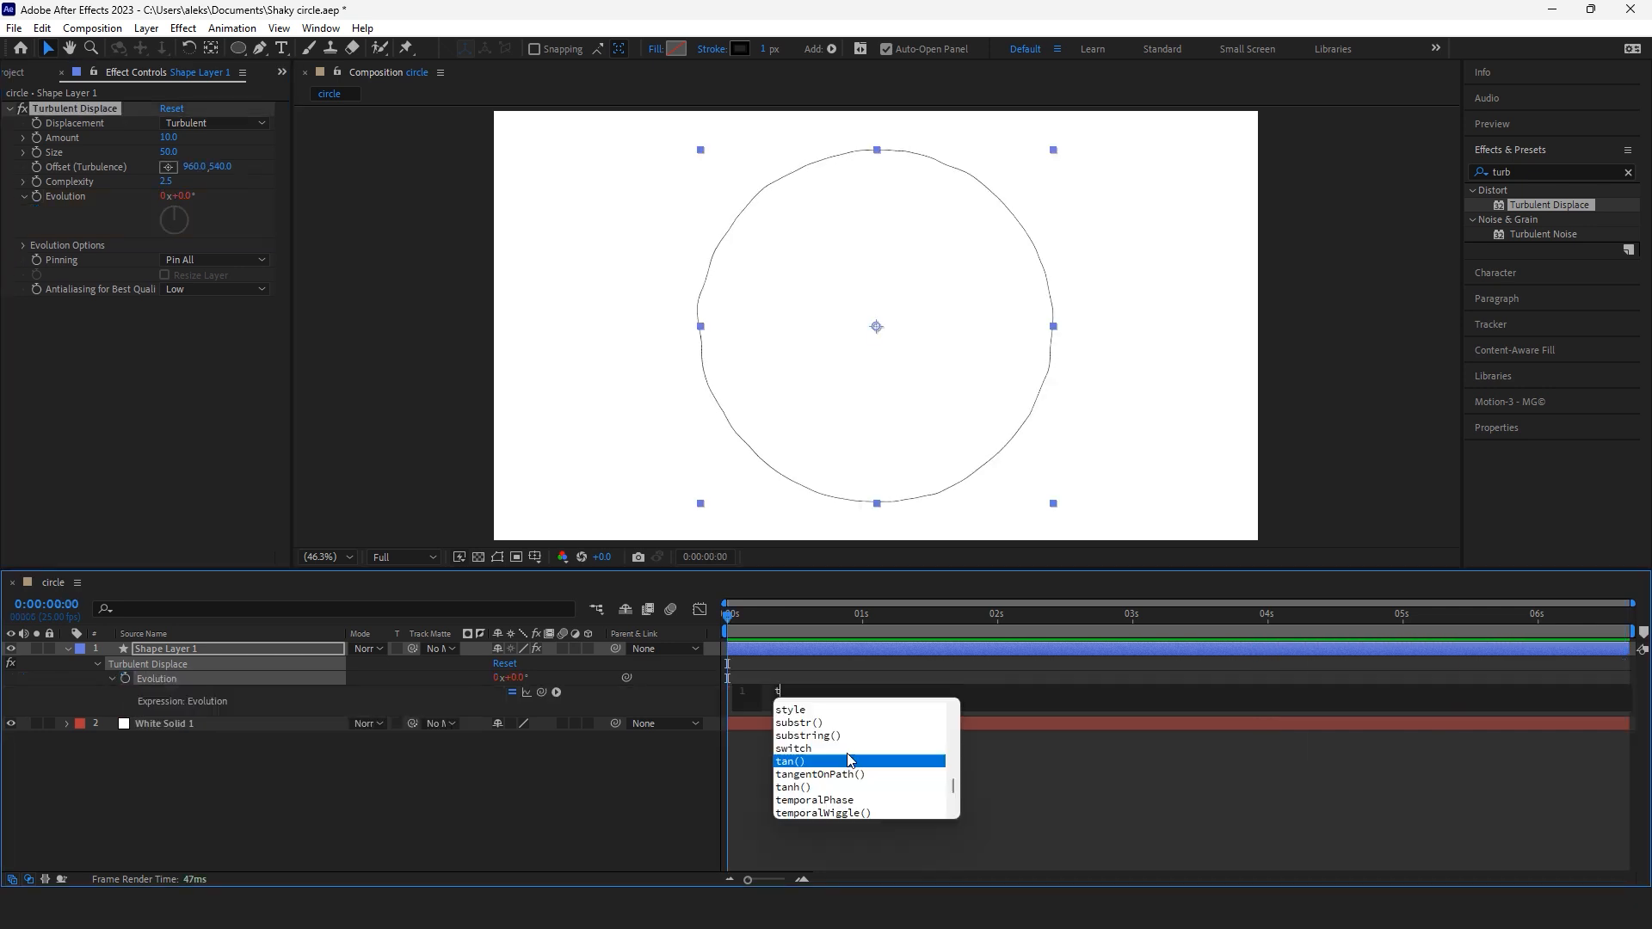
{"action": "type", "text": "ime*800"}
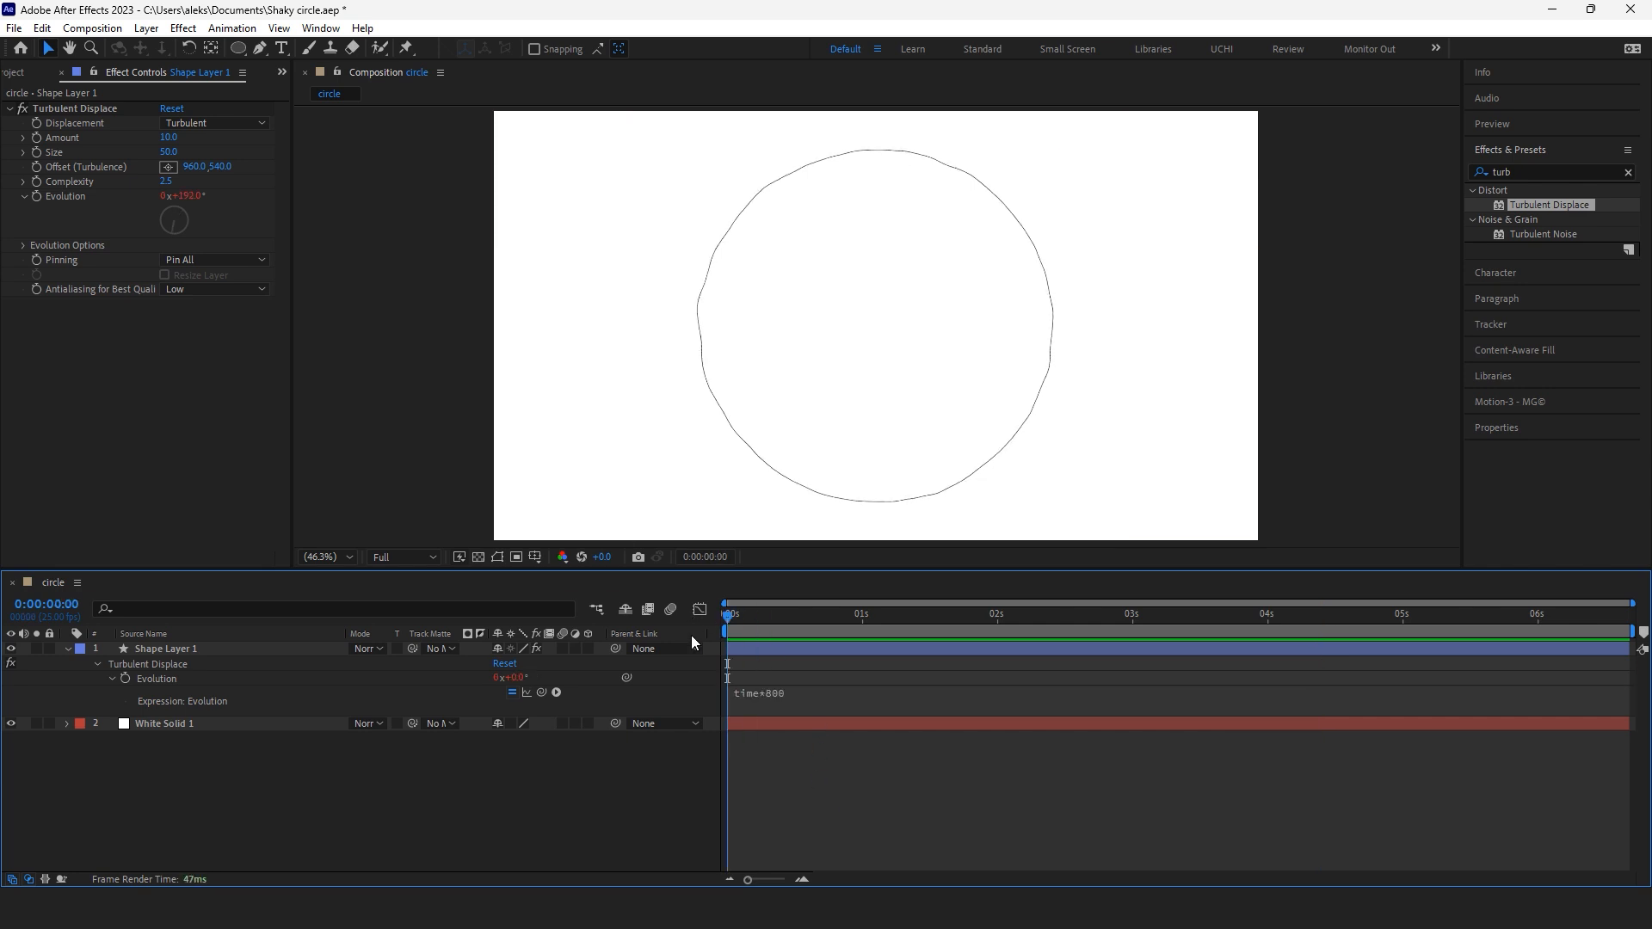
{"action": "left_click", "coordinate": [884, 612]}
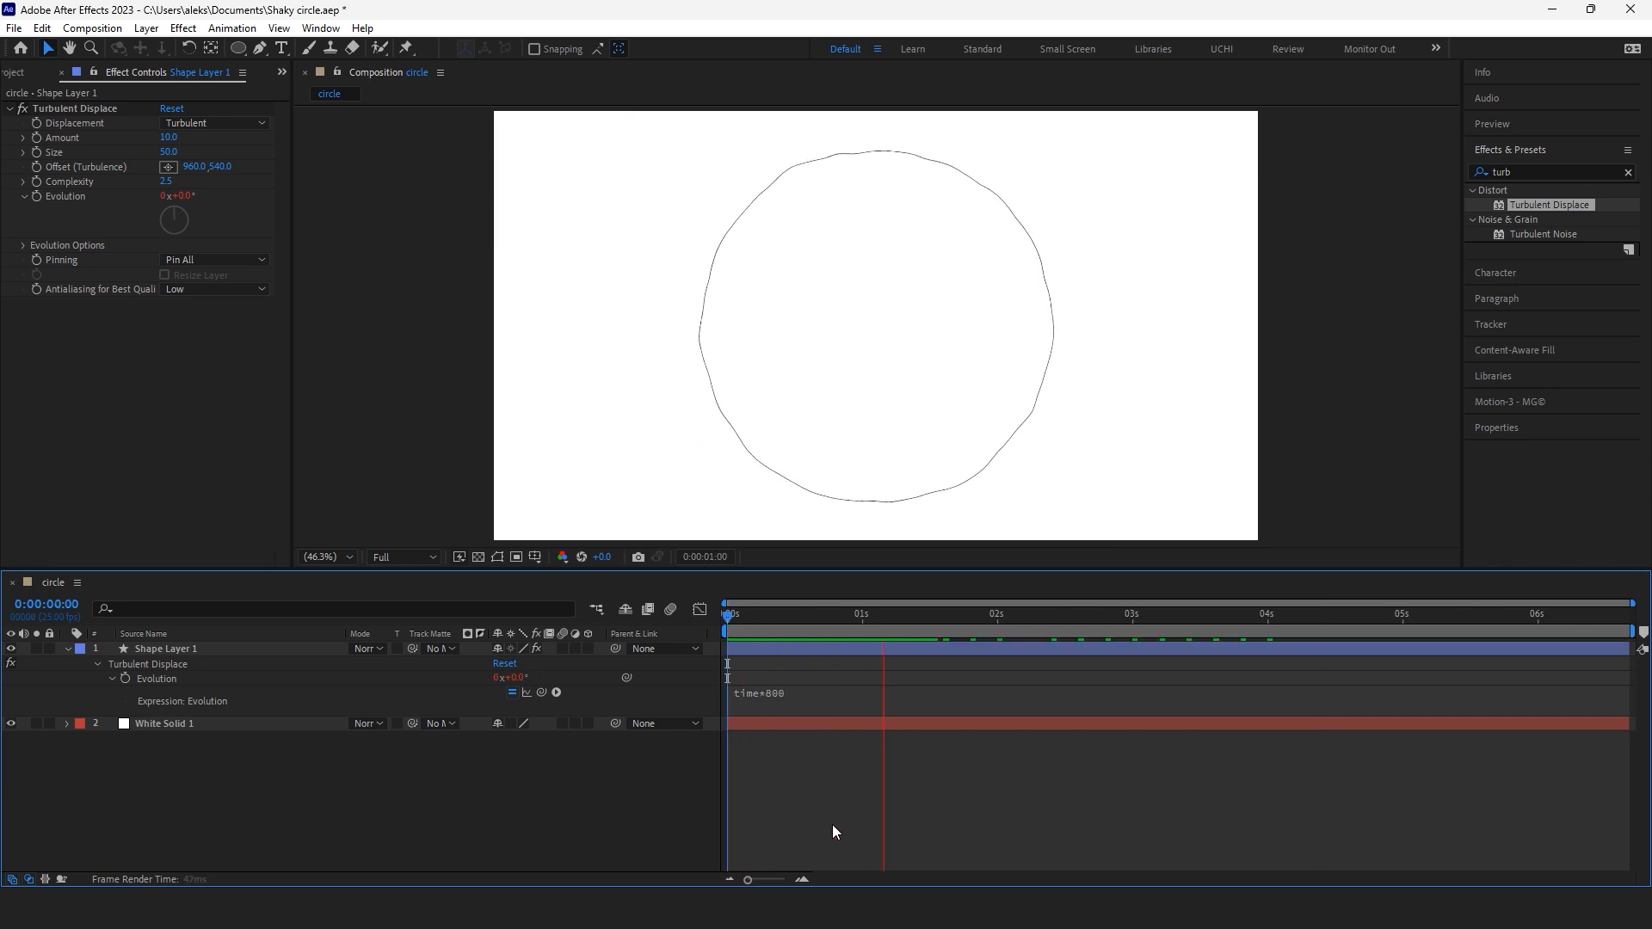
Step: Preview the continuously wobbling circle, then stop and return to the start
{"action": "left_click", "coordinate": [1155, 612]}
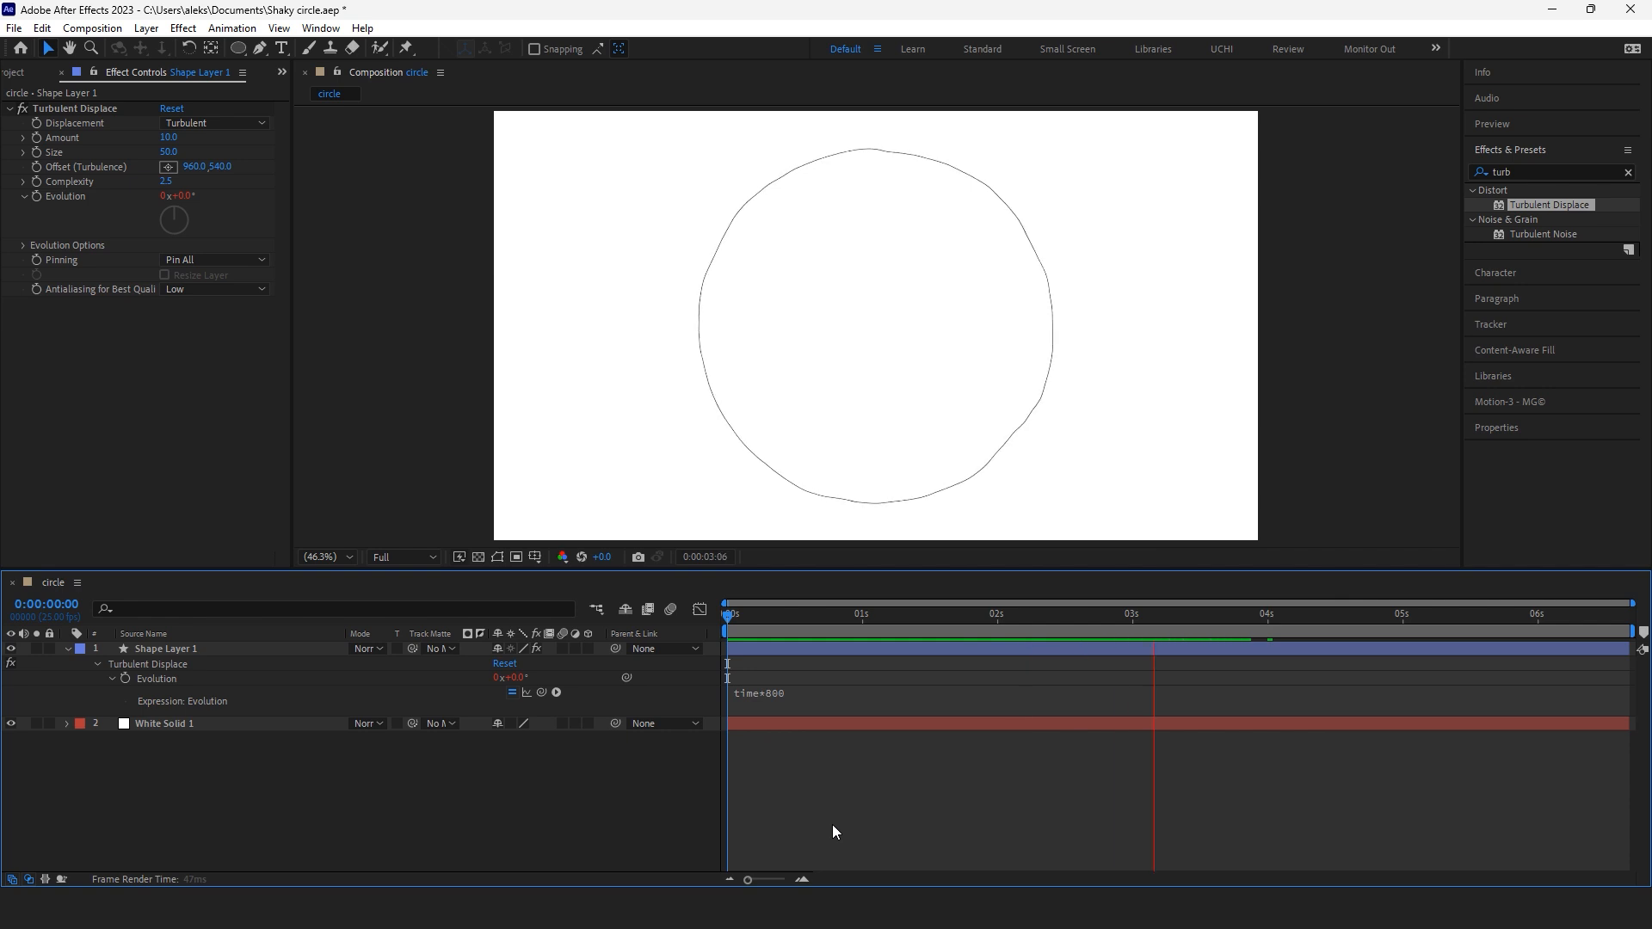
{"action": "left_click", "coordinate": [1266, 614]}
{"action": "type", "text": "1000"}
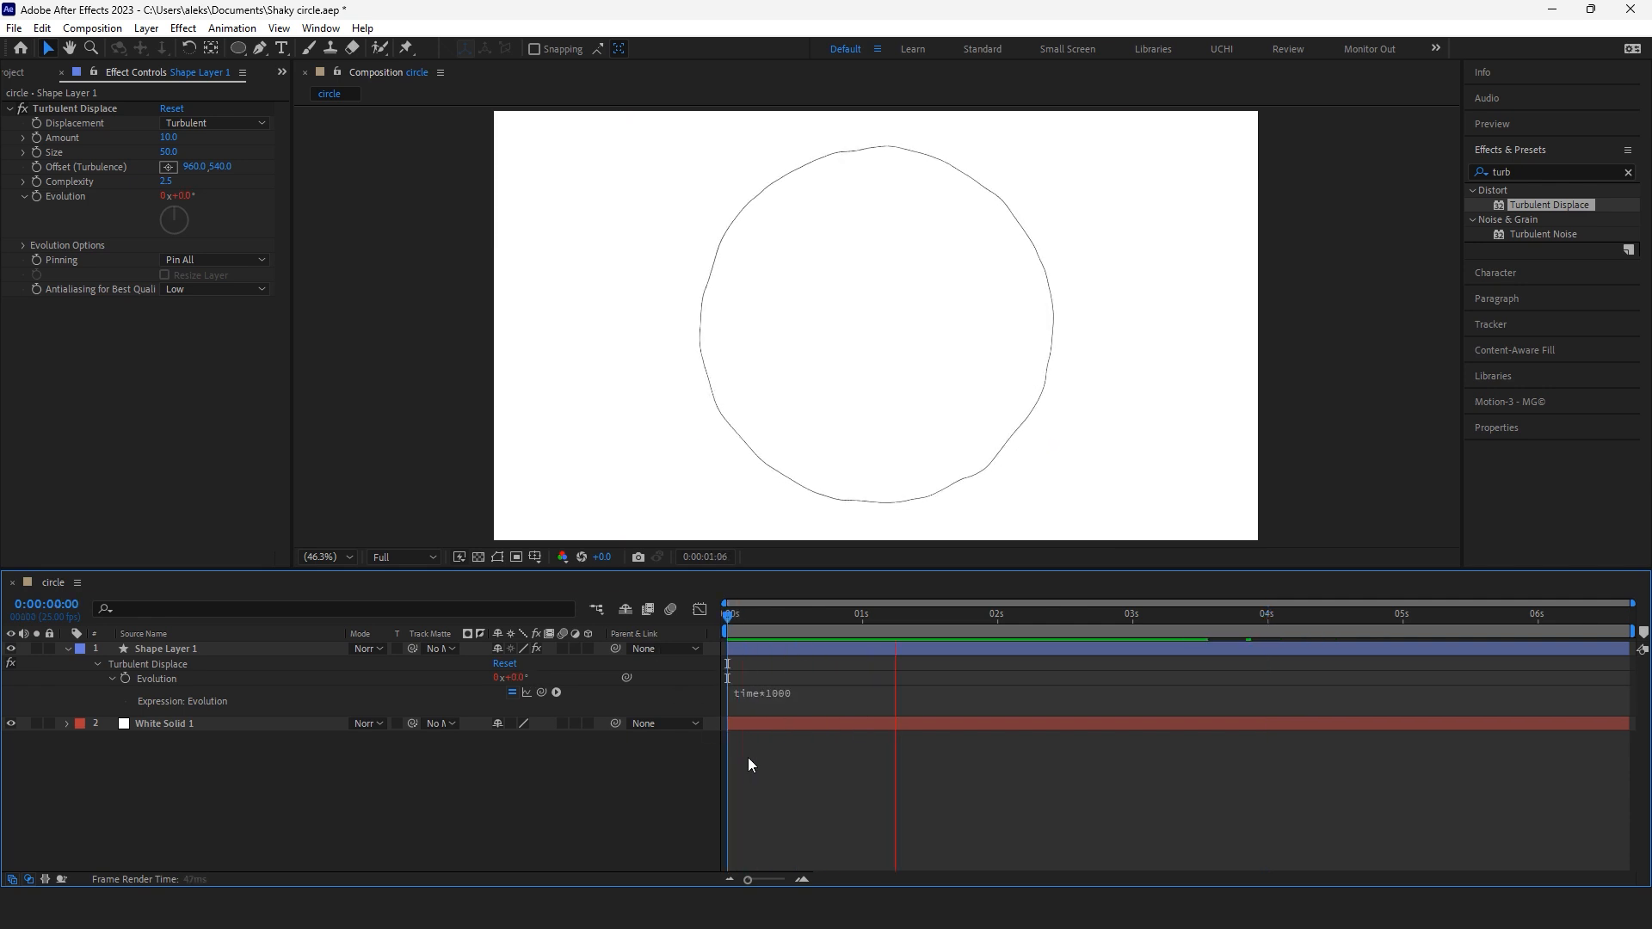
{"action": "left_click", "coordinate": [1161, 613]}
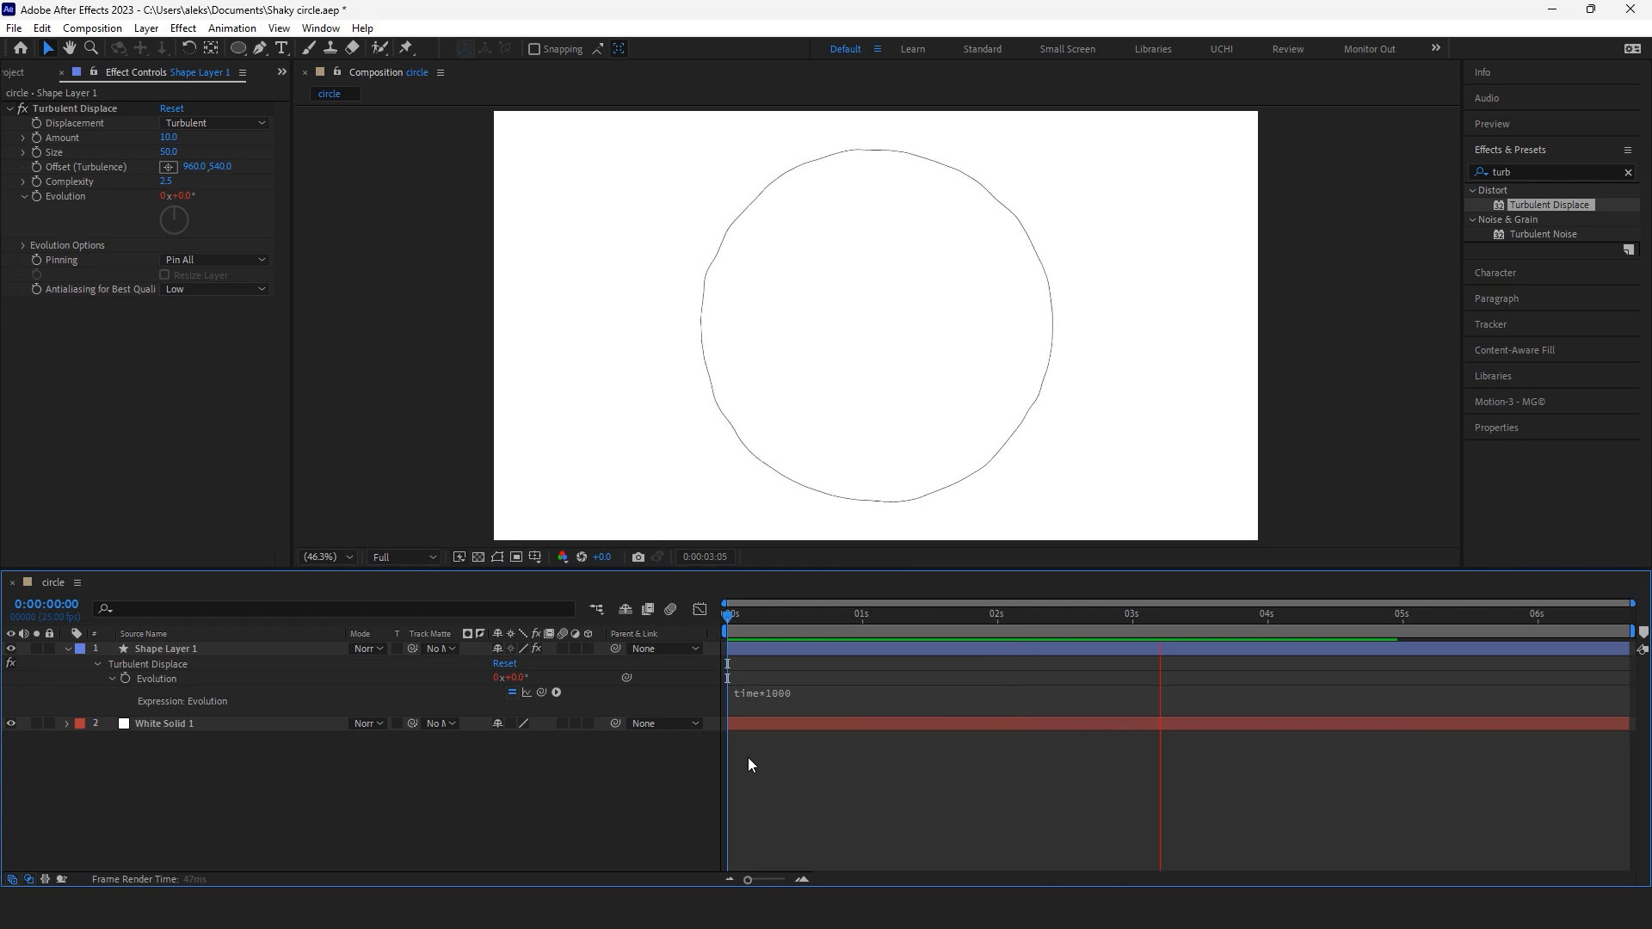
{"action": "left_click", "coordinate": [1419, 613]}
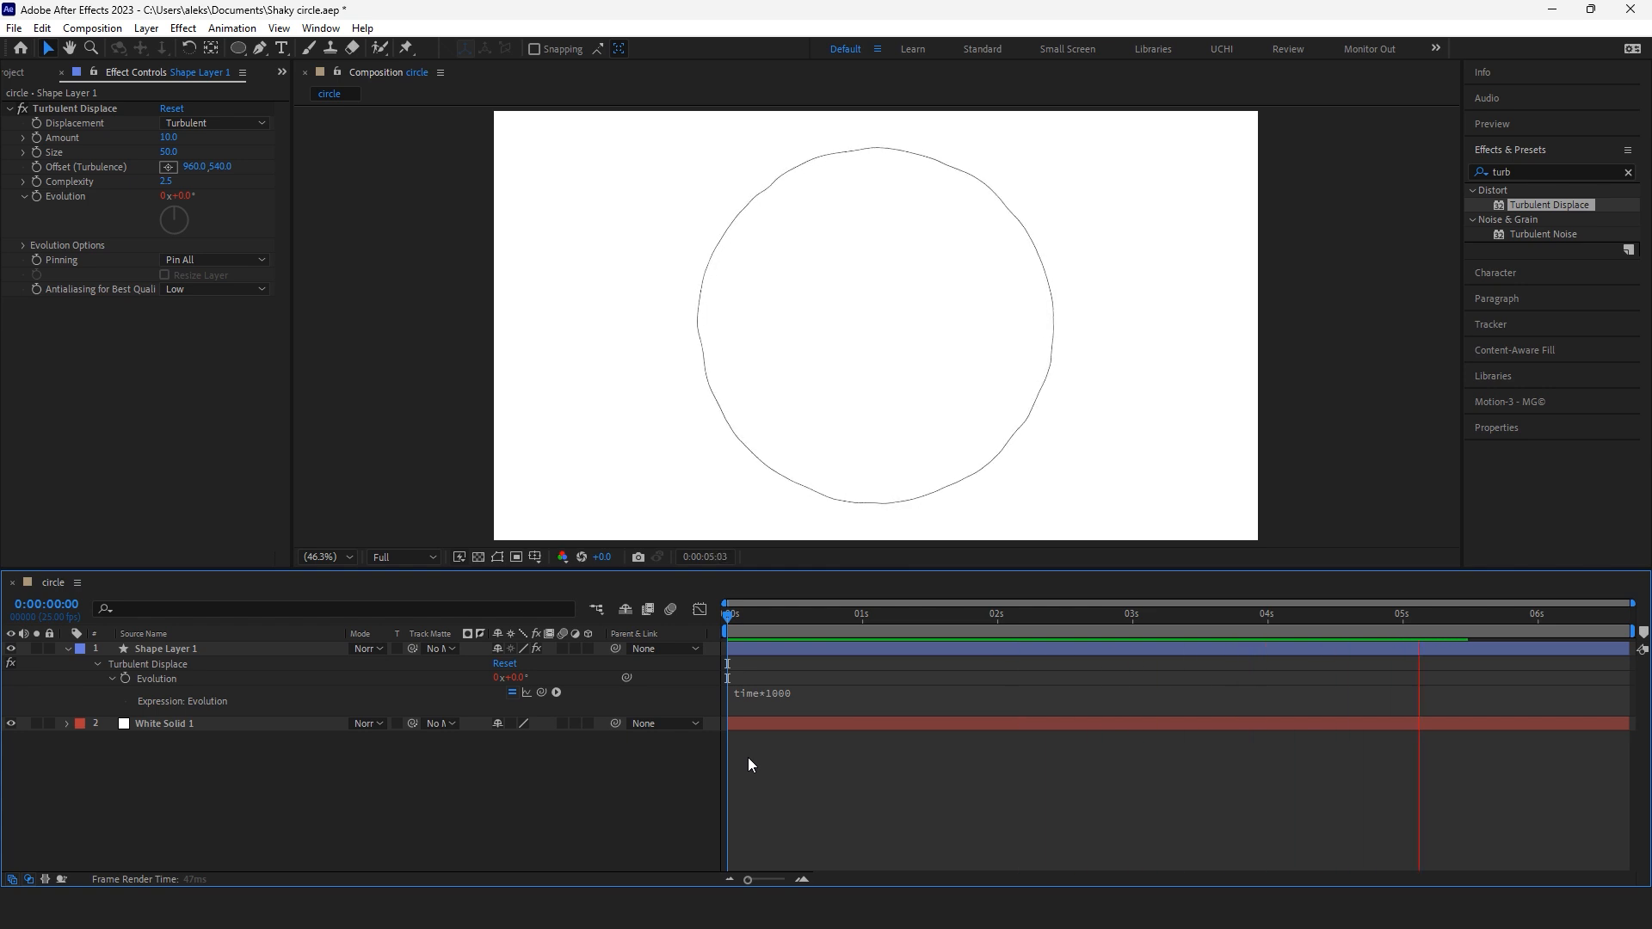
{"action": "left_click", "coordinate": [764, 612]}
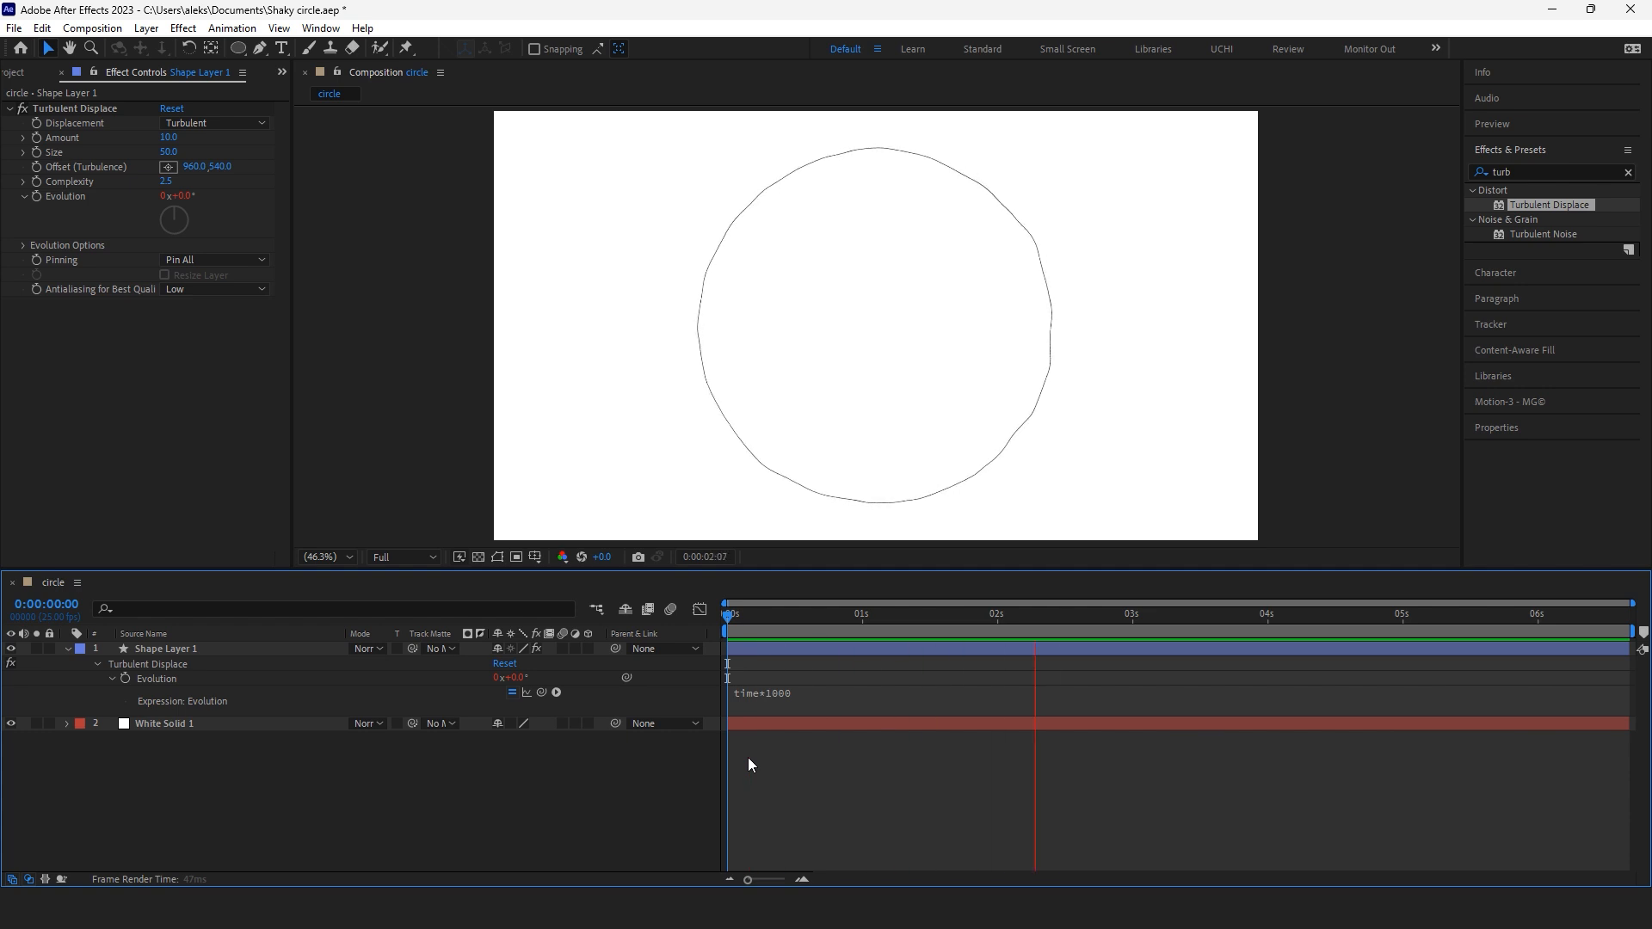
{"action": "left_click", "coordinate": [725, 612]}
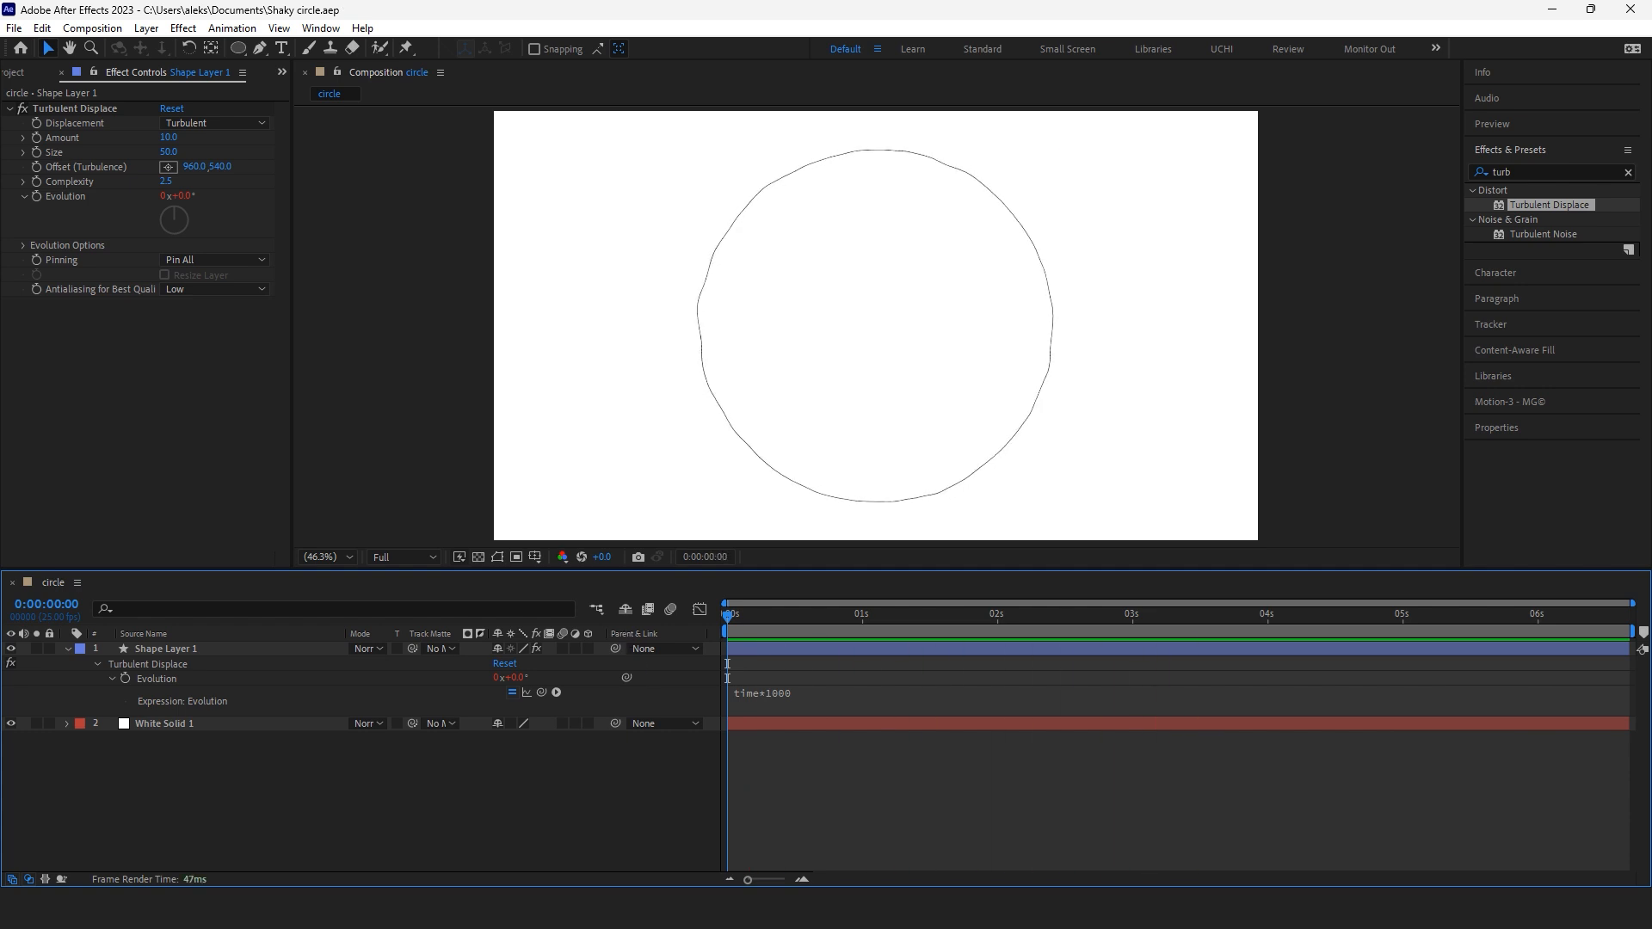
Step: Rename the shape layer circle1 and duplicate it into circle2 and circle3
{"action": "left_click", "coordinate": [991, 614]}
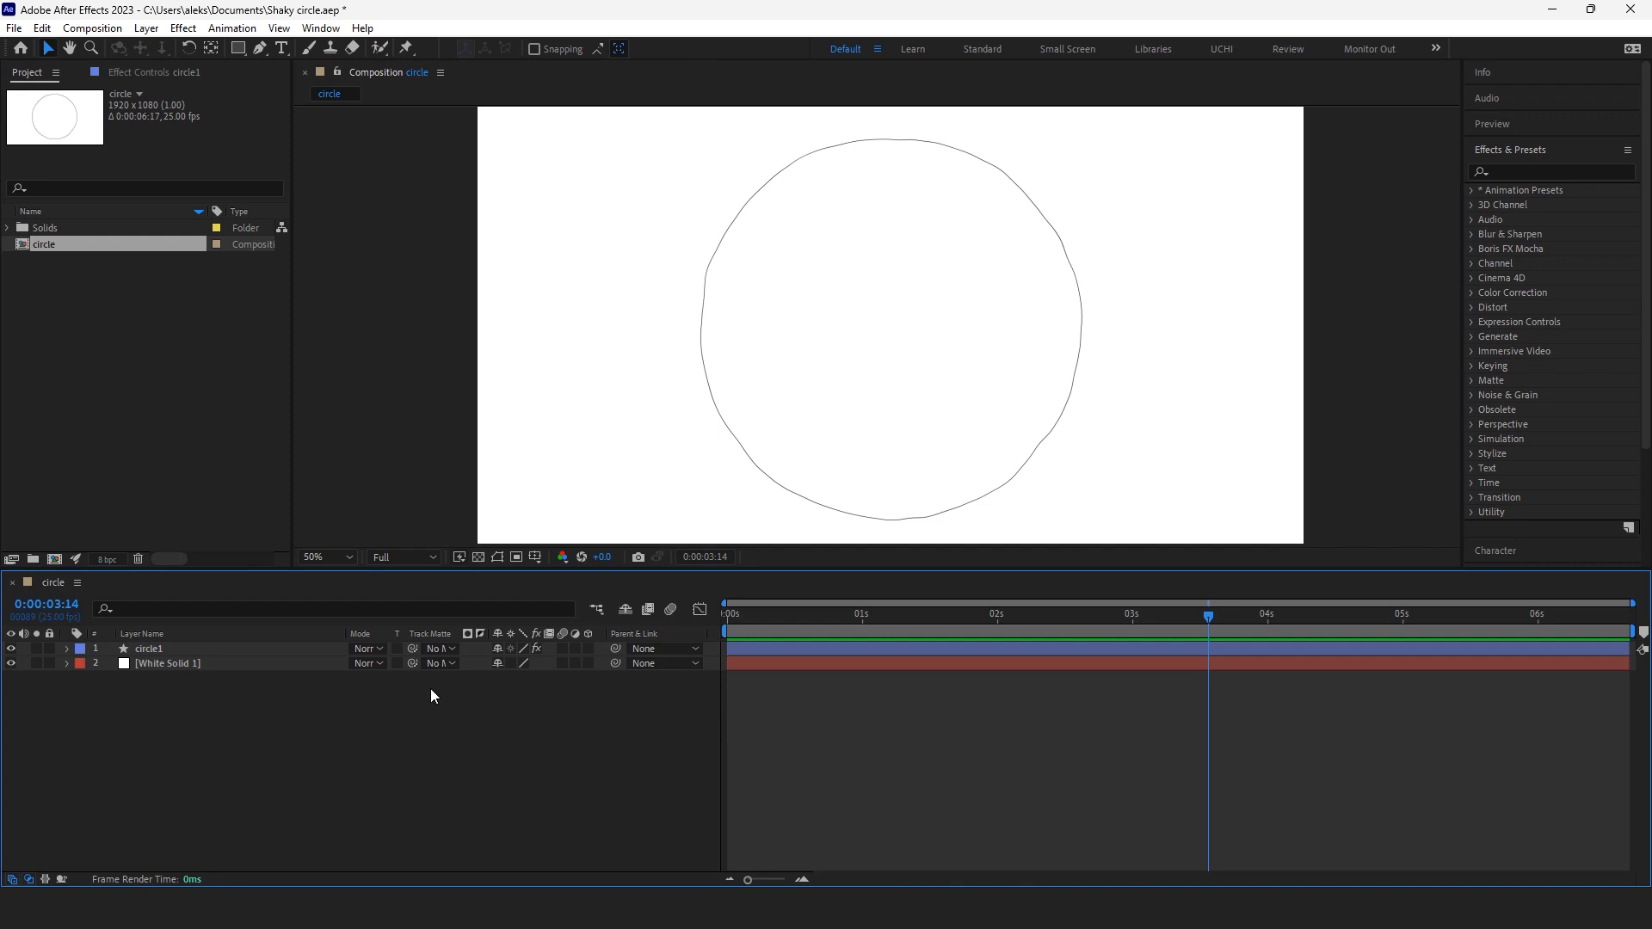
{"action": "left_click", "coordinate": [148, 649]}
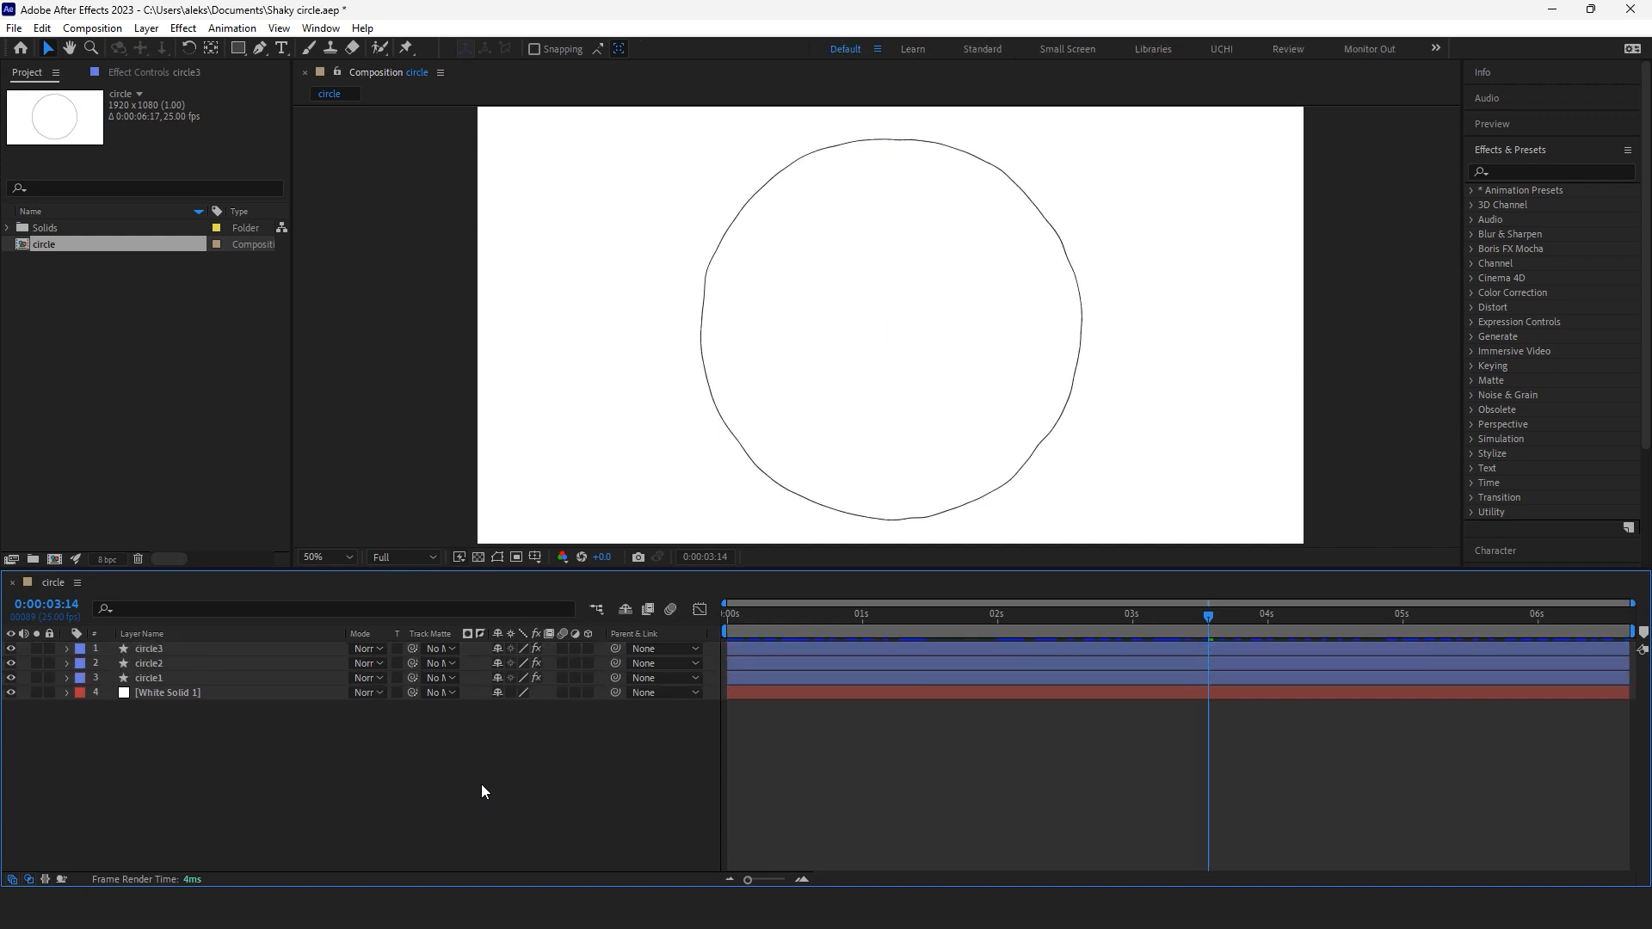
Step: Play back the three-circle animation and reveal circle1's Turbulent Displace seed options
{"action": "key", "text": "Home"}
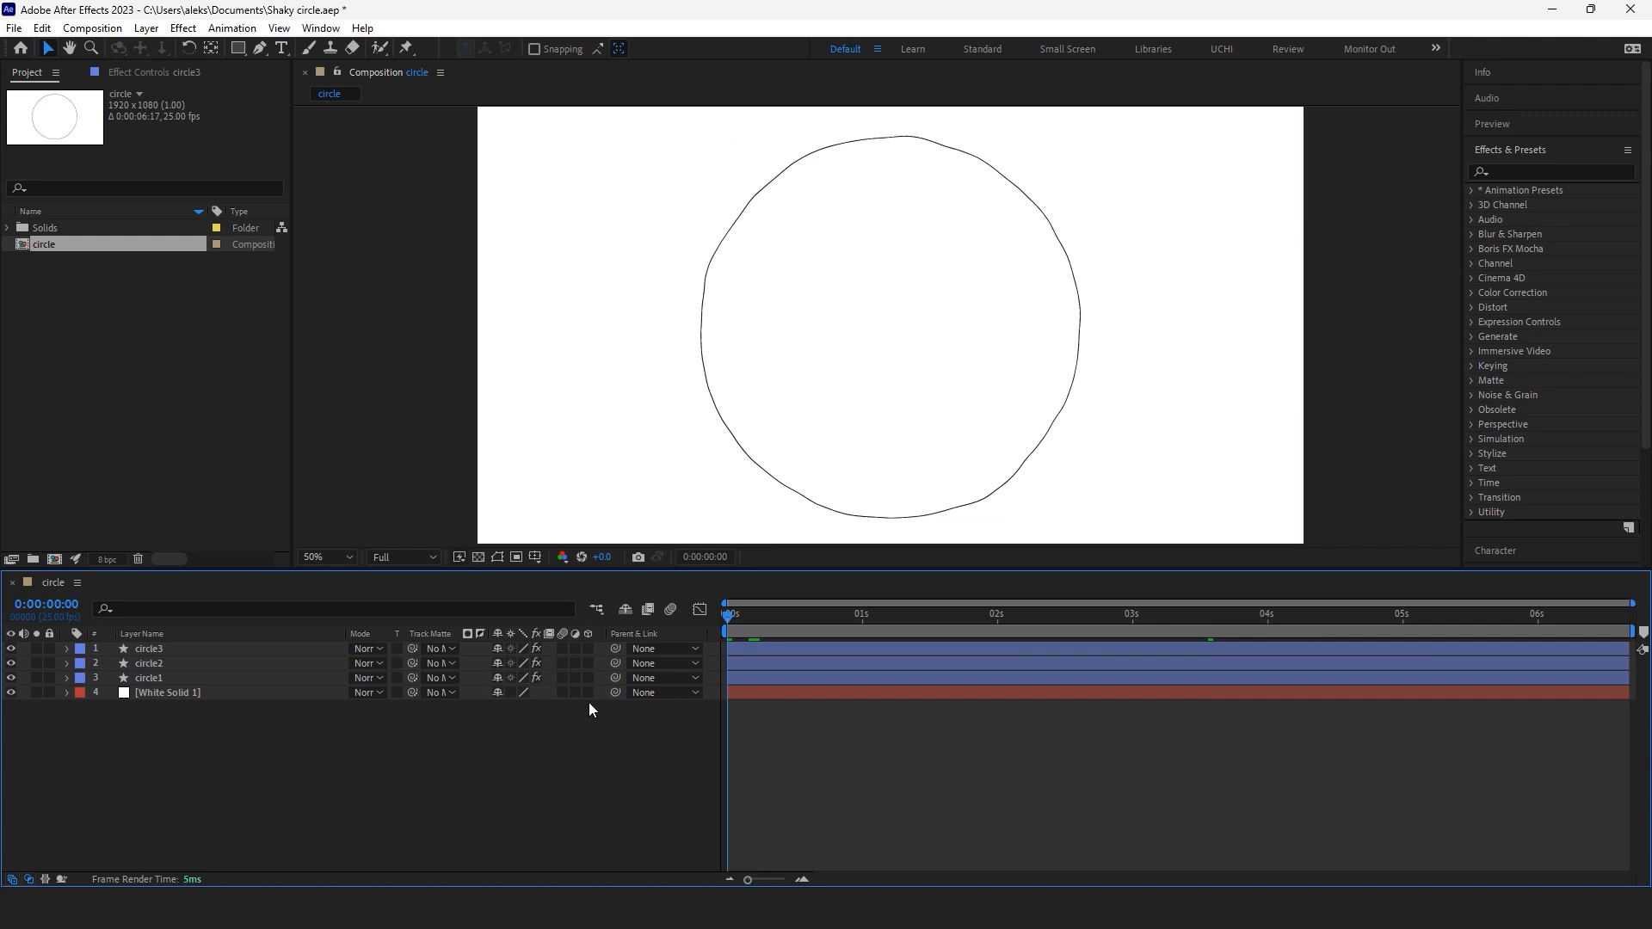
{"action": "left_click", "coordinate": [940, 612]}
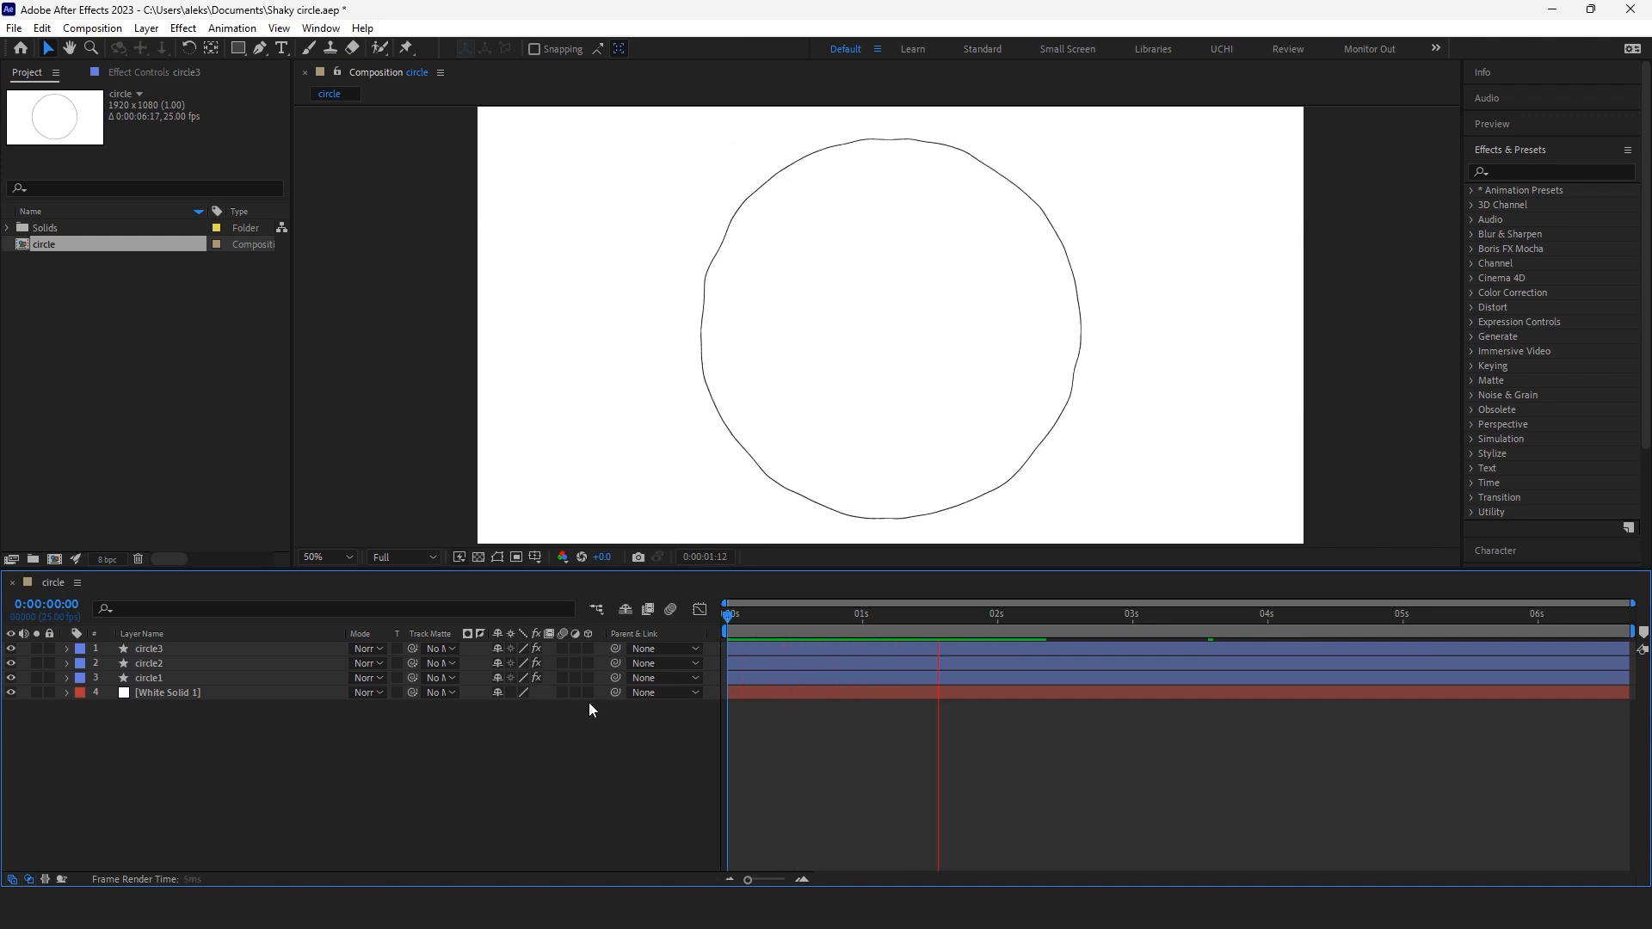
{"action": "left_click", "coordinate": [148, 678]}
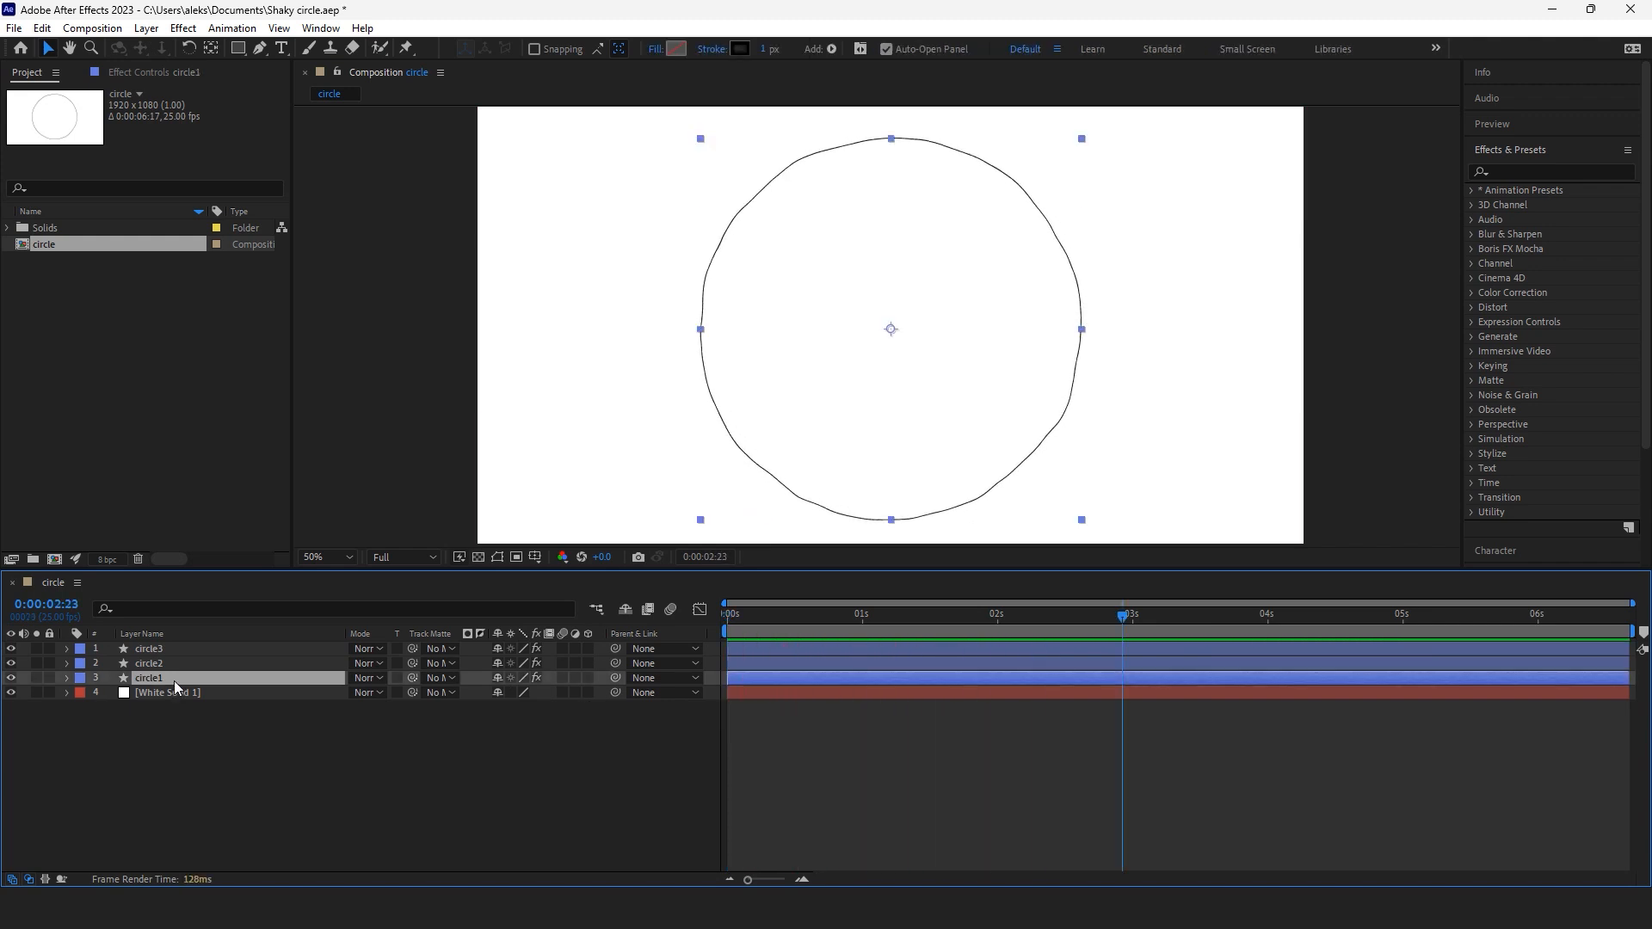
{"action": "left_click", "coordinate": [153, 73]}
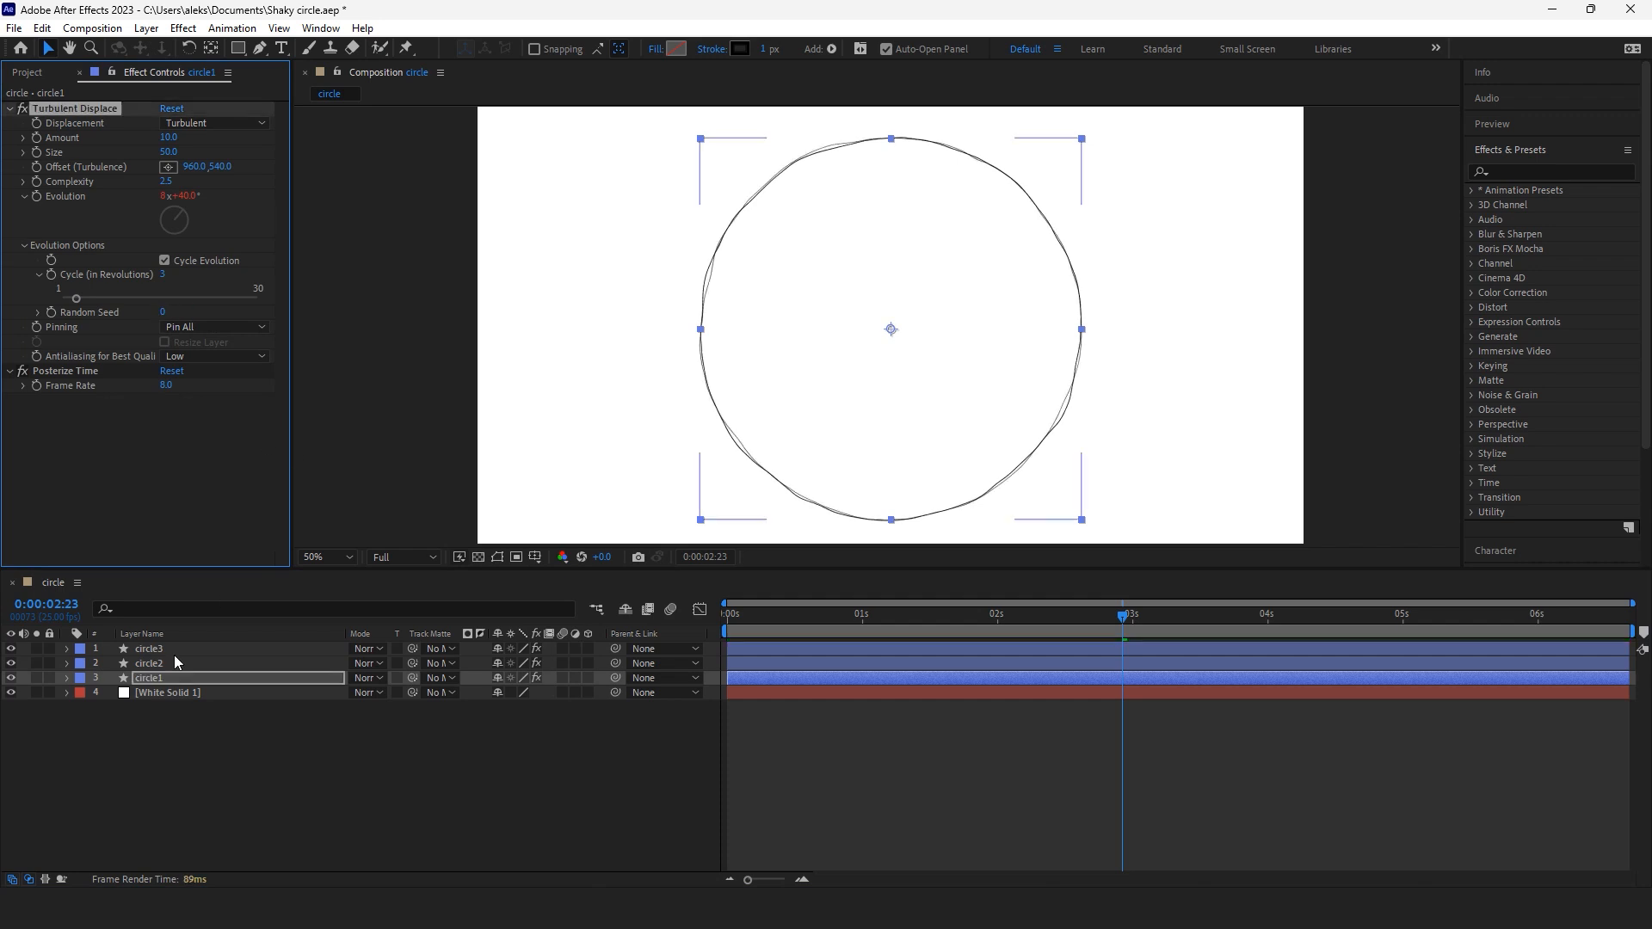
Step: Vary Random Seed on circle2 and circle3, preview, then remove the two duplicates
{"action": "left_click", "coordinate": [148, 663]}
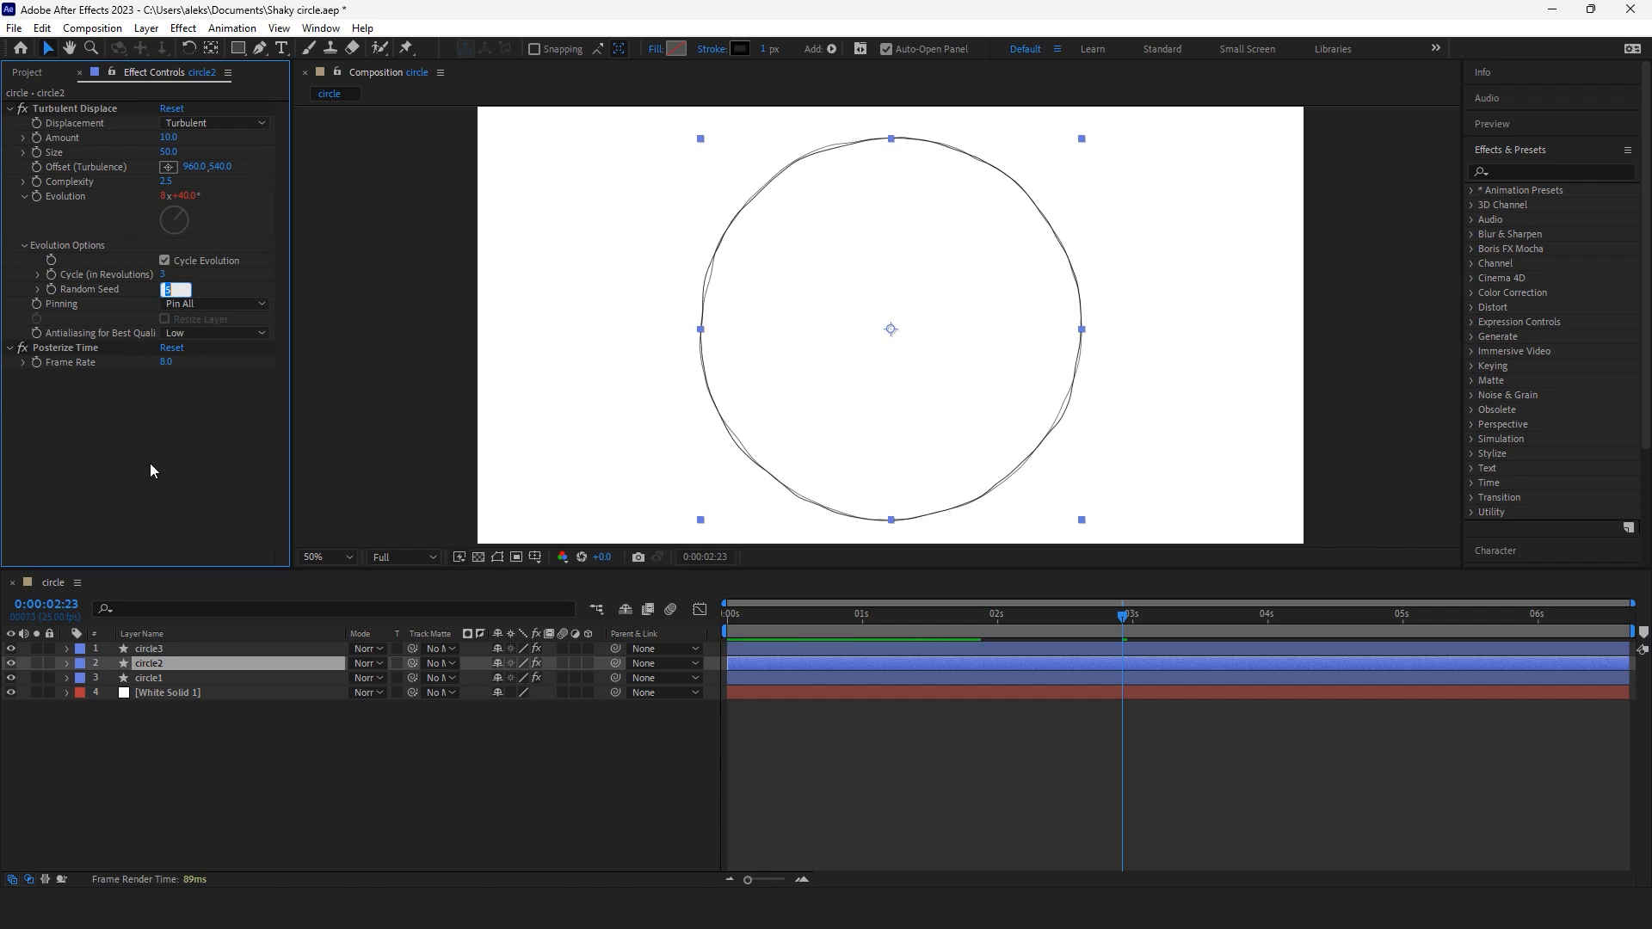
{"action": "left_click", "coordinate": [148, 648]}
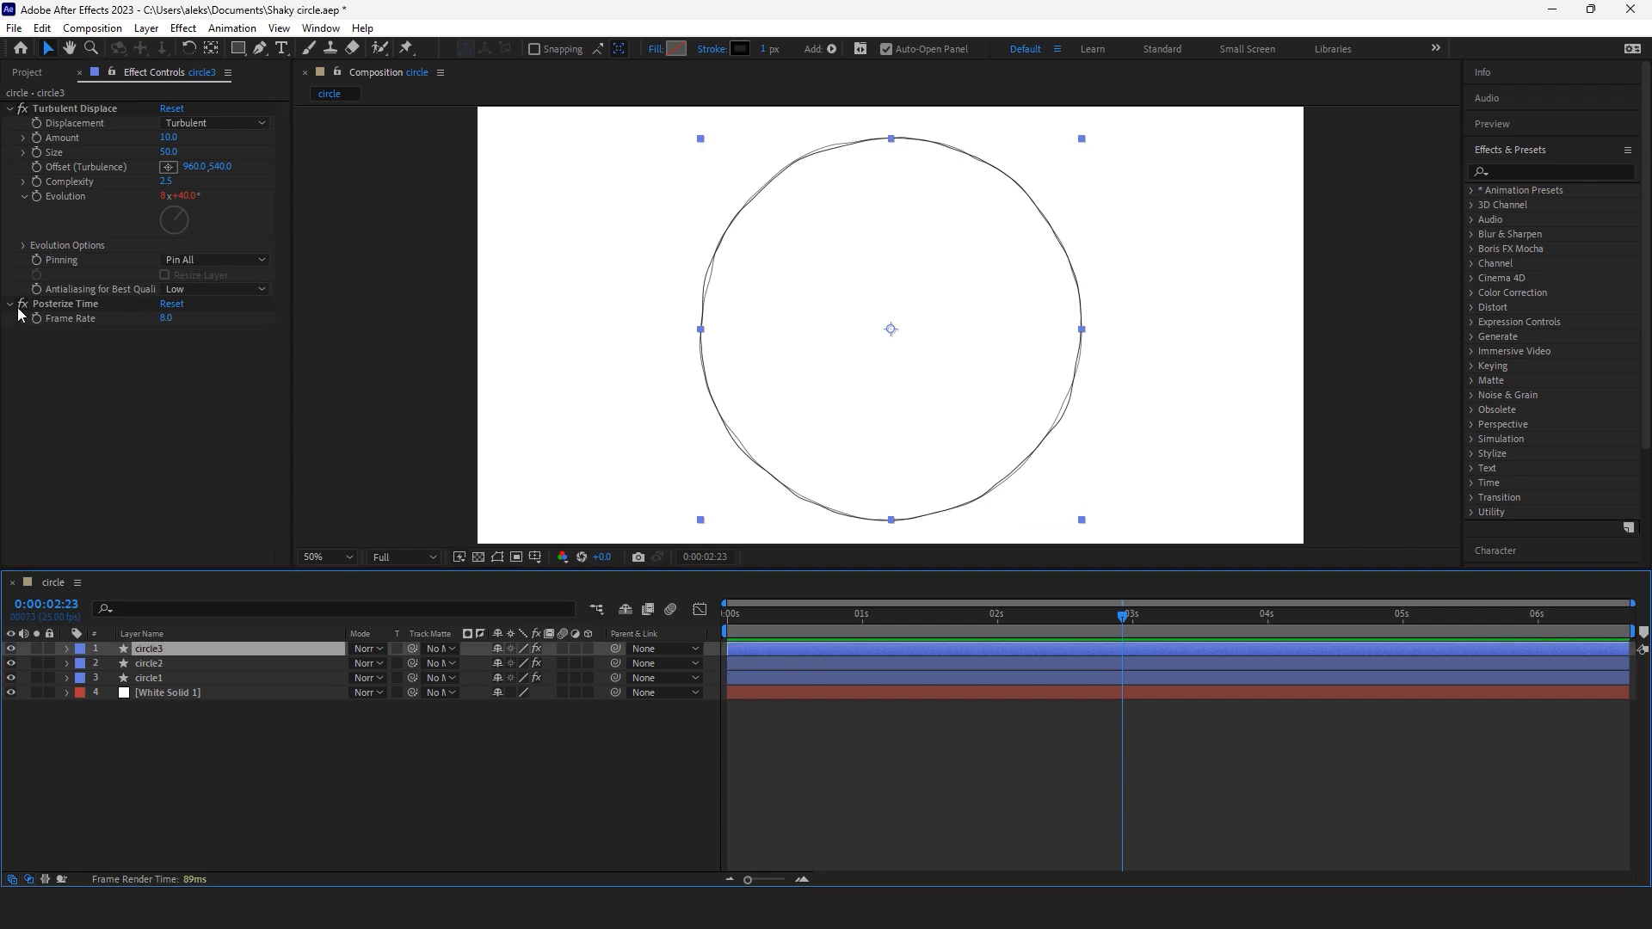
{"action": "left_click", "coordinate": [22, 244]}
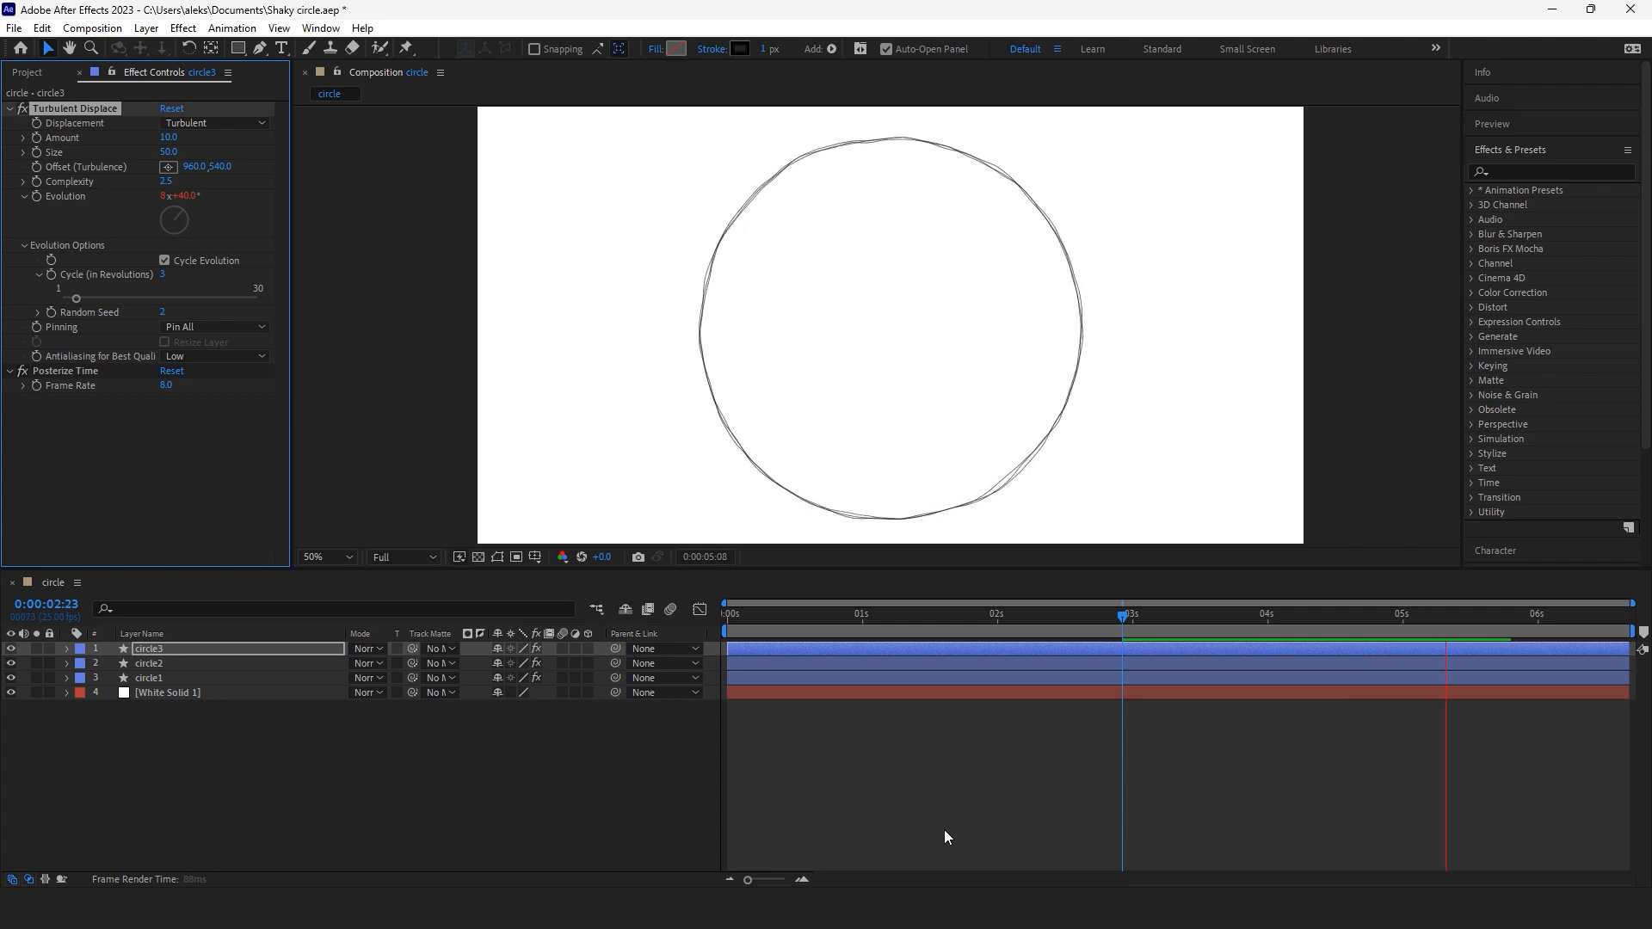
{"action": "left_click", "coordinate": [819, 613]}
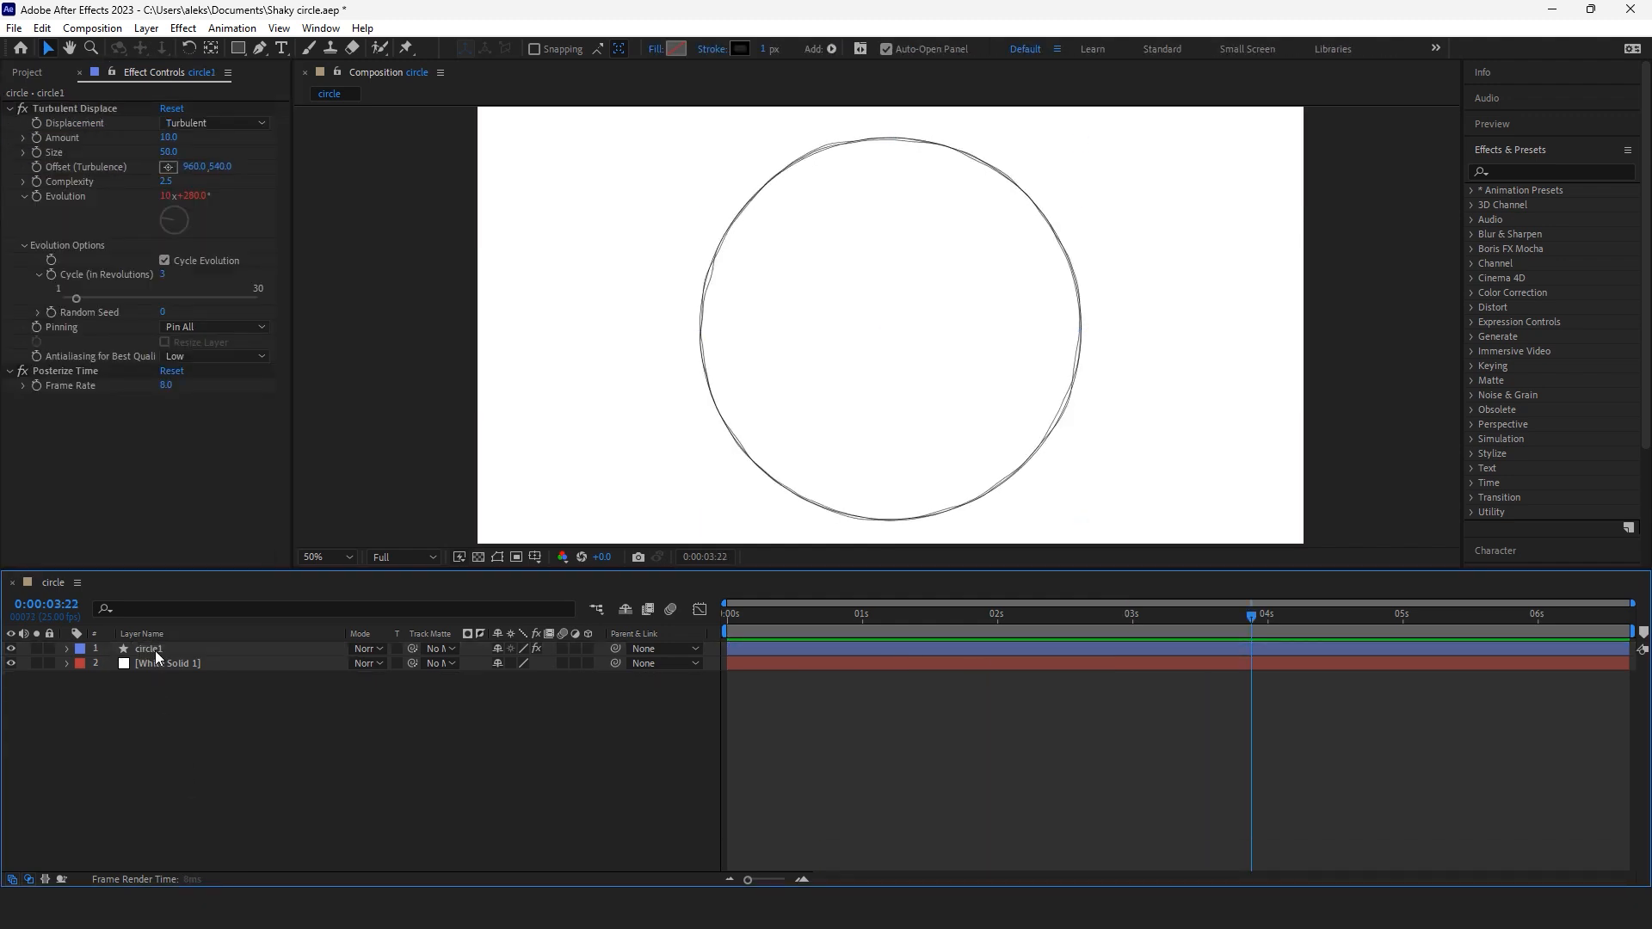
Step: Set circle1's Ellipse Path Size to 500 and duplicate it twice with new random seeds
{"action": "left_click", "coordinate": [148, 649]}
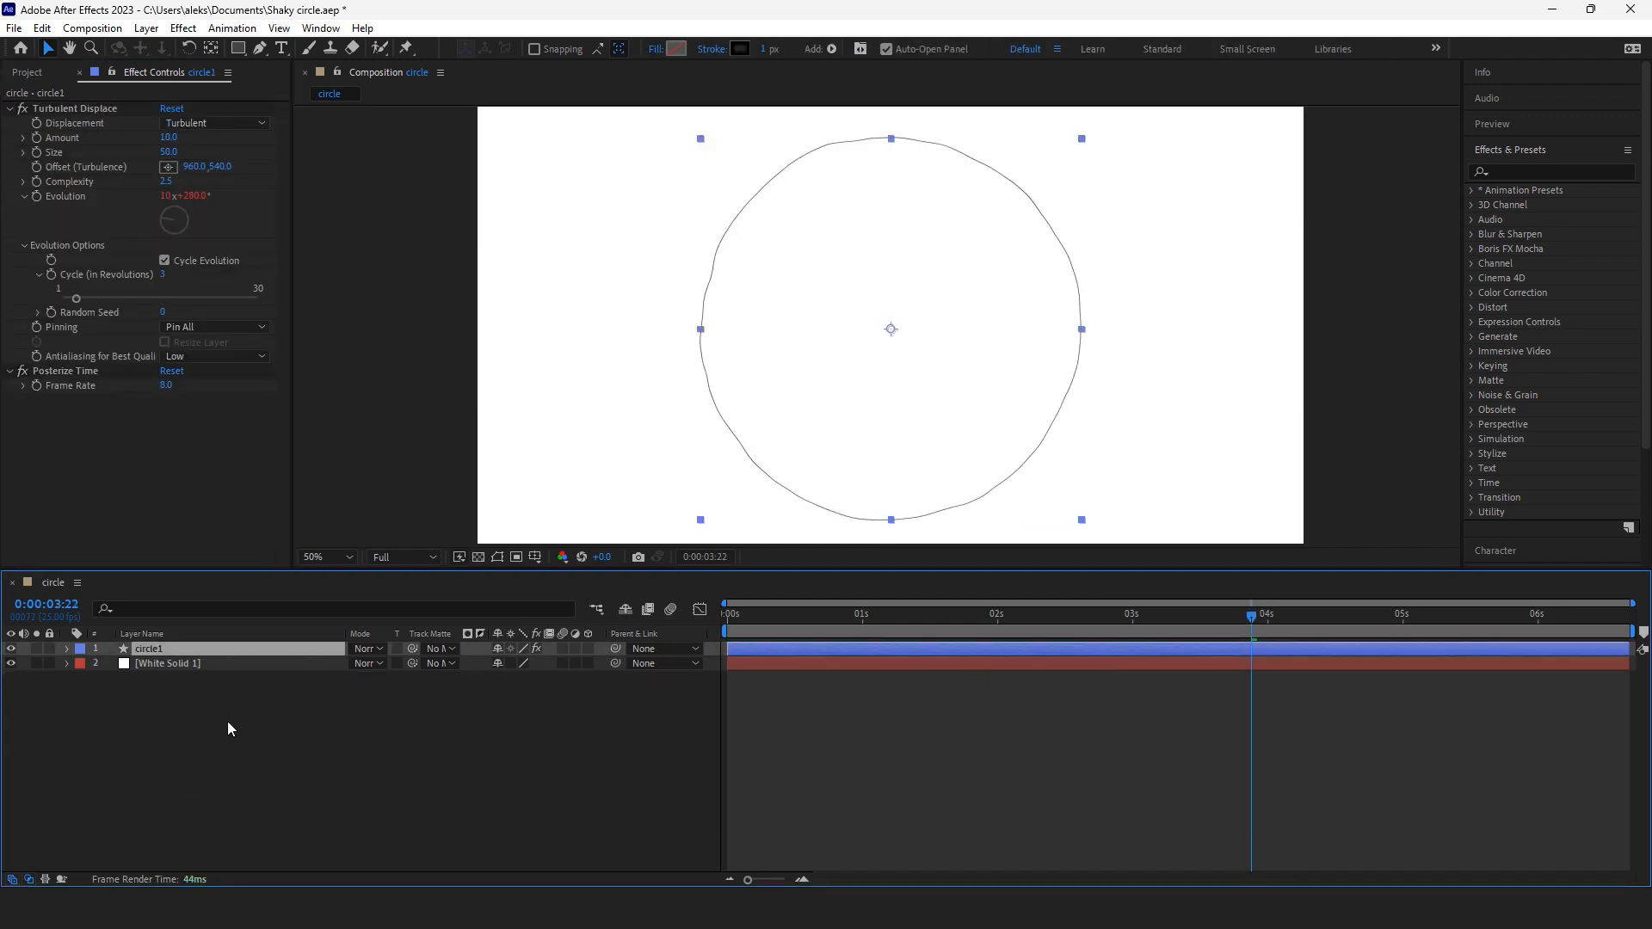
{"action": "type", "text": "size"}
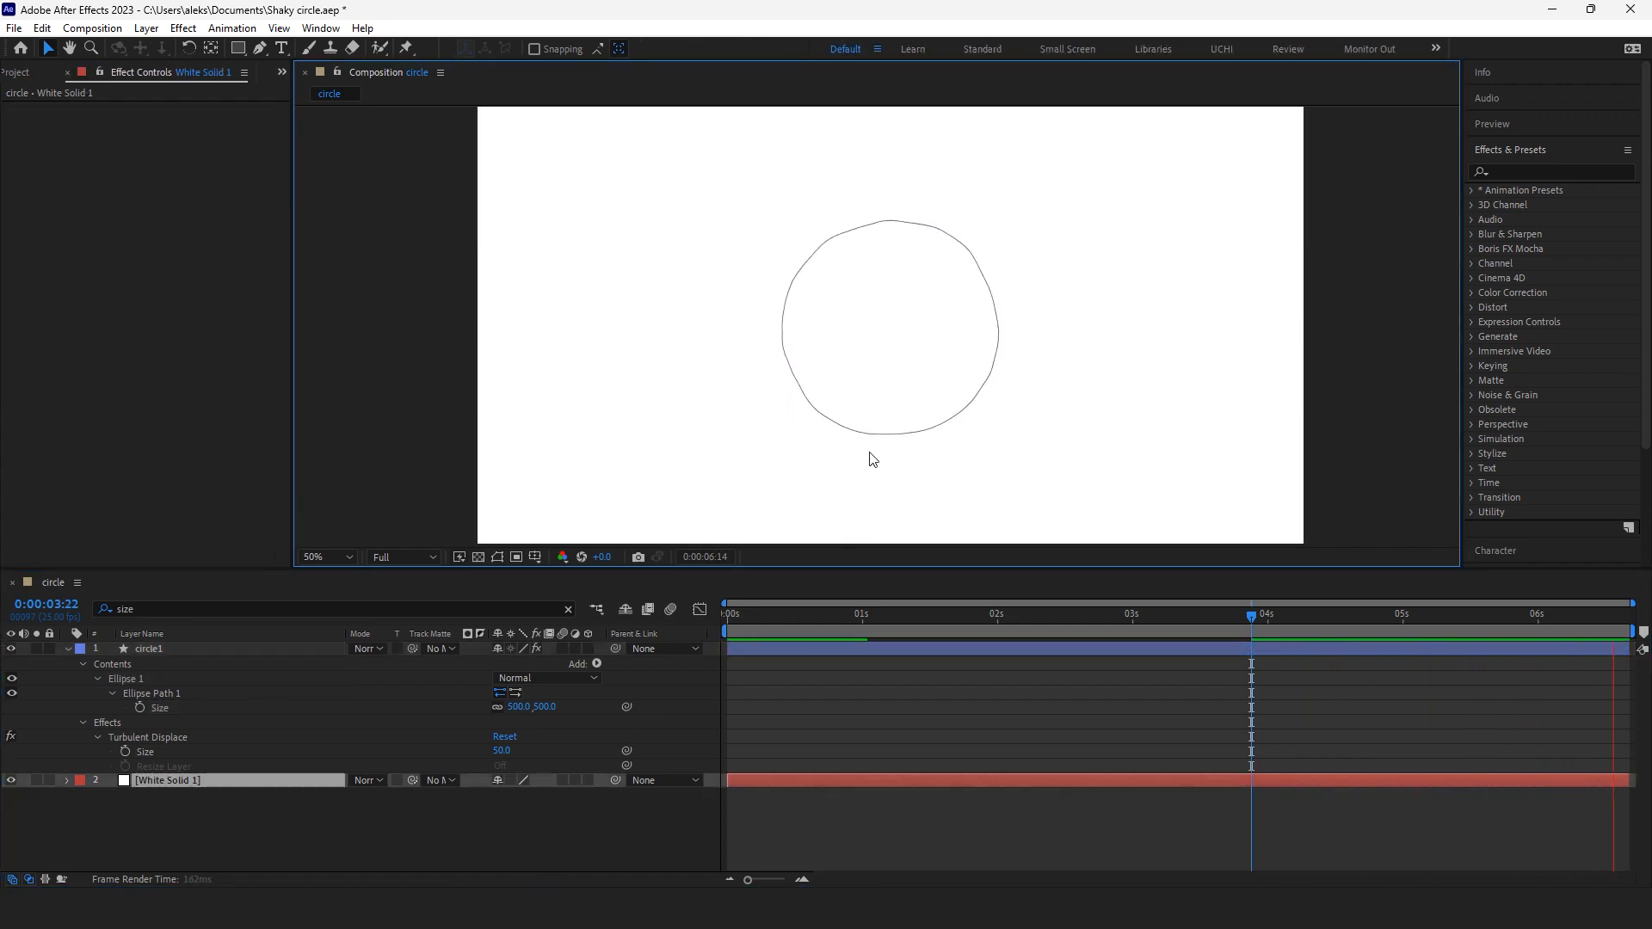
{"action": "left_click", "coordinate": [148, 649]}
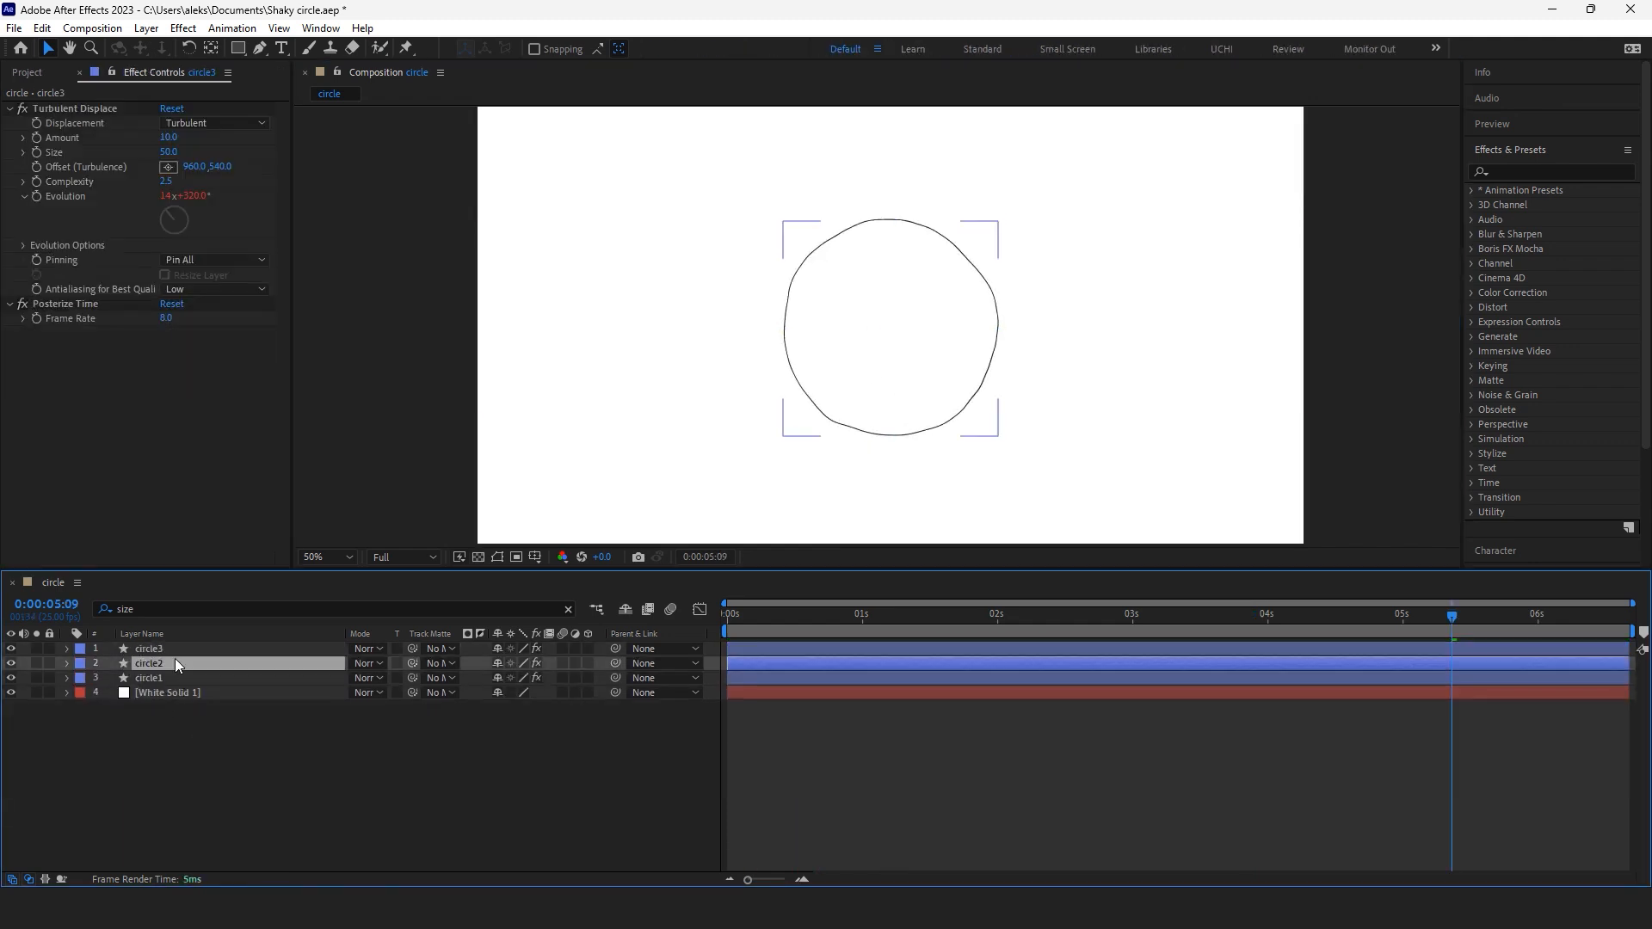
{"action": "left_click", "coordinate": [148, 663]}
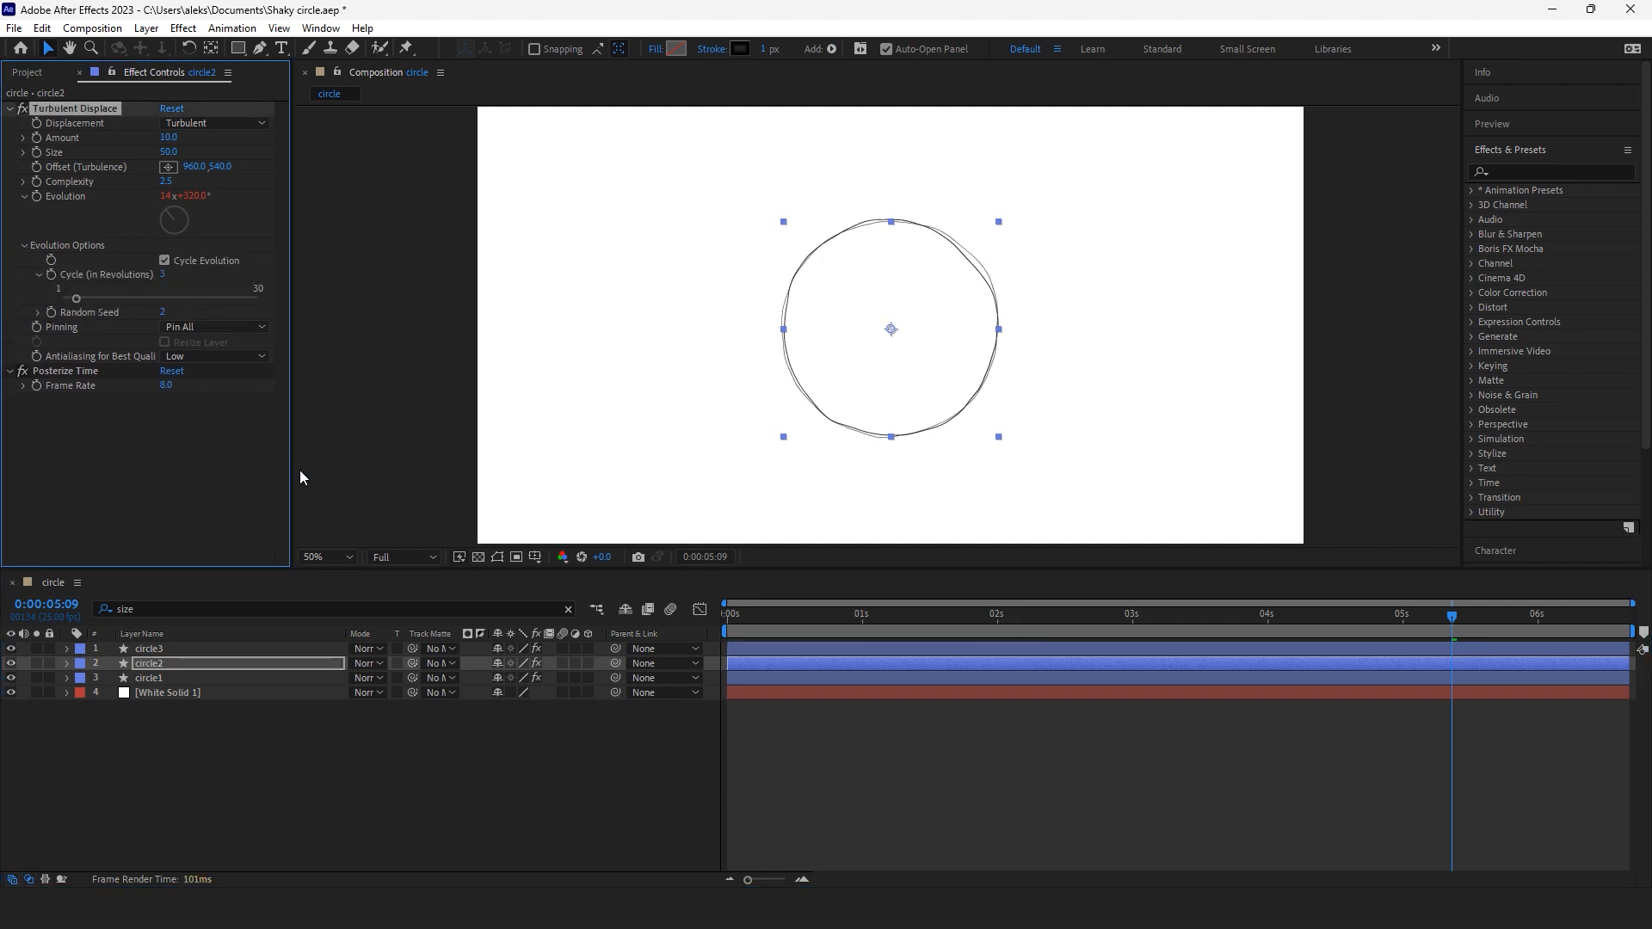
{"action": "left_click", "coordinate": [148, 648]}
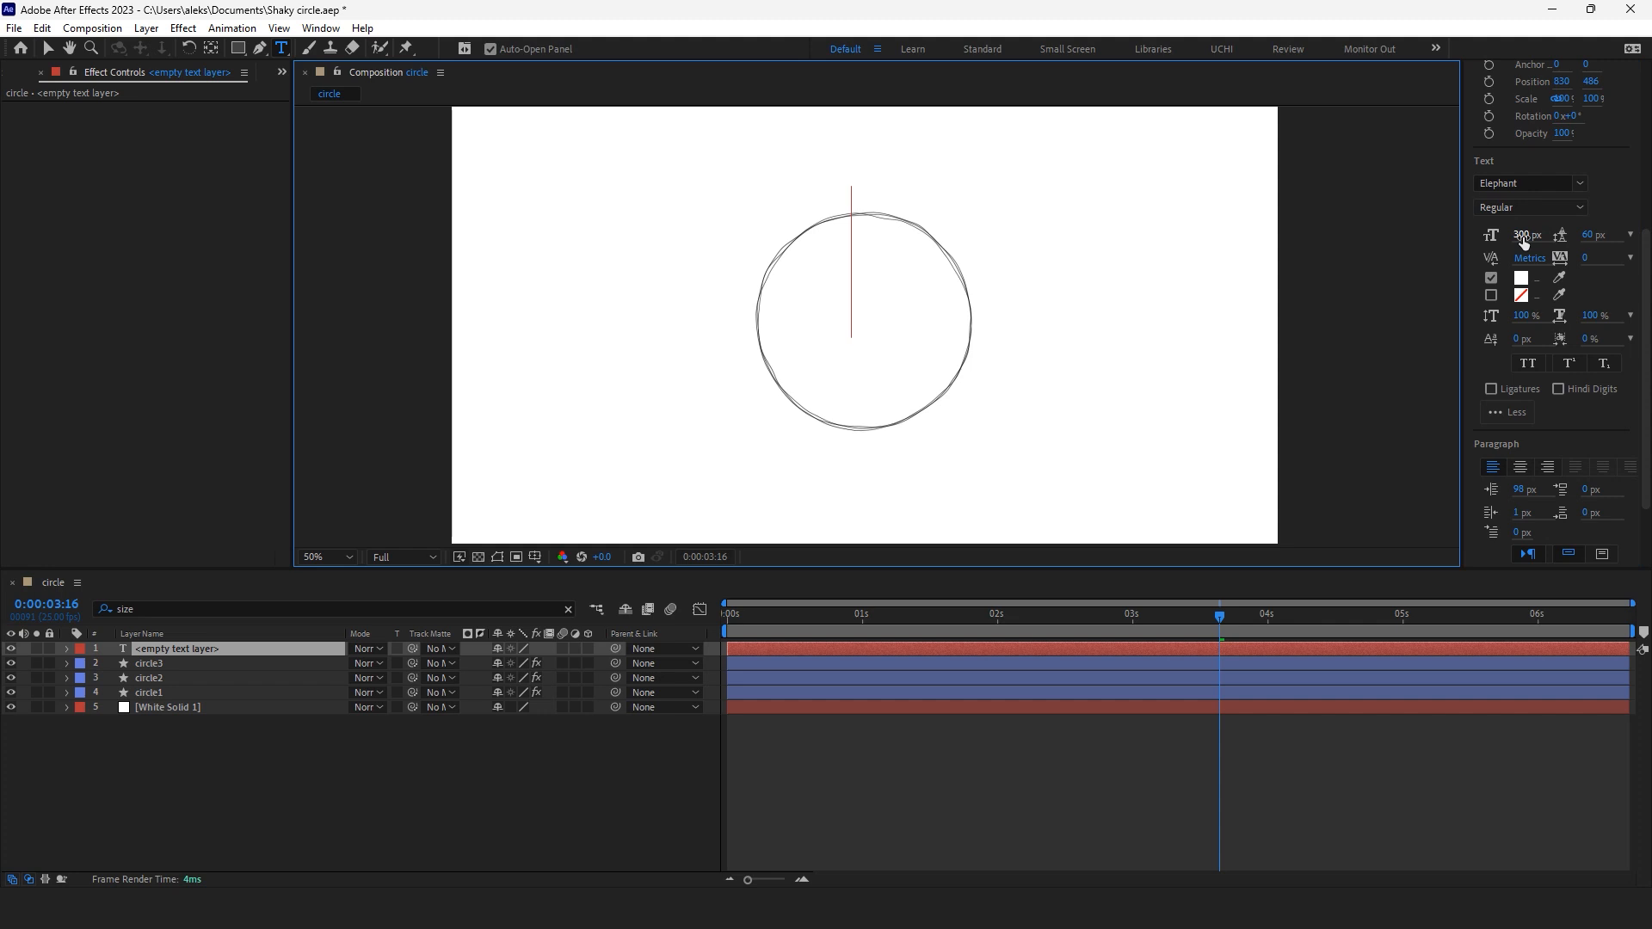
Step: Set the font size, enter the poop text and remove its fill colour
{"action": "triple_click", "coordinate": [1524, 234]}
{"action": "type", "text": "150"}
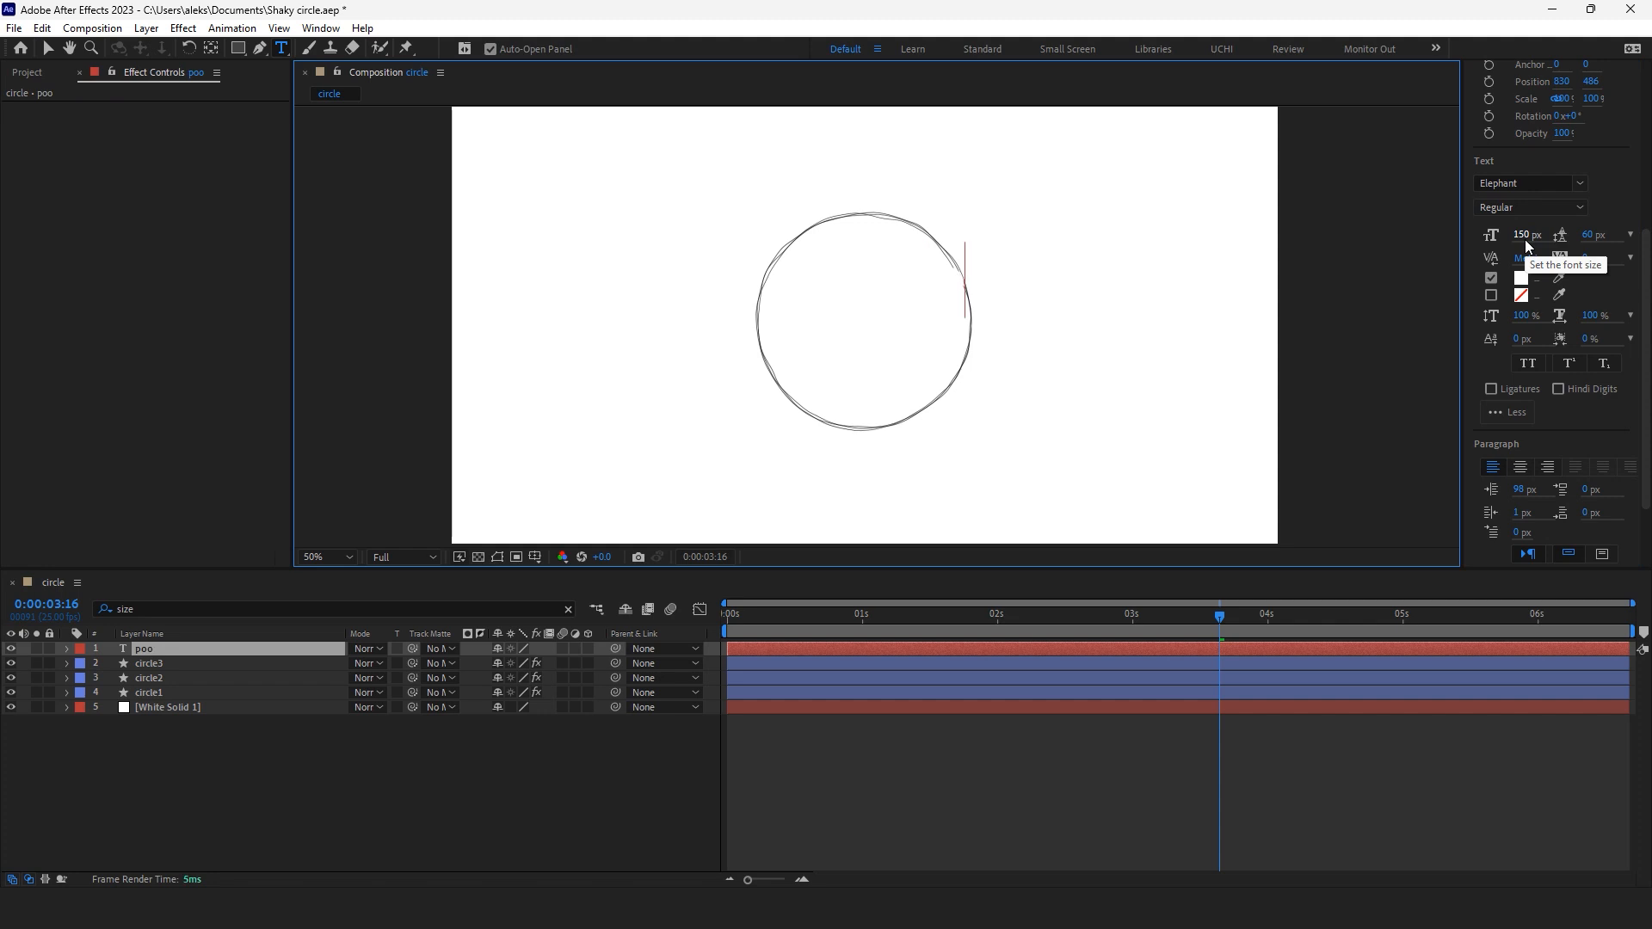
{"action": "type", "text": "p"}
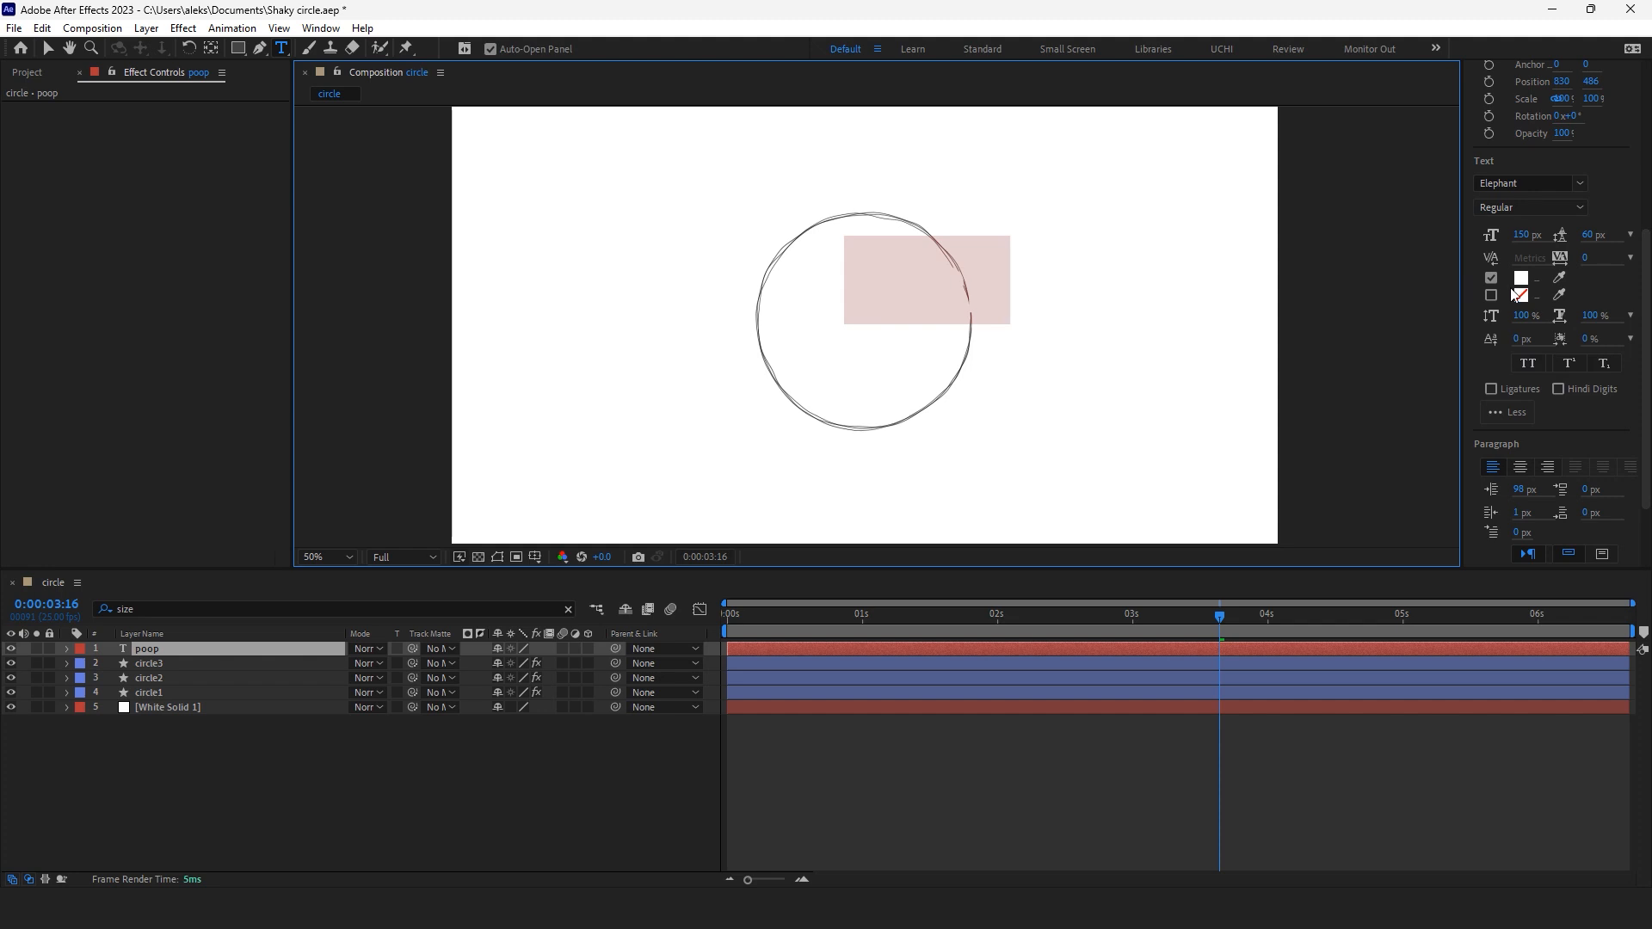
{"action": "left_click", "coordinate": [1519, 277]}
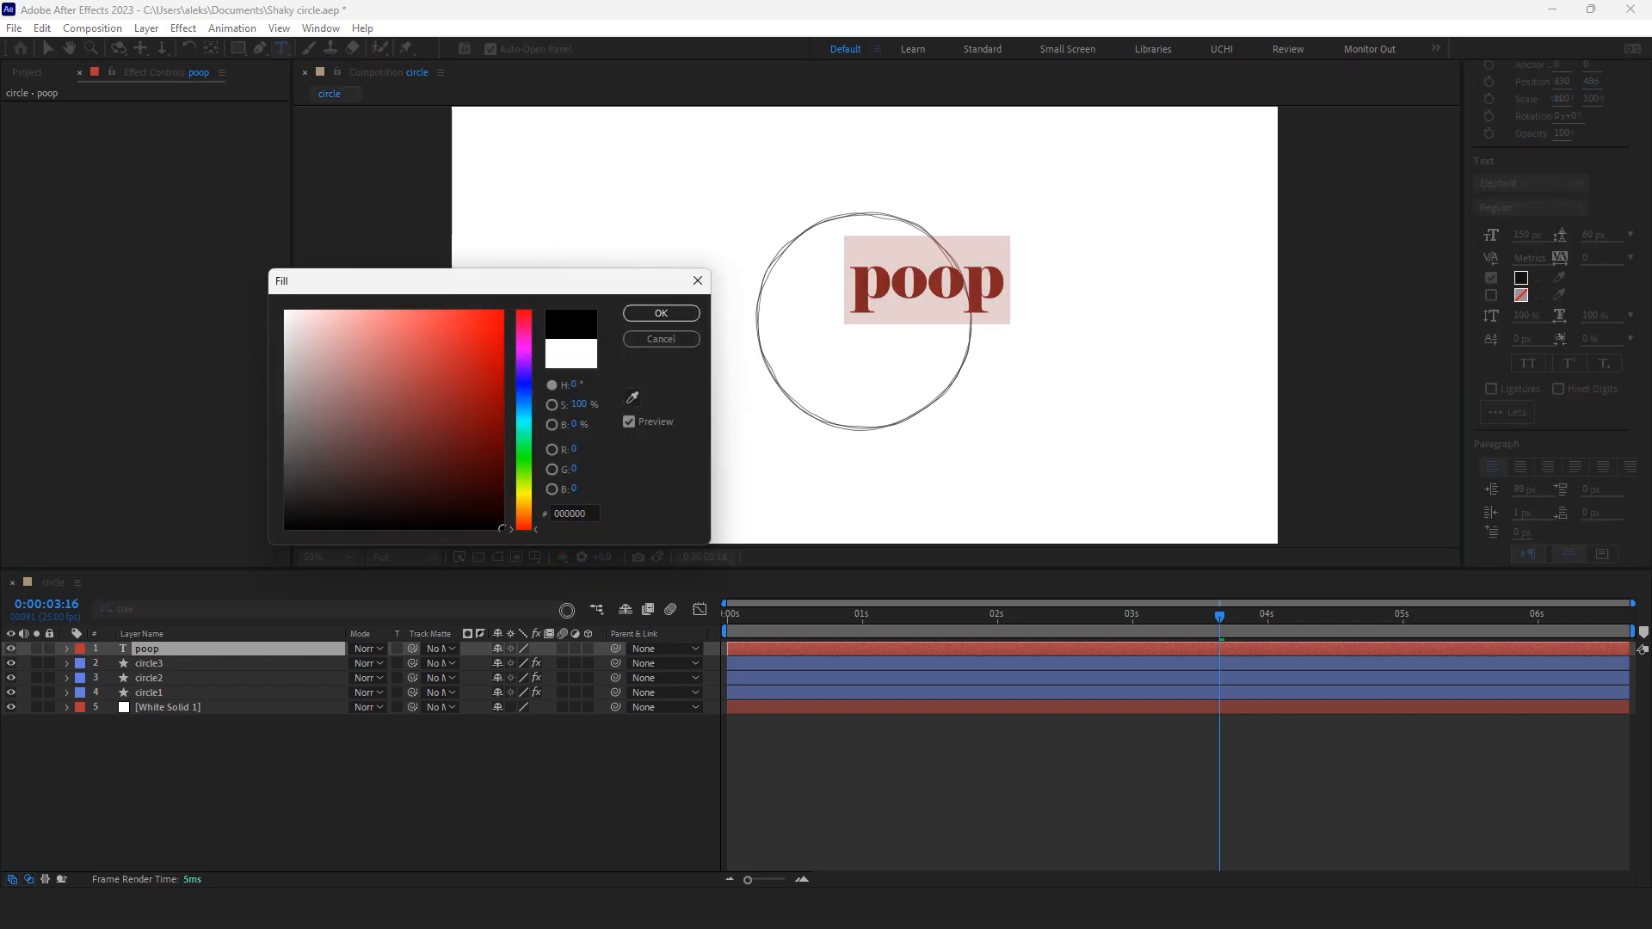
{"action": "left_click", "coordinate": [659, 313]}
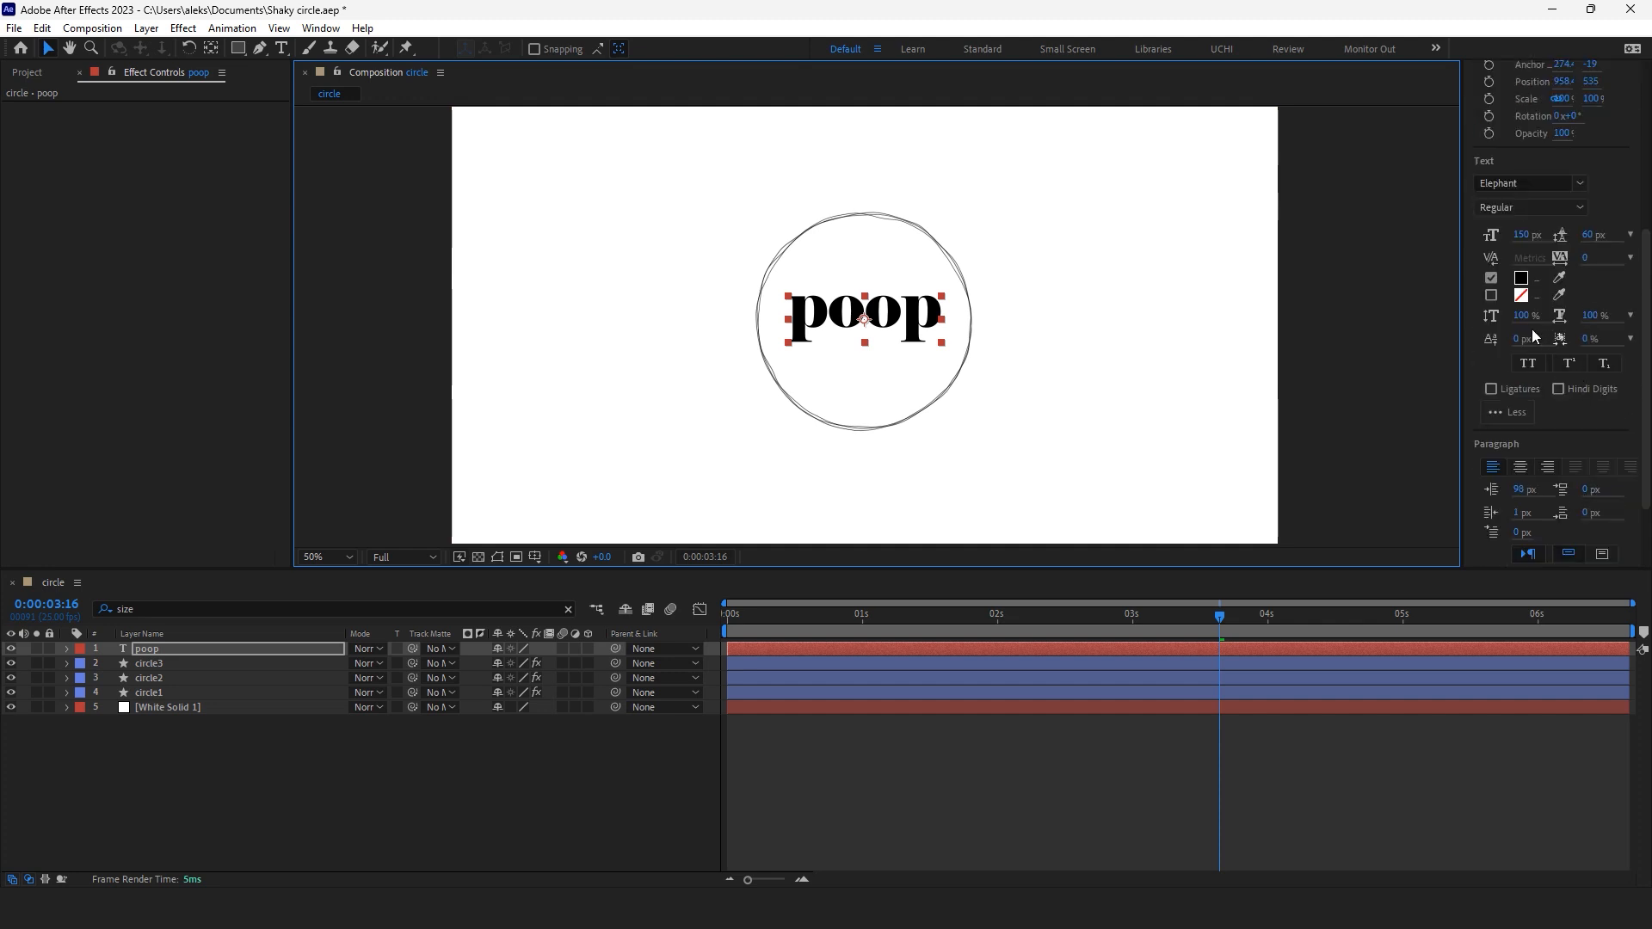
Step: Give the poop text a thin black stroke outline instead
{"action": "left_click", "coordinate": [1519, 294]}
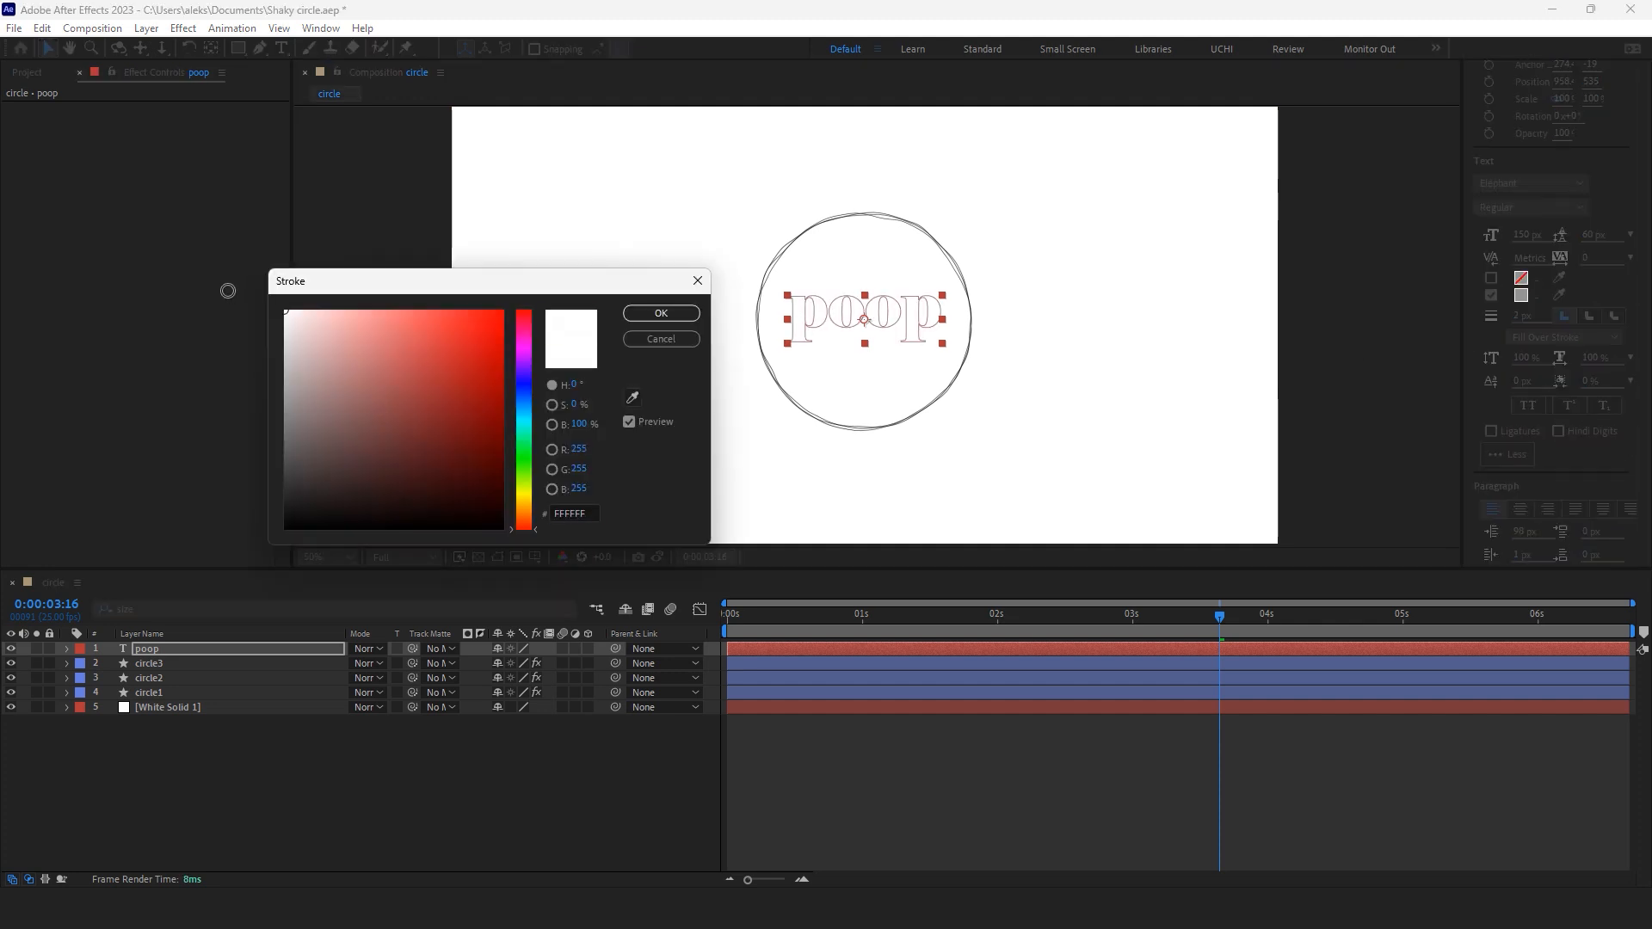
{"action": "left_click", "coordinate": [660, 313]}
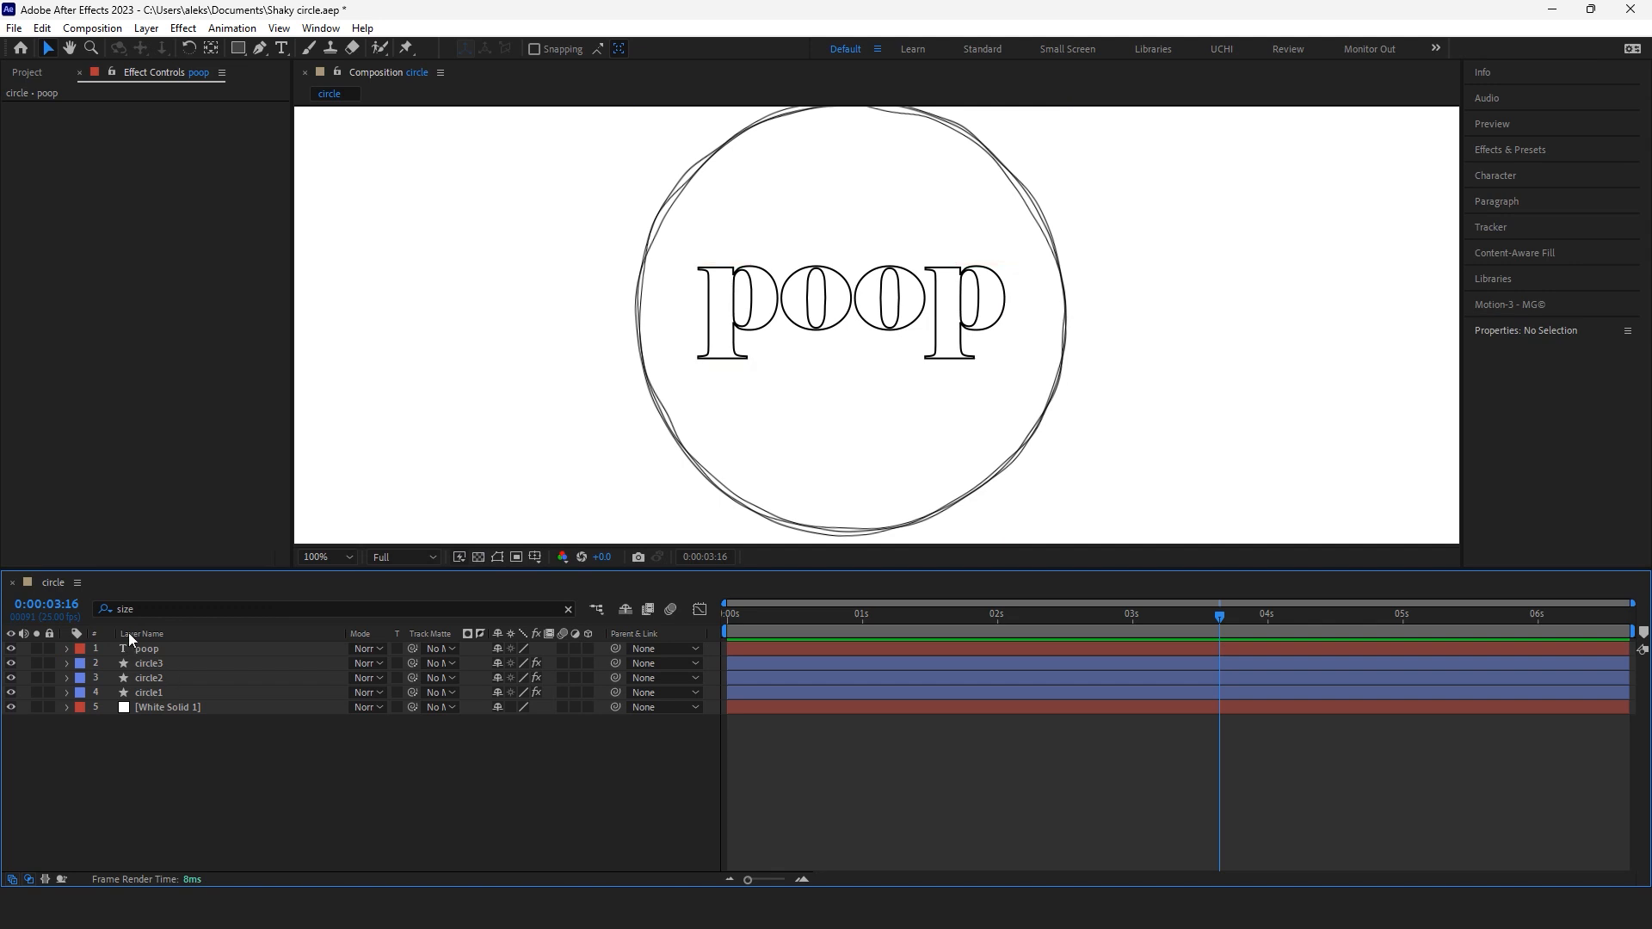
Step: Convert the poop text layer into shape outlines and select the letter shapes
{"action": "right_click", "coordinate": [143, 649]}
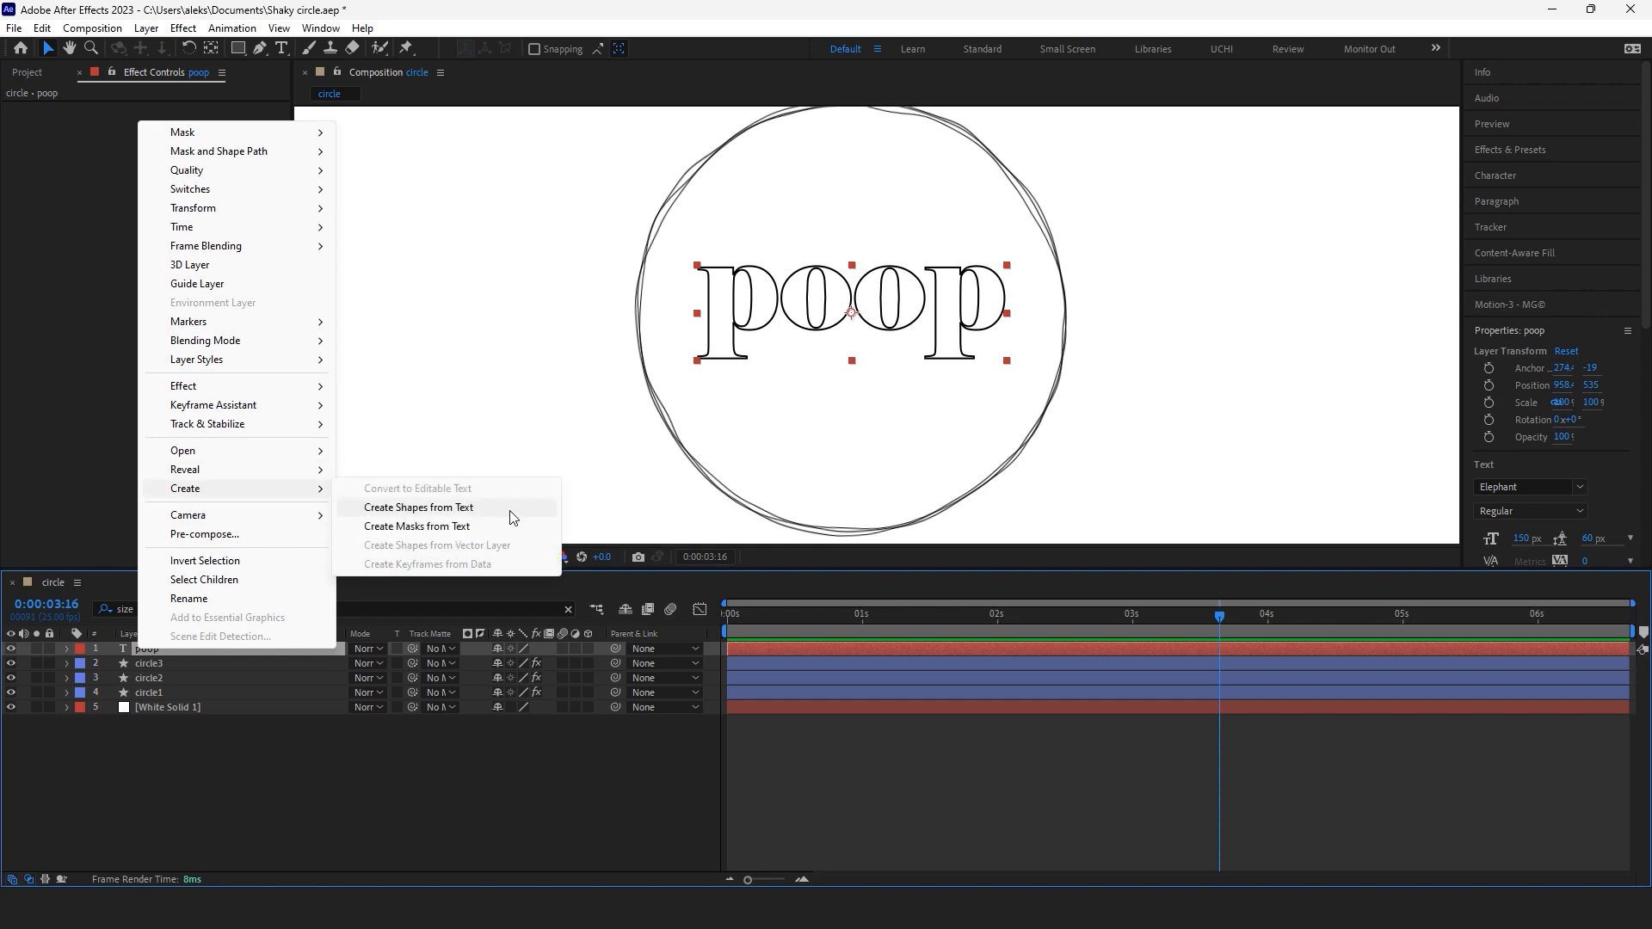
{"action": "left_click", "coordinate": [418, 508]}
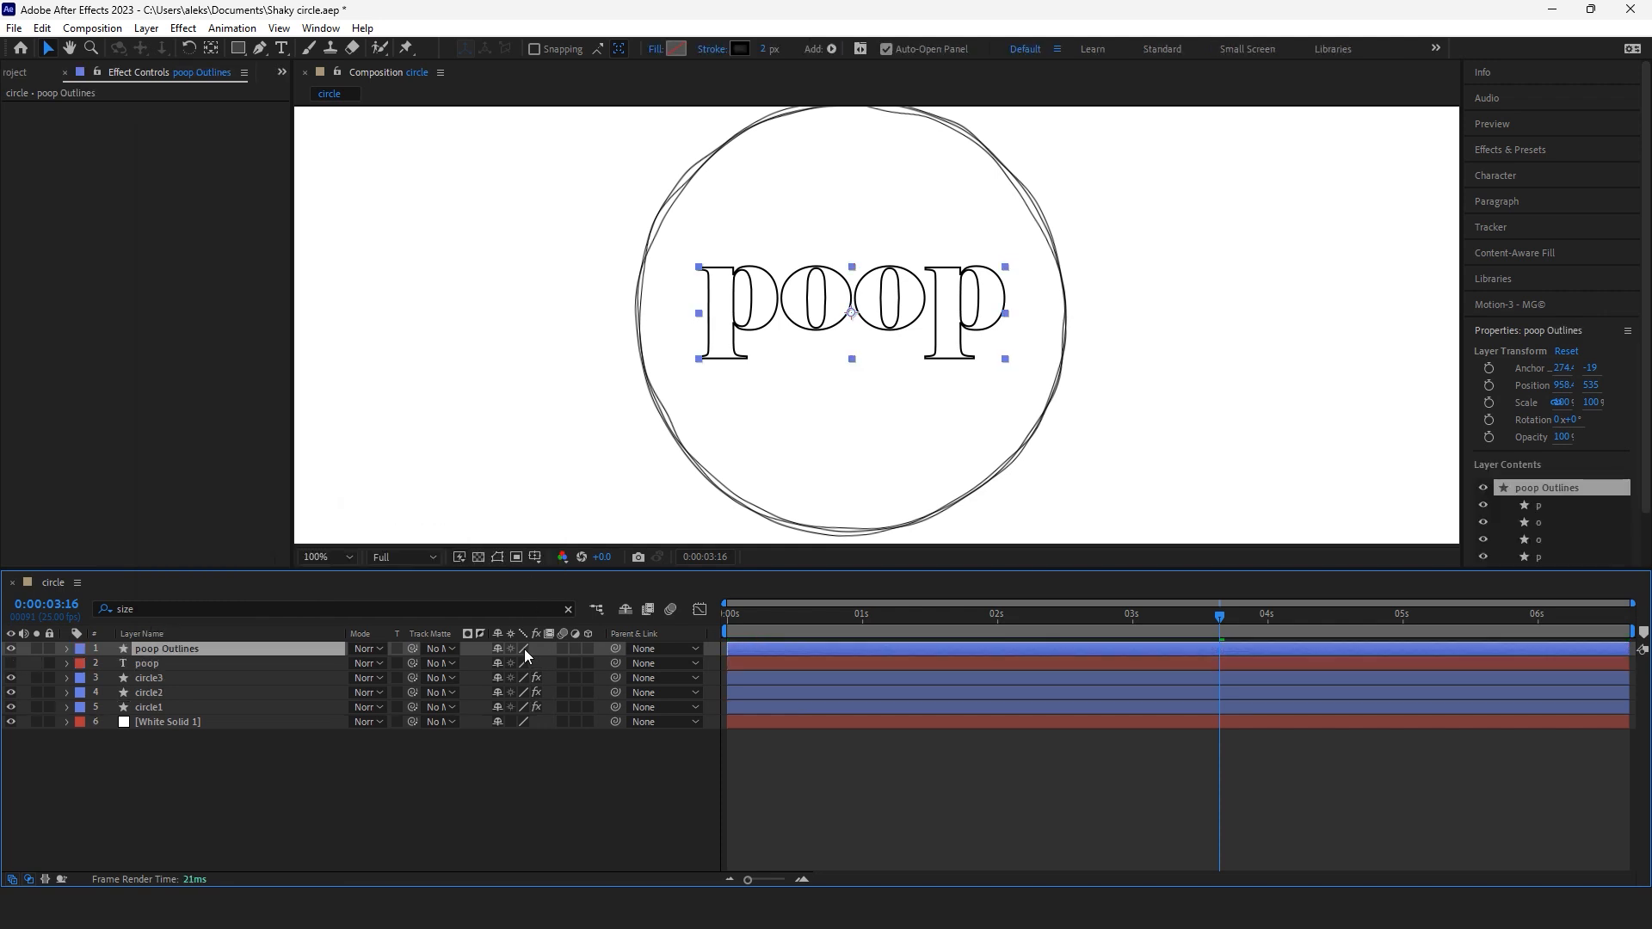
{"action": "mouse_move", "coordinate": [145, 674]}
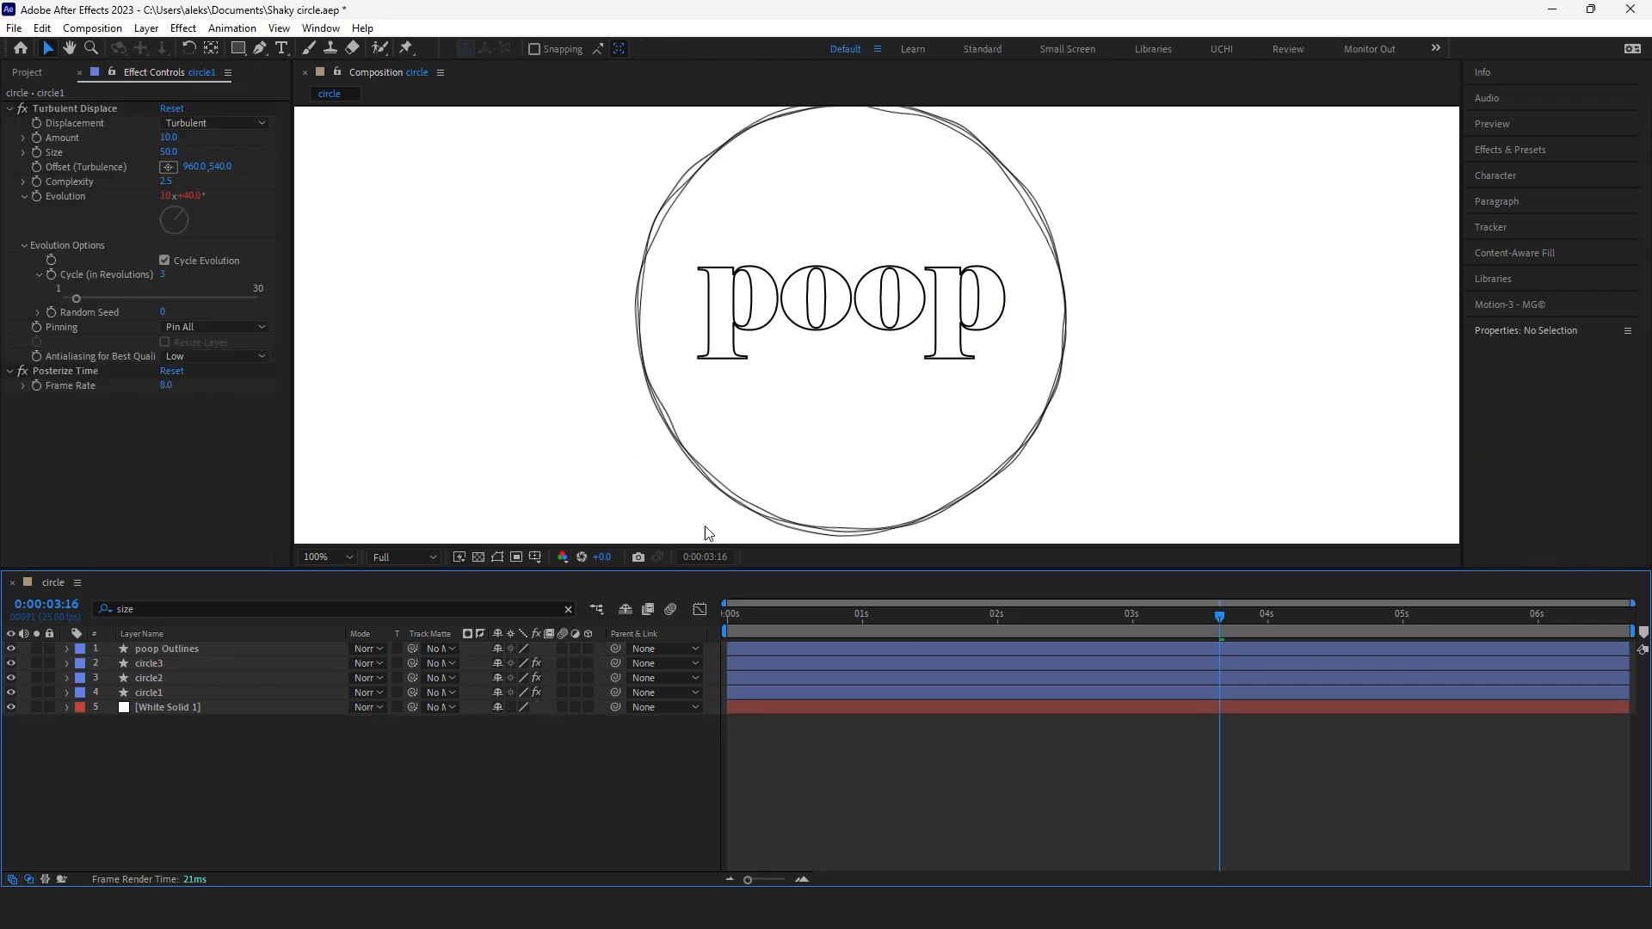
{"action": "left_click", "coordinate": [165, 648]}
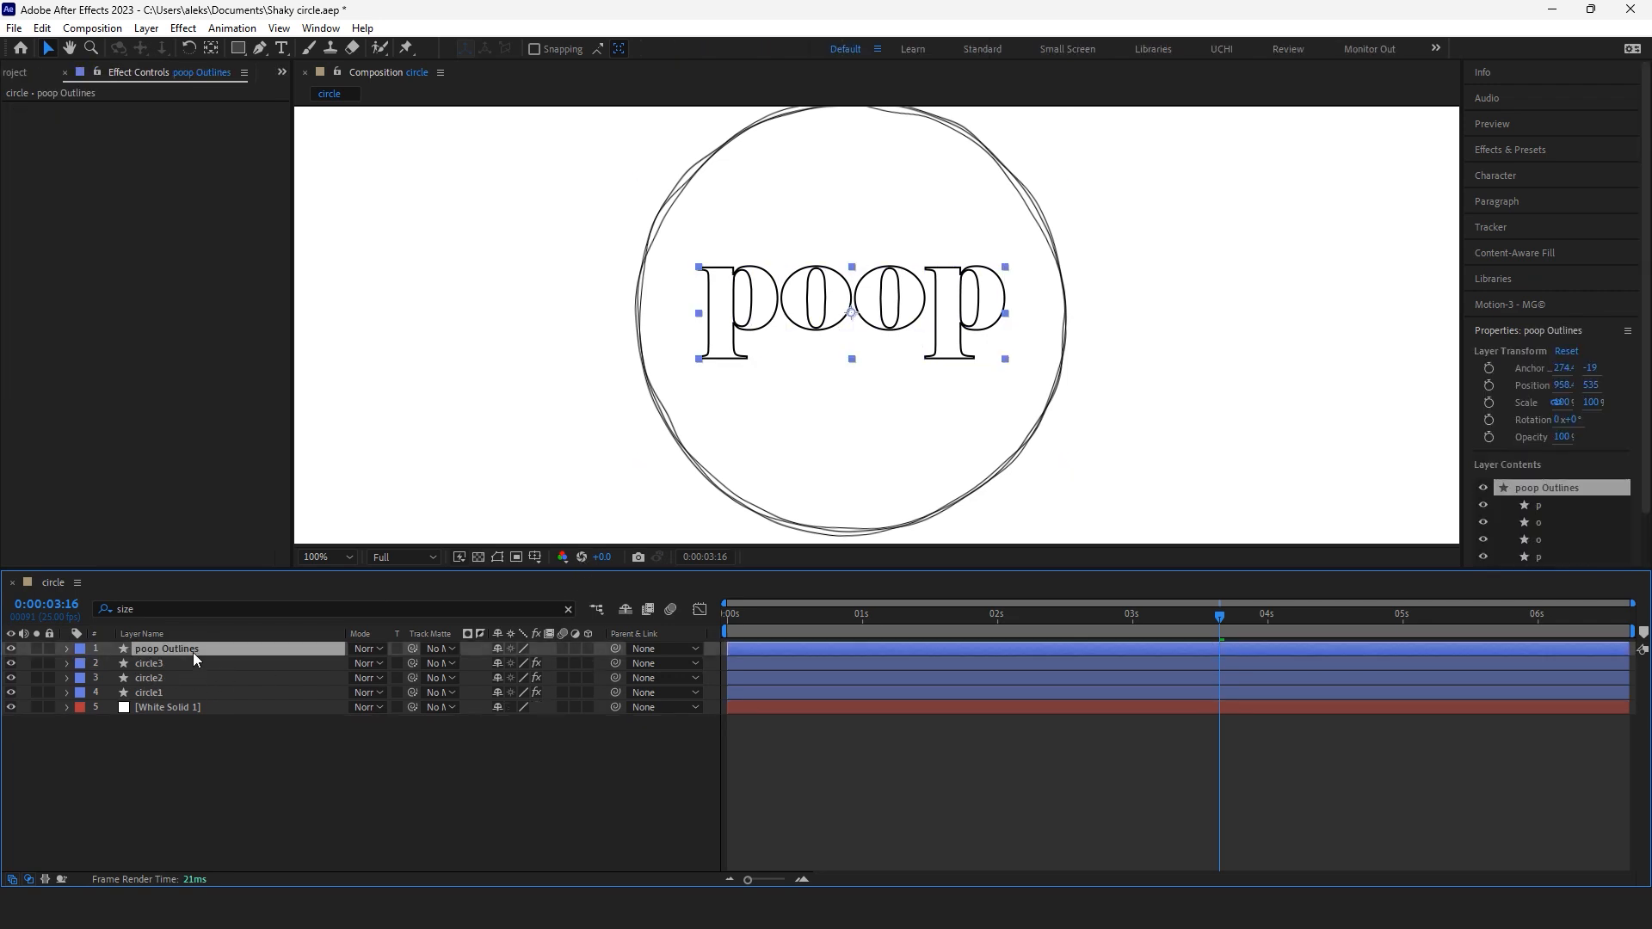
{"action": "left_click", "coordinate": [306, 50]}
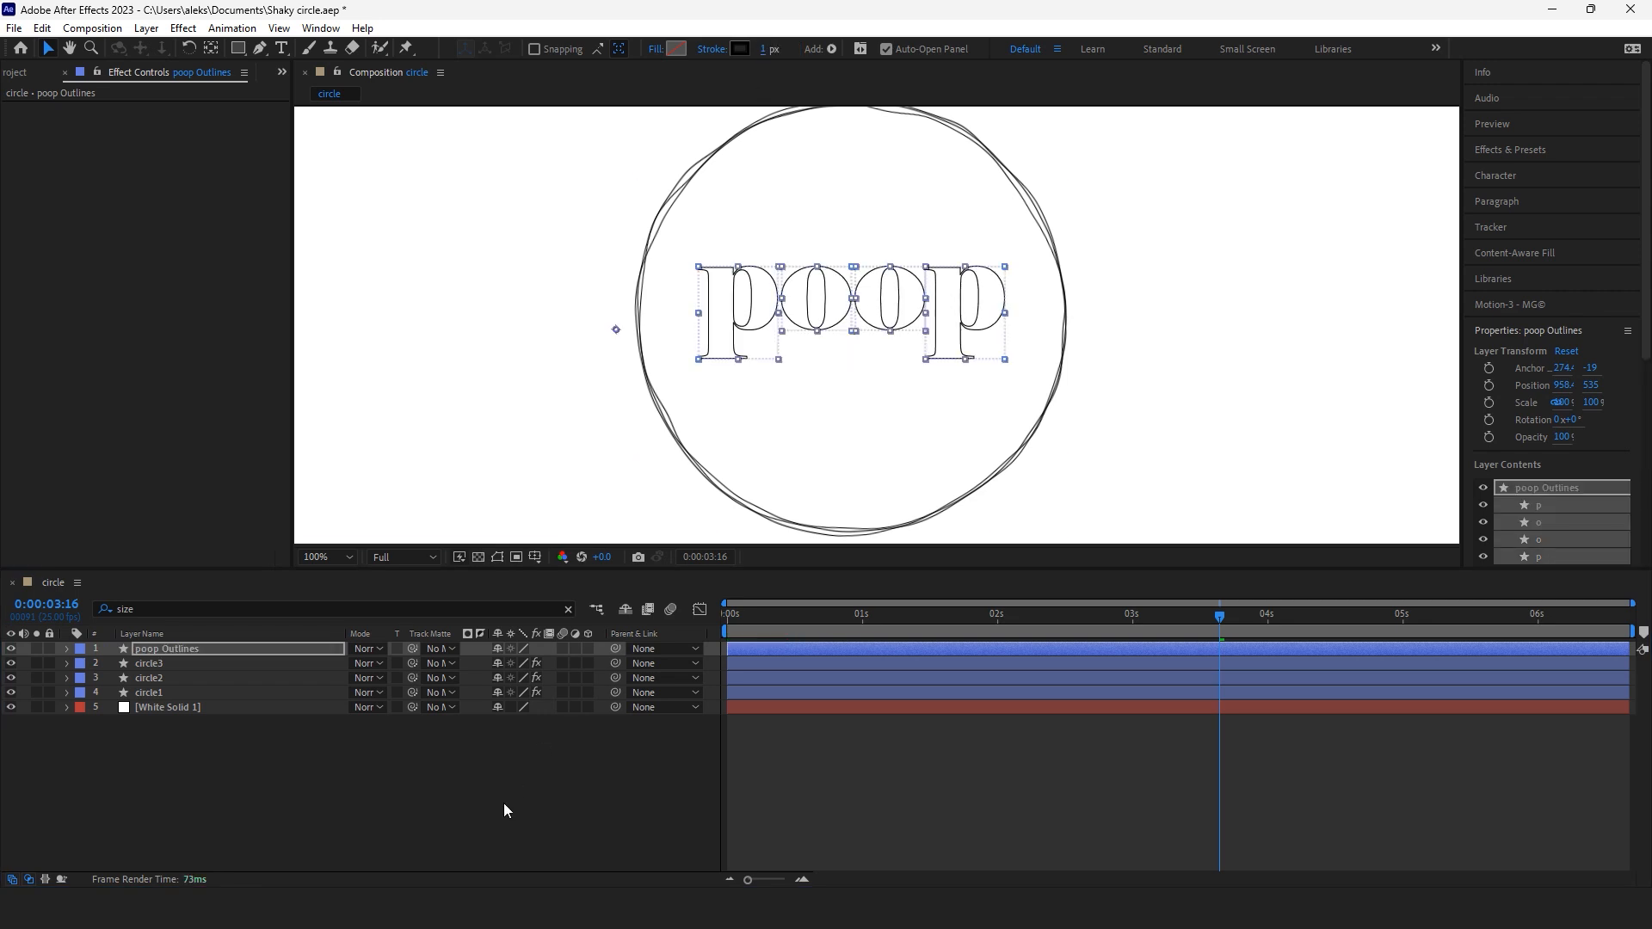
Step: Copy circle3's Turbulent Displace jitter effects onto the poop Outlines layer
{"action": "left_click", "coordinate": [148, 663]}
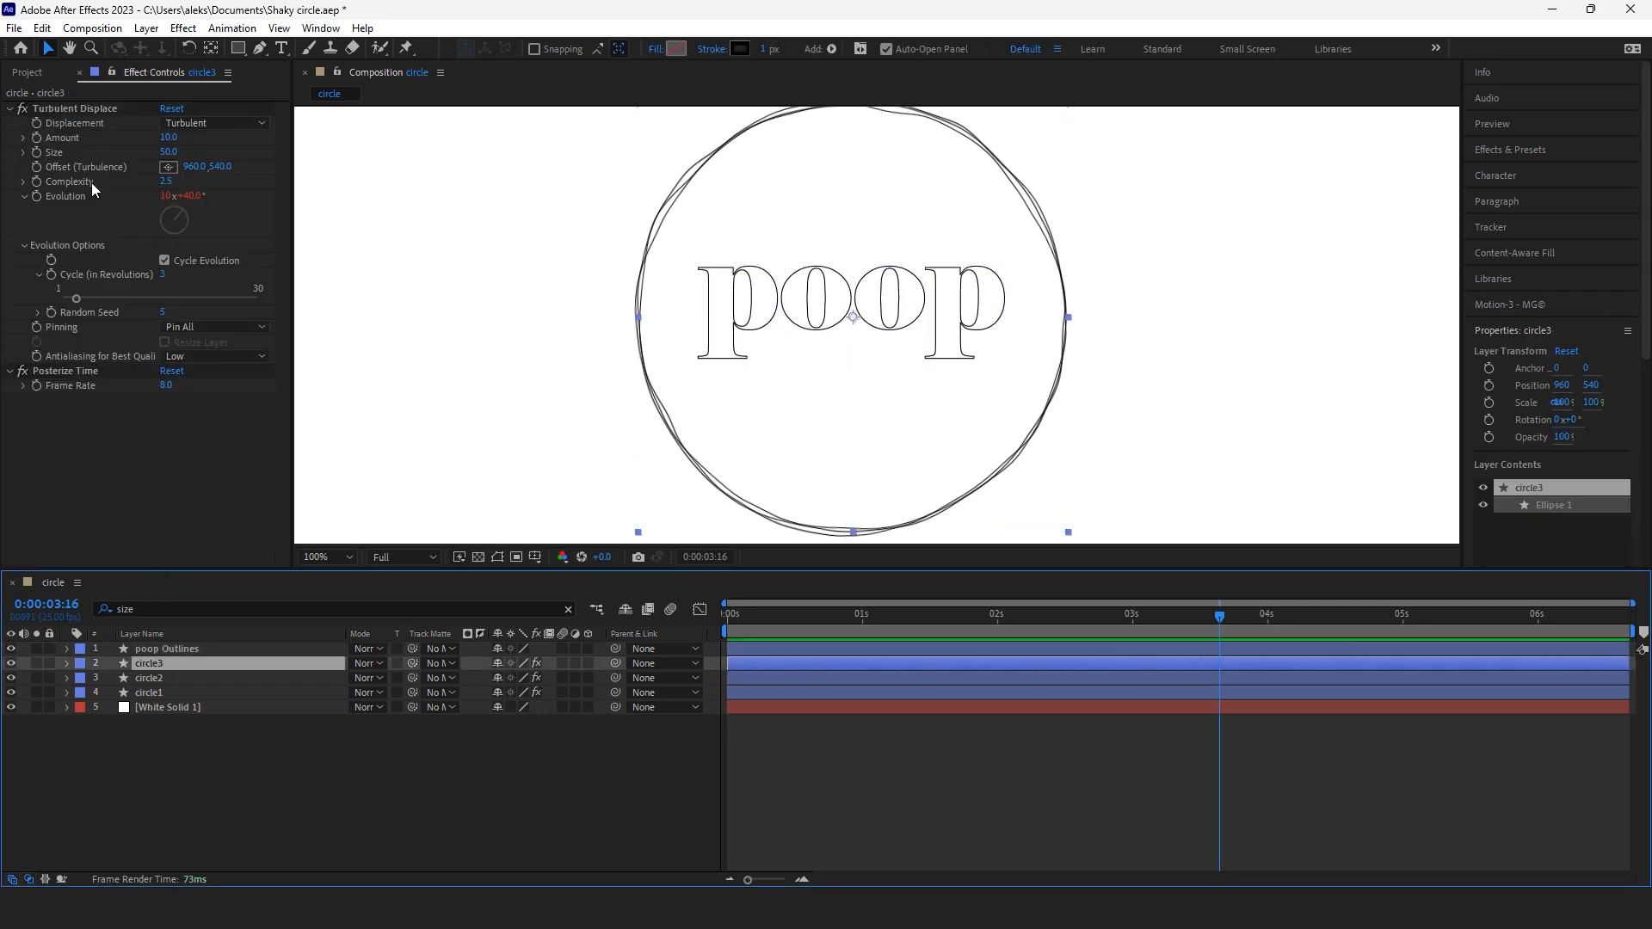
{"action": "left_click", "coordinate": [150, 663]}
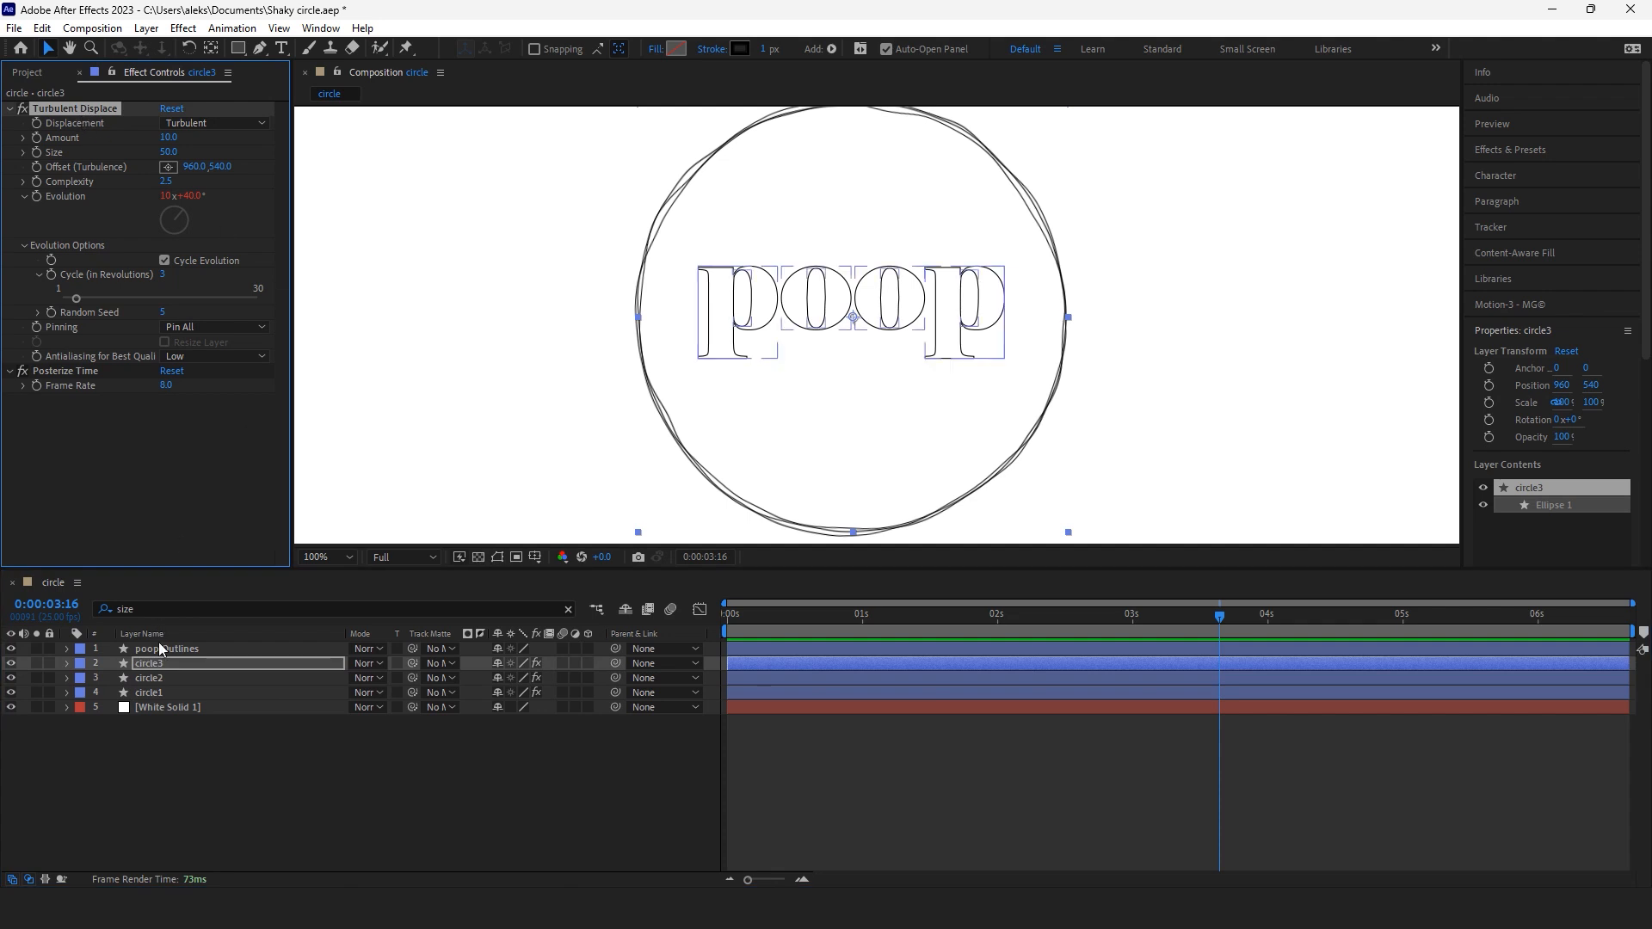
{"action": "left_click", "coordinate": [166, 649]}
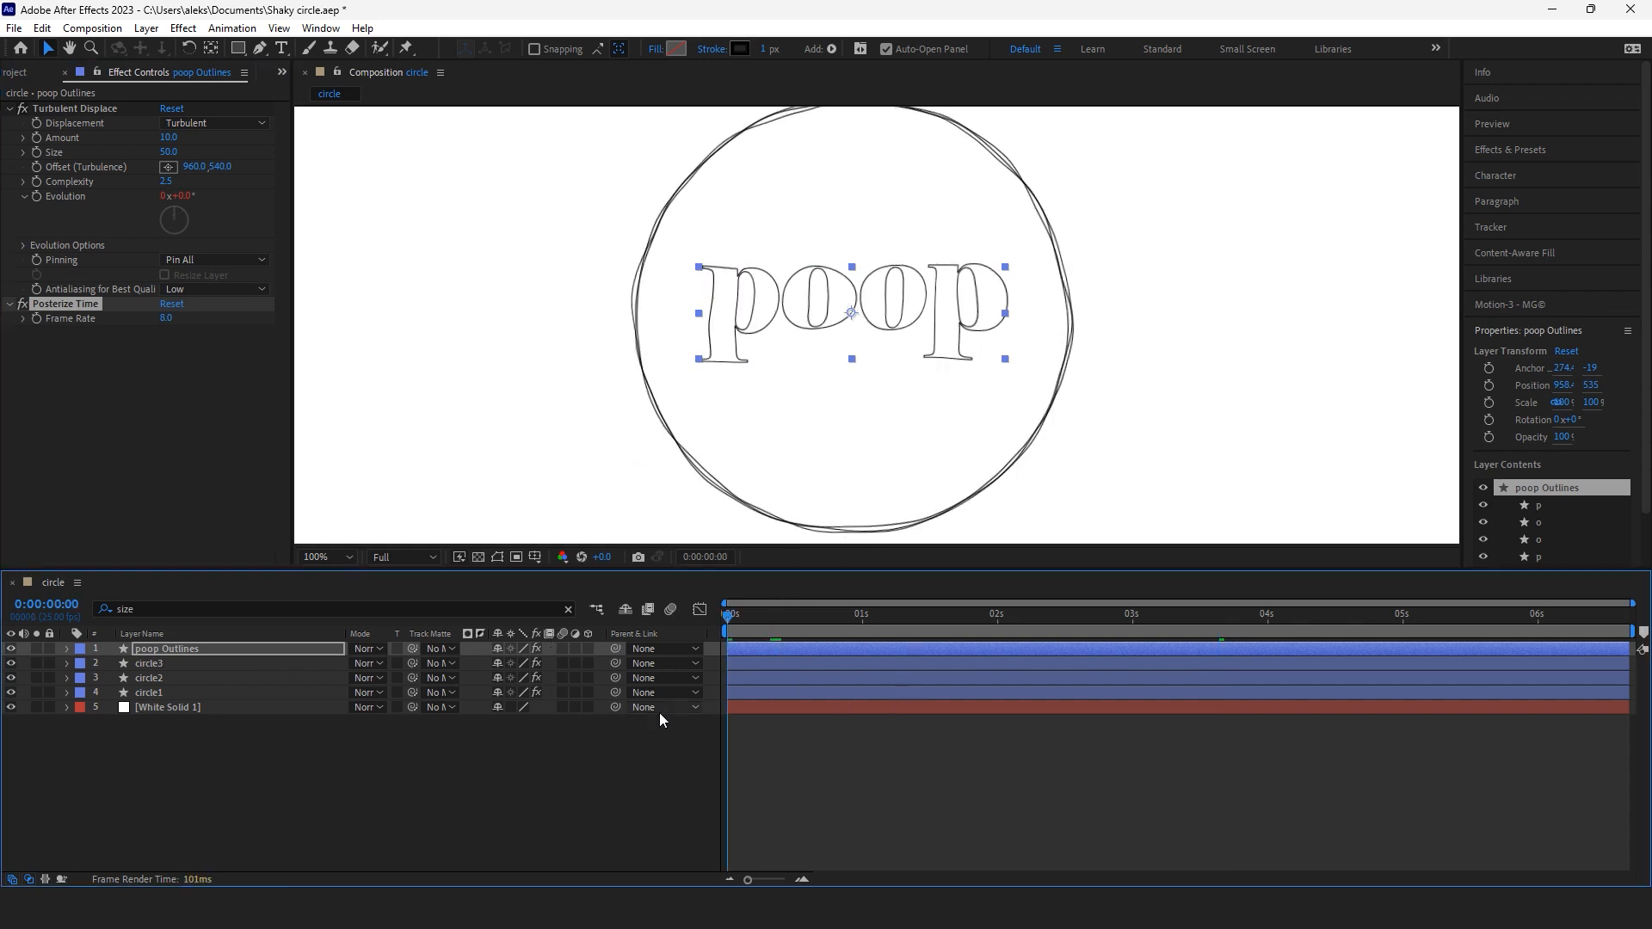
Step: Draw a ghost shape over the poop text with the Pen tool, initially stroked red
{"action": "left_click", "coordinate": [107, 649]}
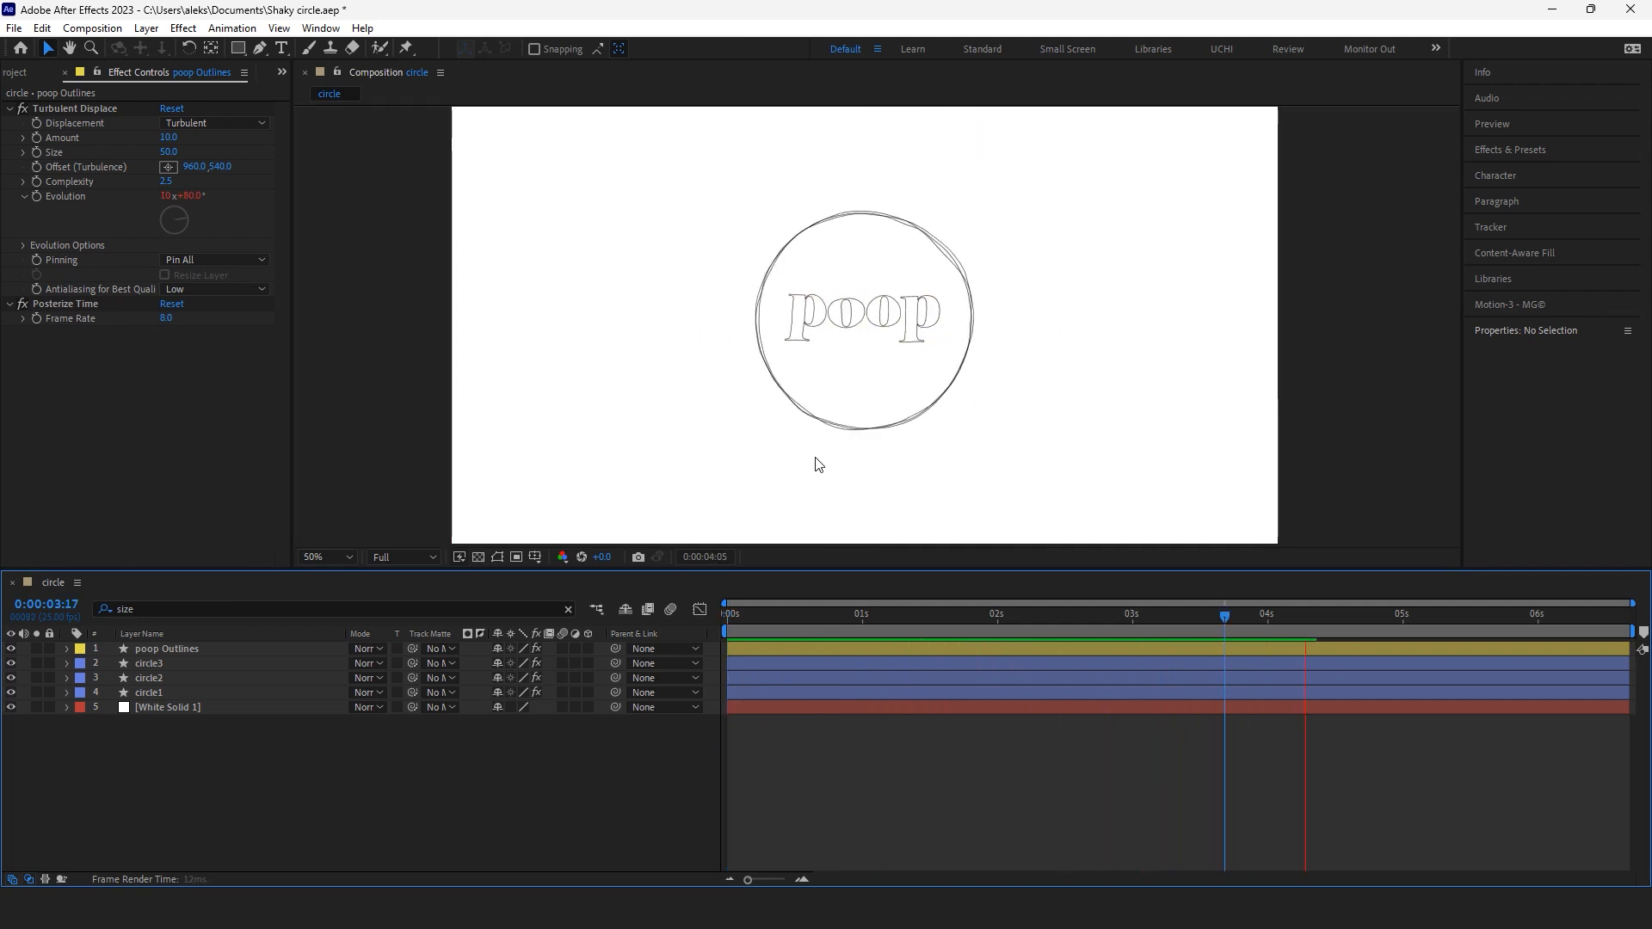
{"action": "left_click", "coordinate": [1580, 614]}
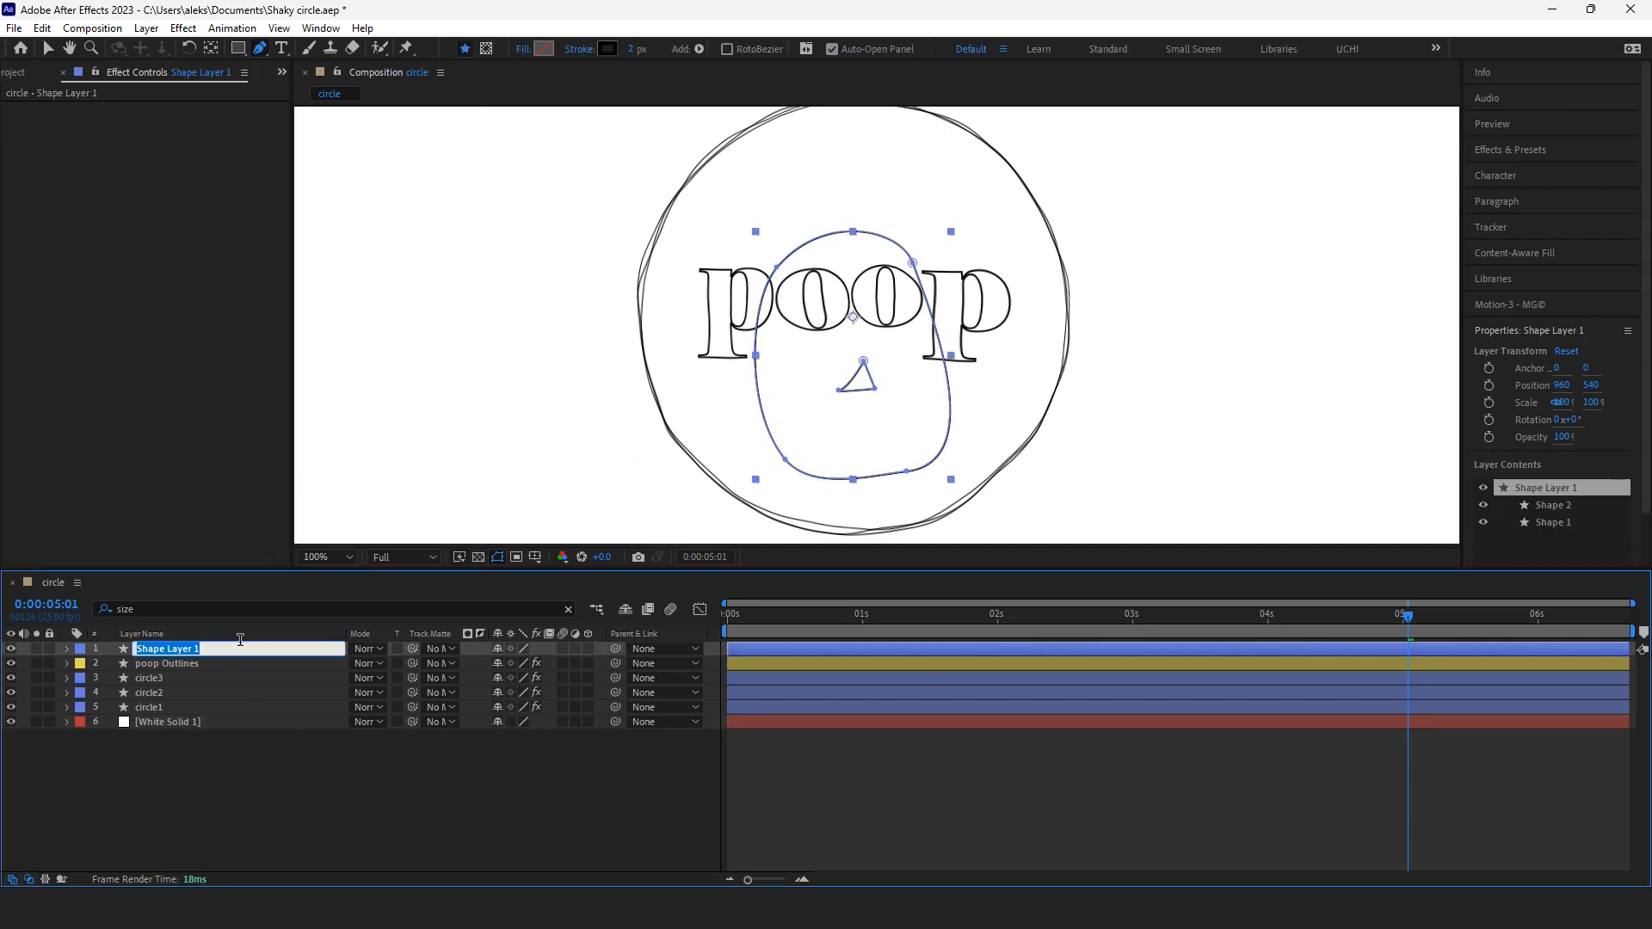
{"action": "left_click", "coordinate": [597, 48]}
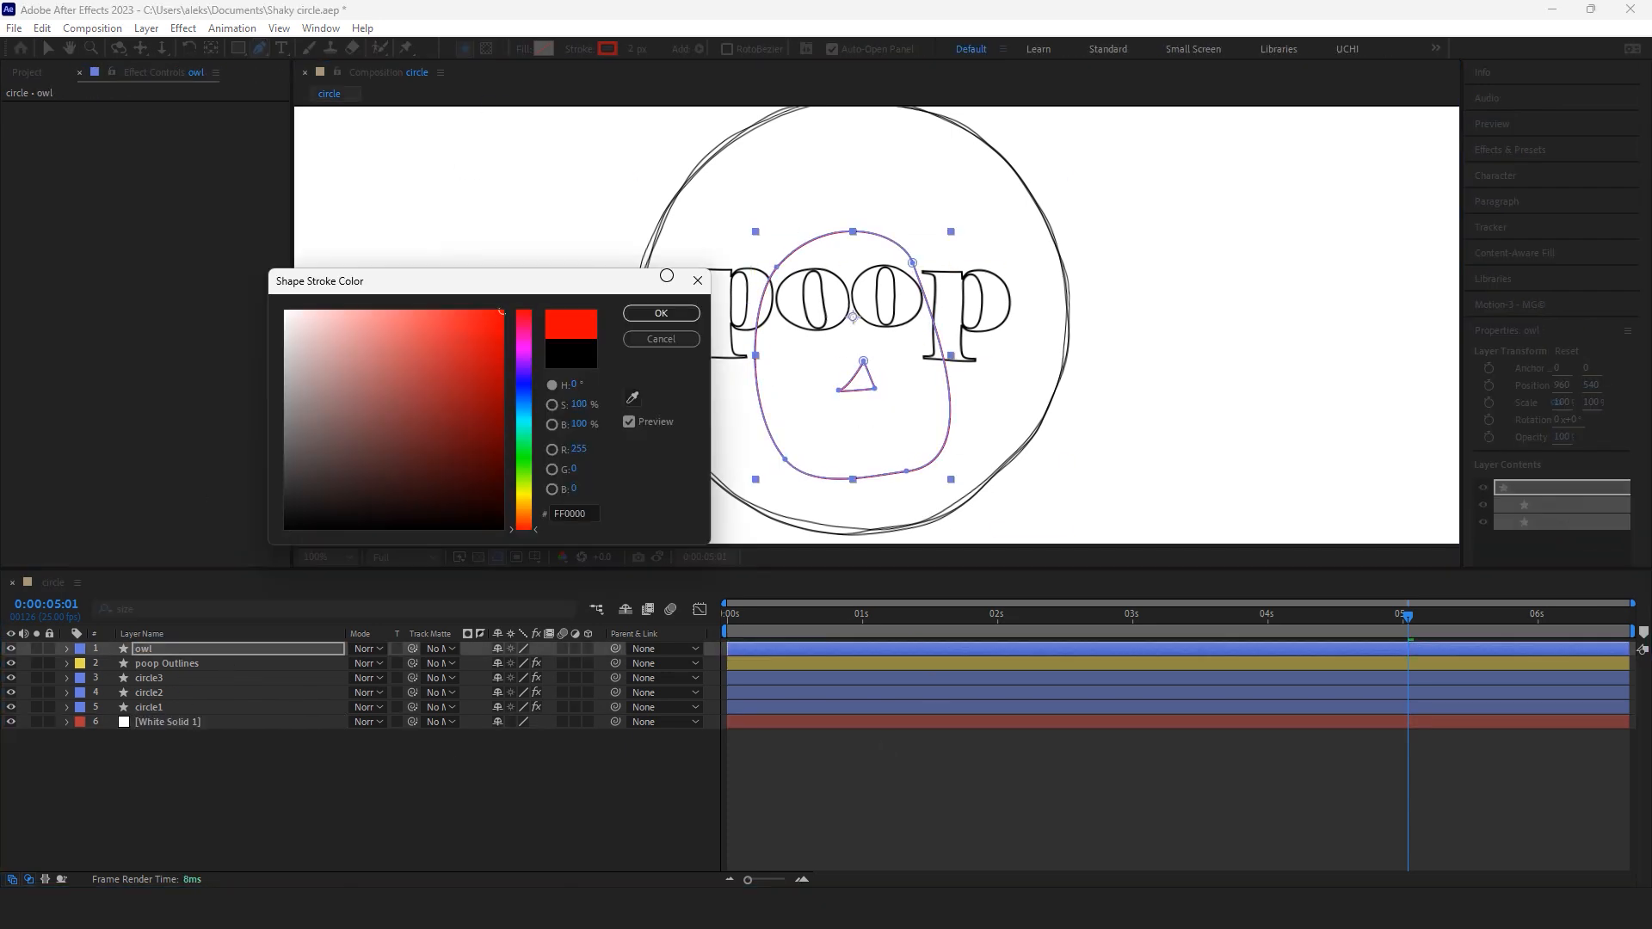
{"action": "left_click", "coordinate": [659, 339]}
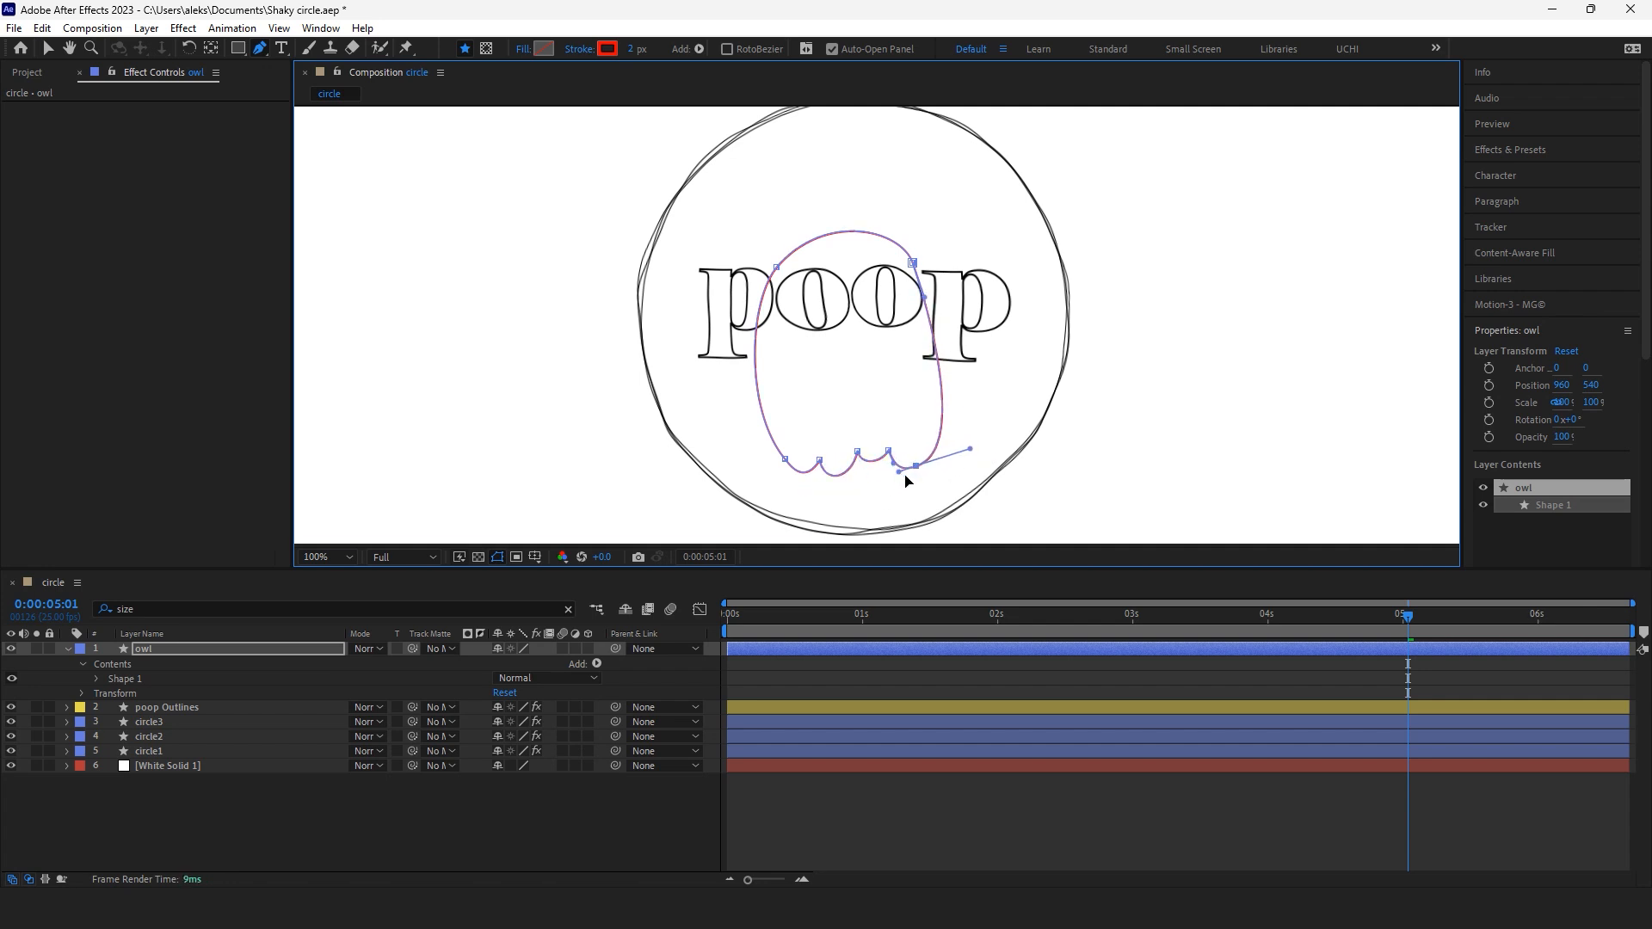
Step: Change the ghost-shaped owl layer's stroke colour to cyan
{"action": "left_click", "coordinate": [605, 48]}
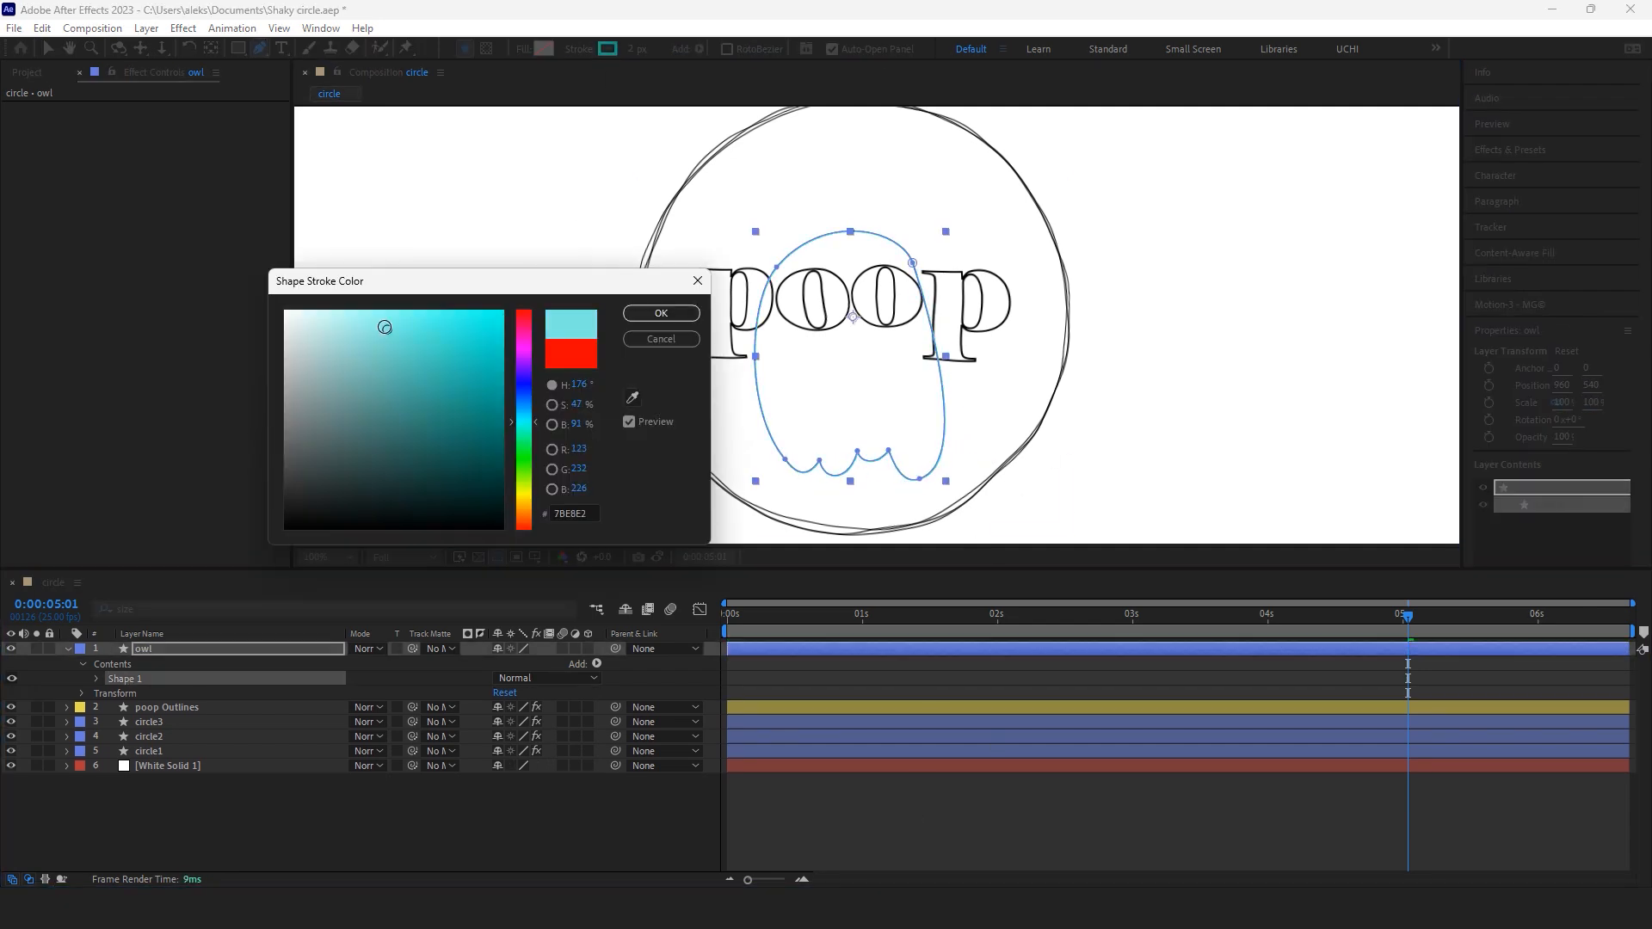
{"action": "left_click", "coordinate": [659, 313]}
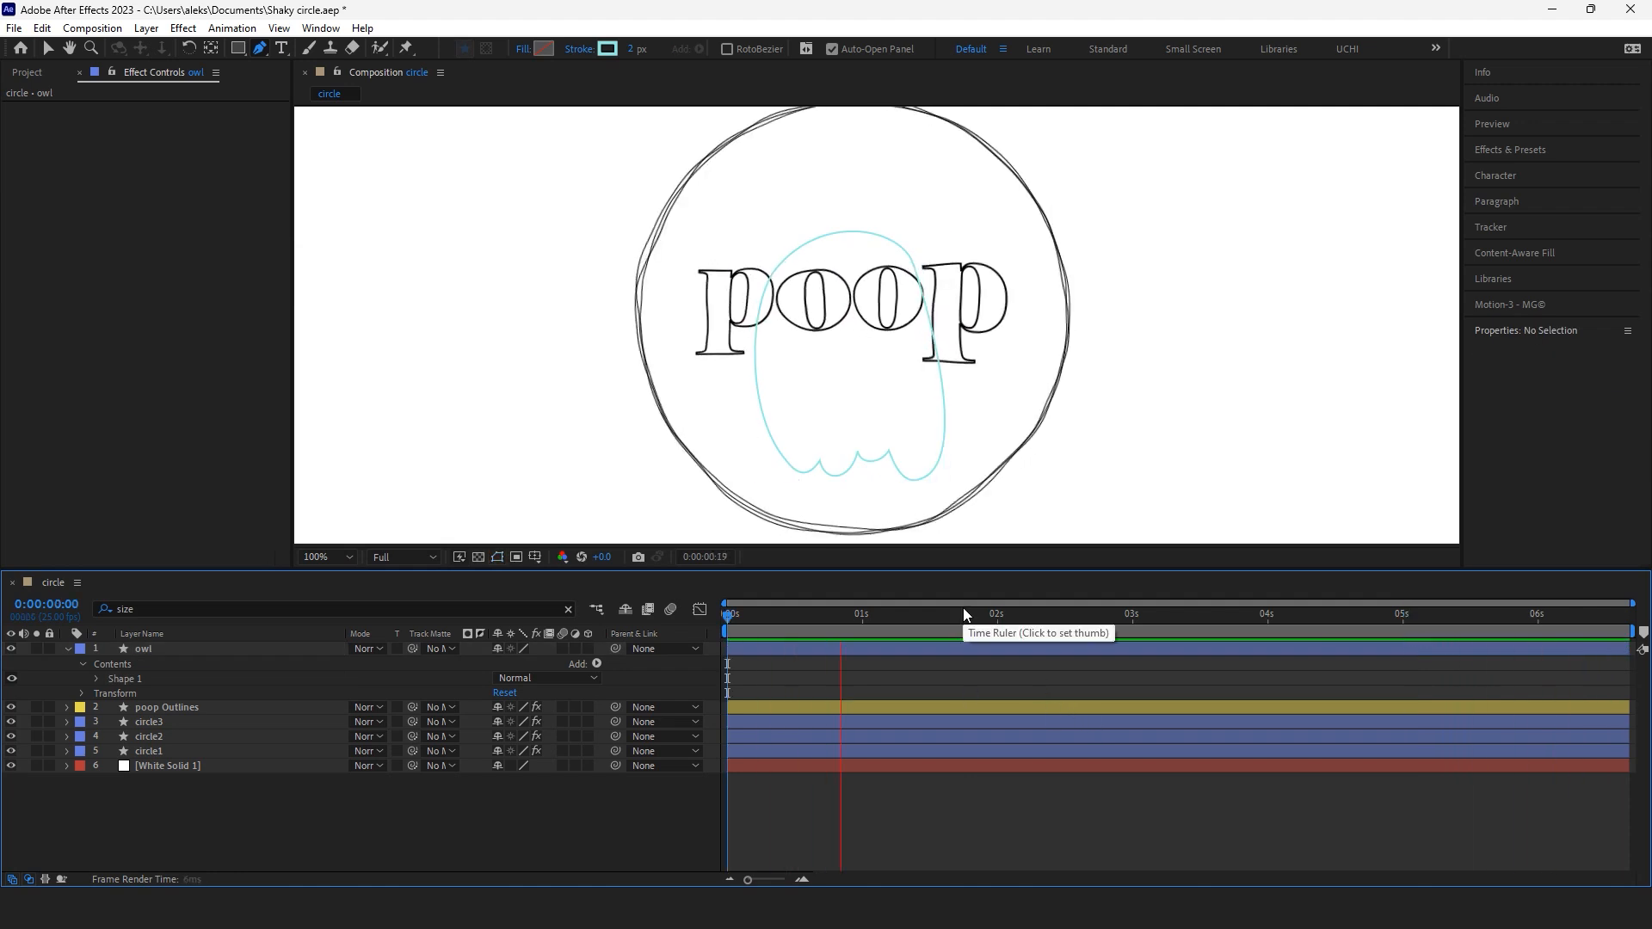
{"action": "left_click", "coordinate": [1106, 613]}
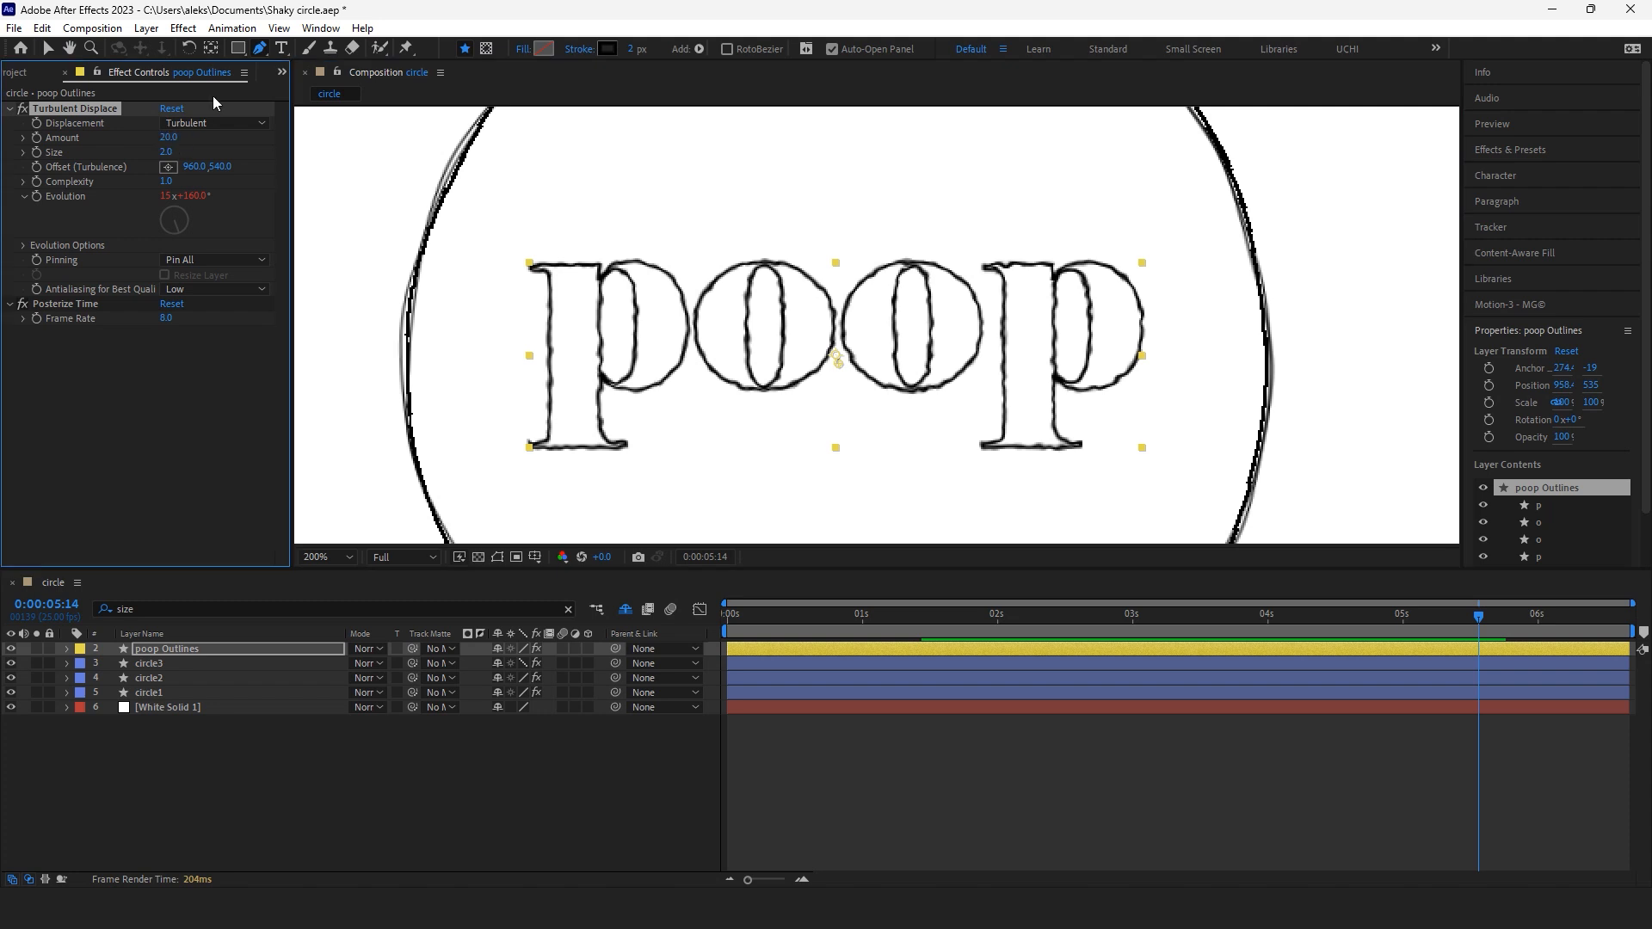
Step: Set poop Outlines Turbulent Displace to Amount 20, Size 2, Complexity 1 and preview
{"action": "left_click", "coordinate": [325, 556]}
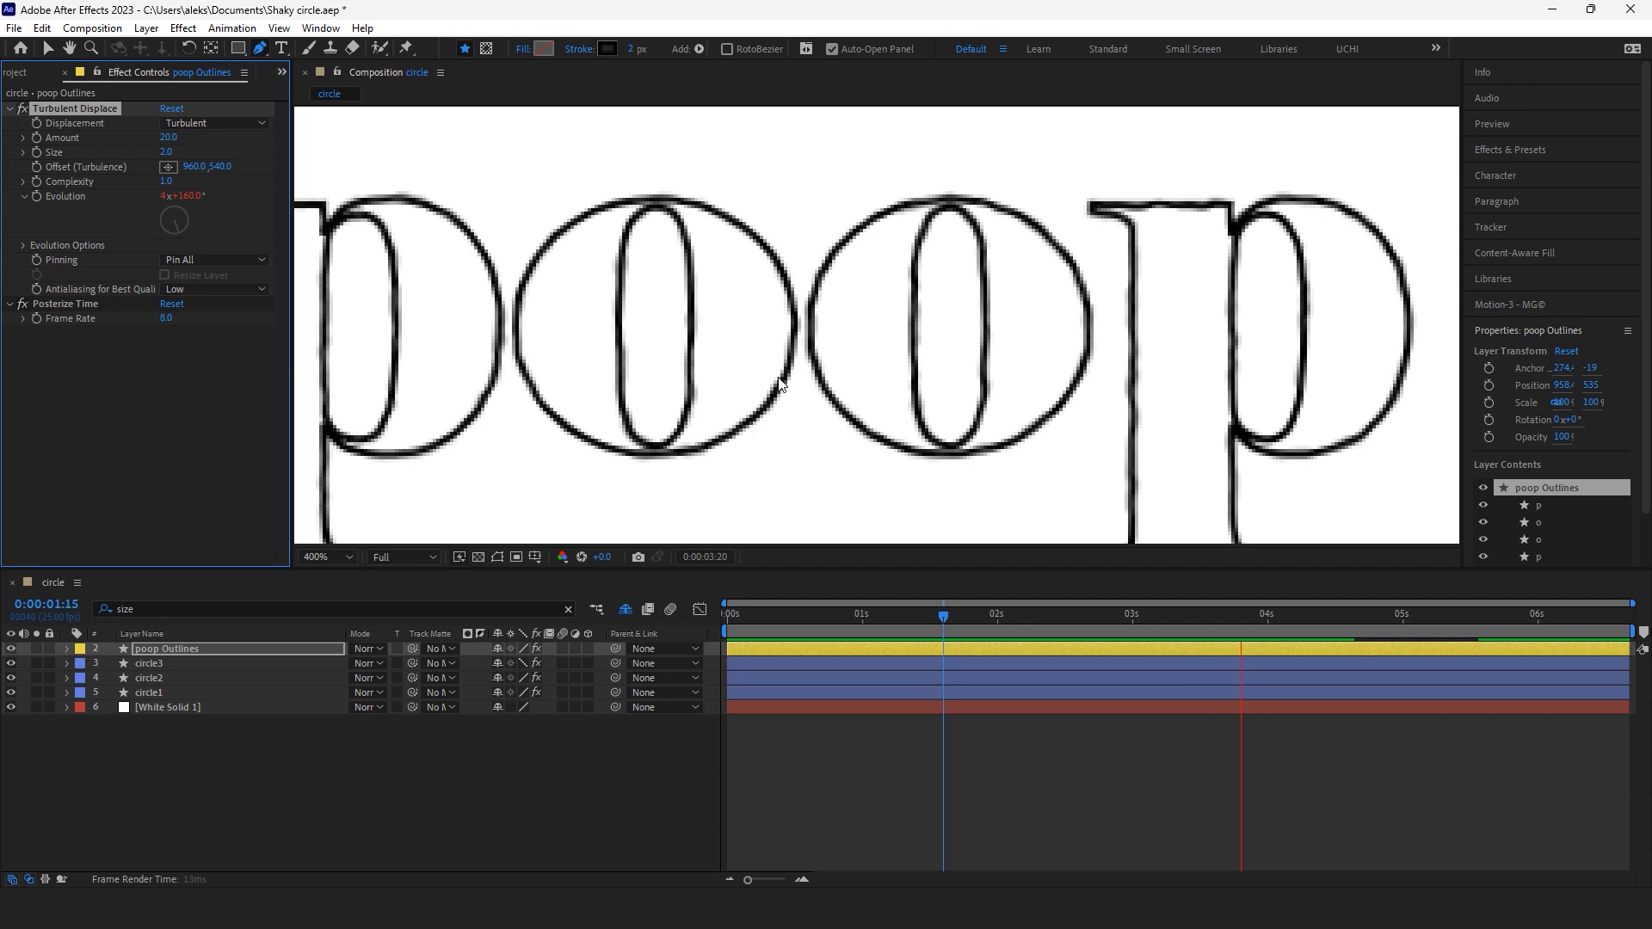
{"action": "left_click", "coordinate": [1261, 613]}
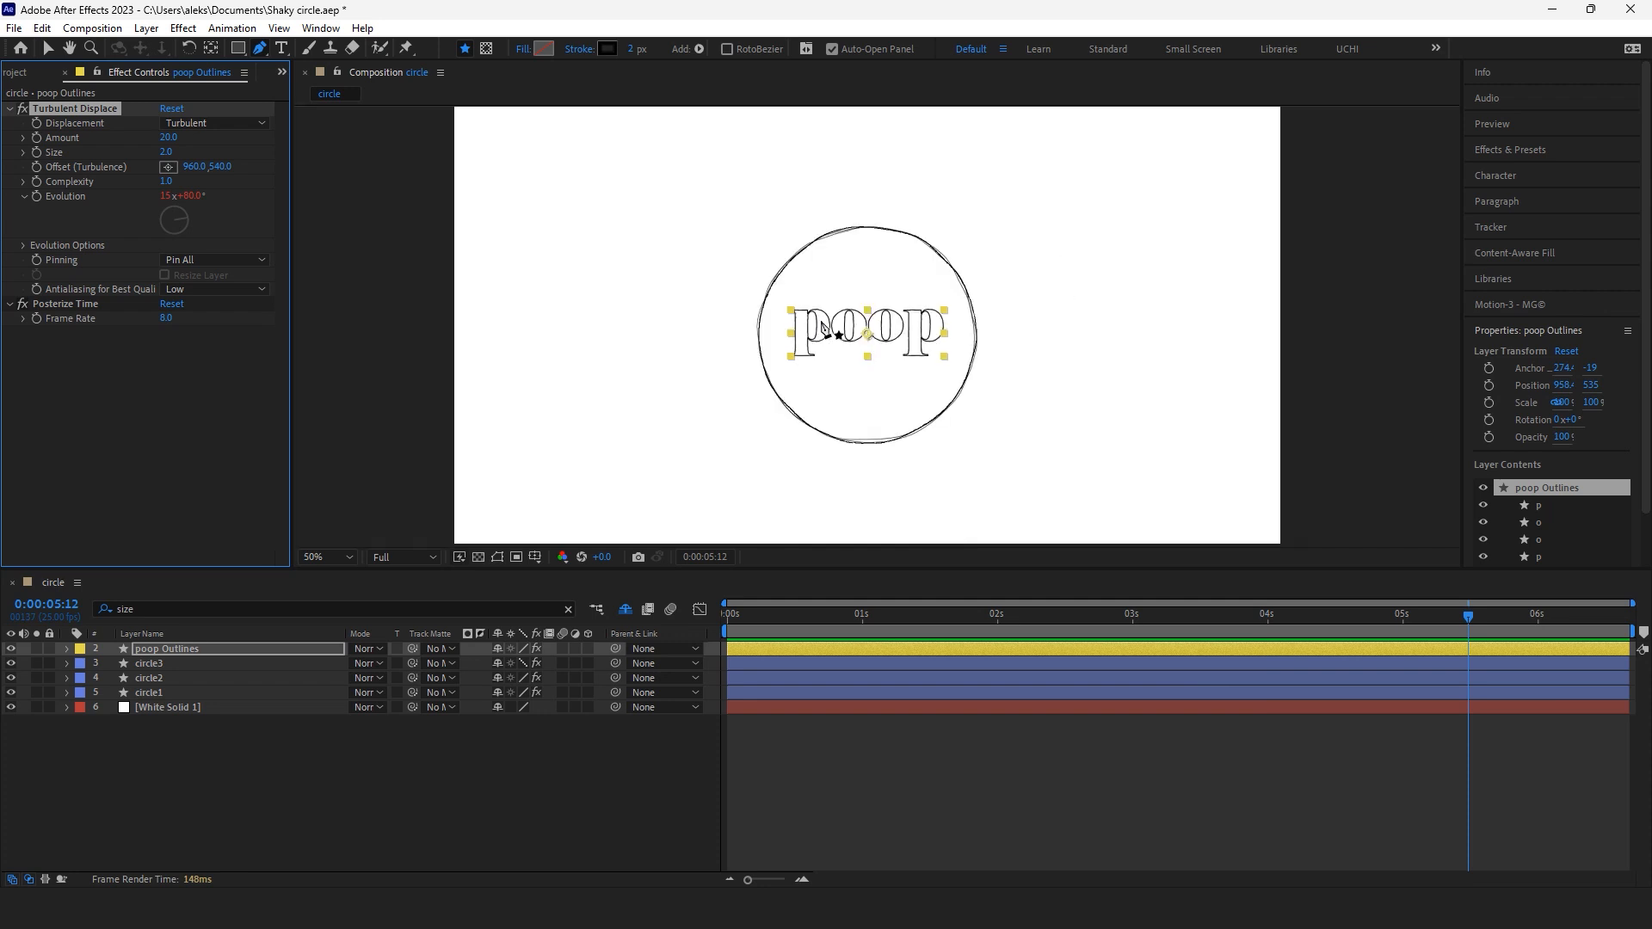
{"action": "left_click", "coordinate": [327, 555]}
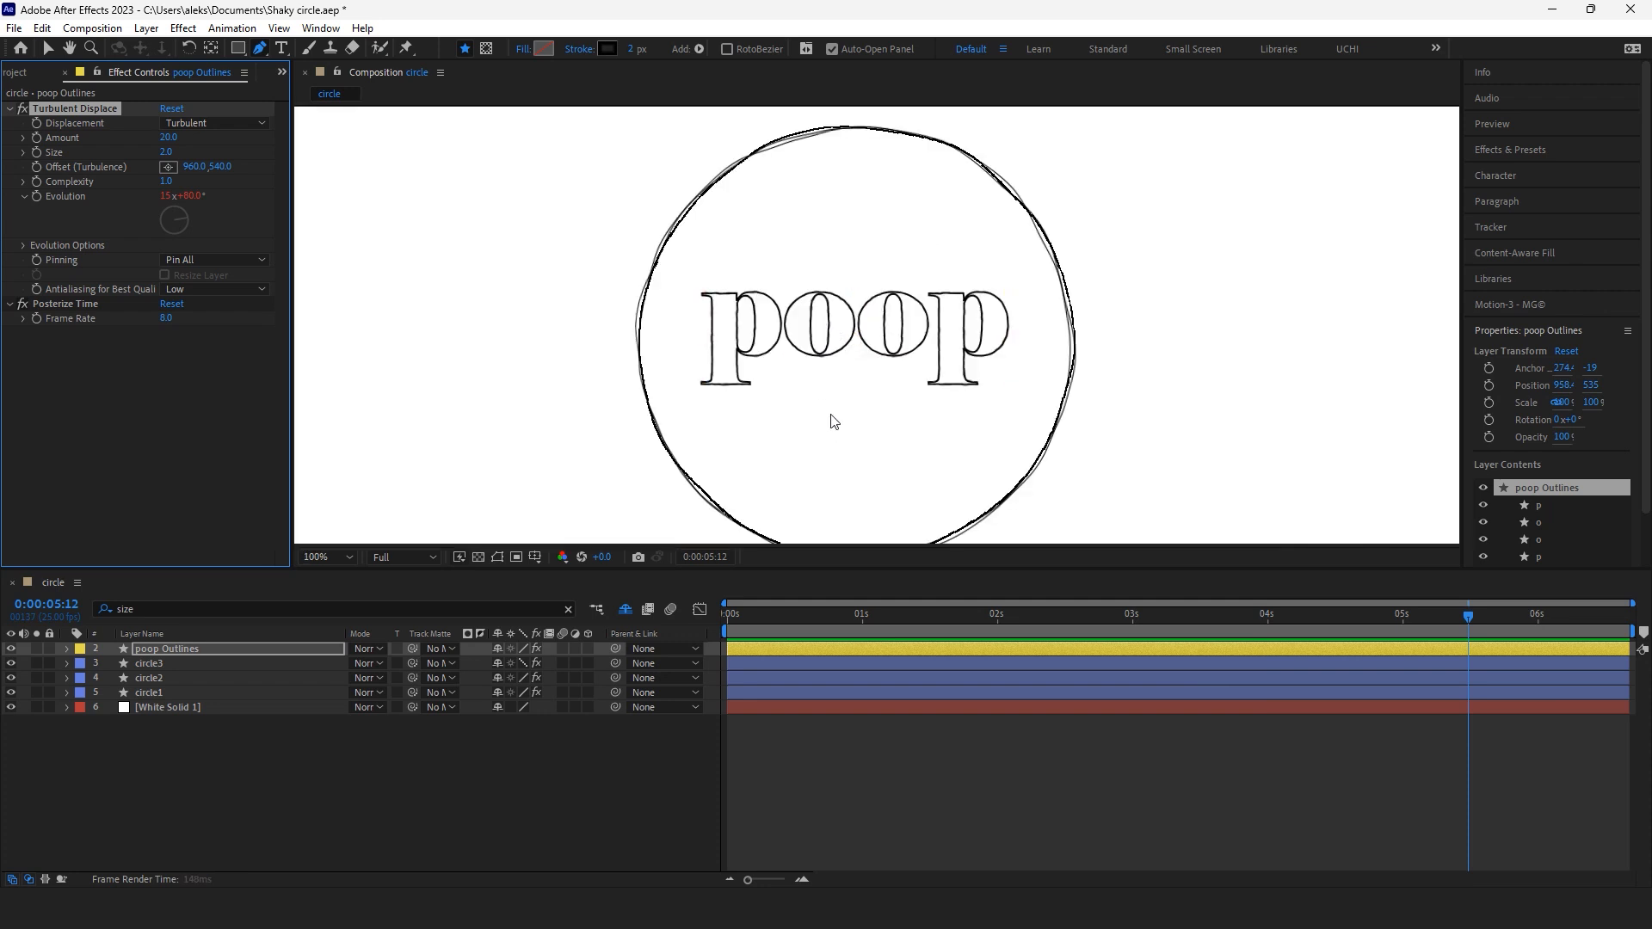
{"action": "left_click", "coordinate": [827, 613]}
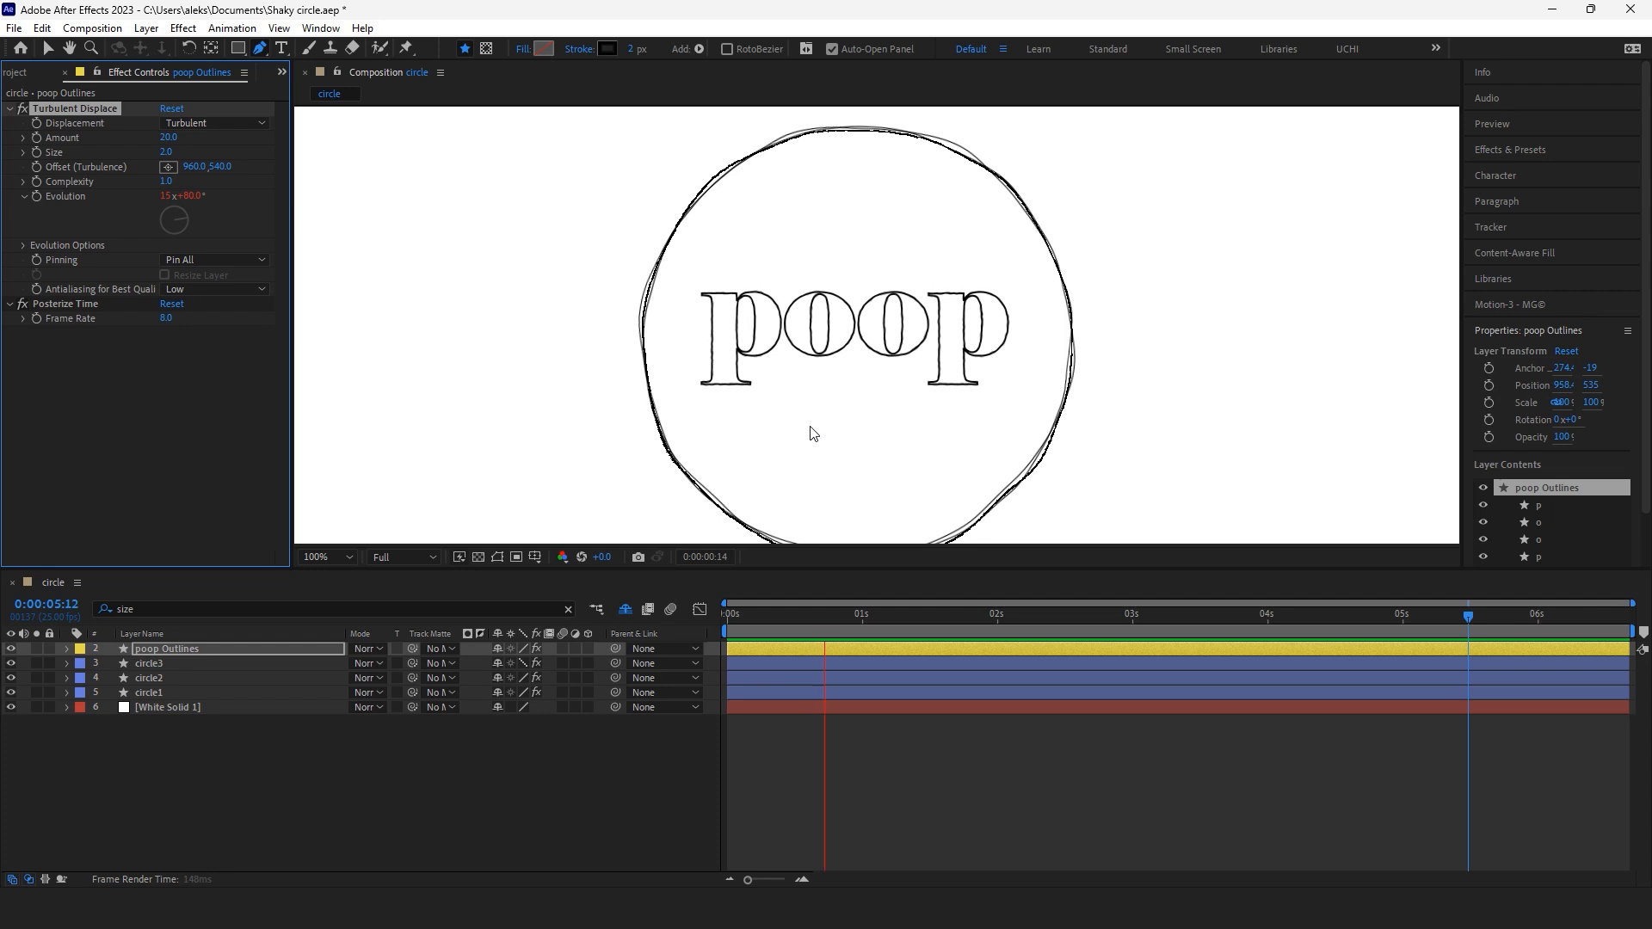